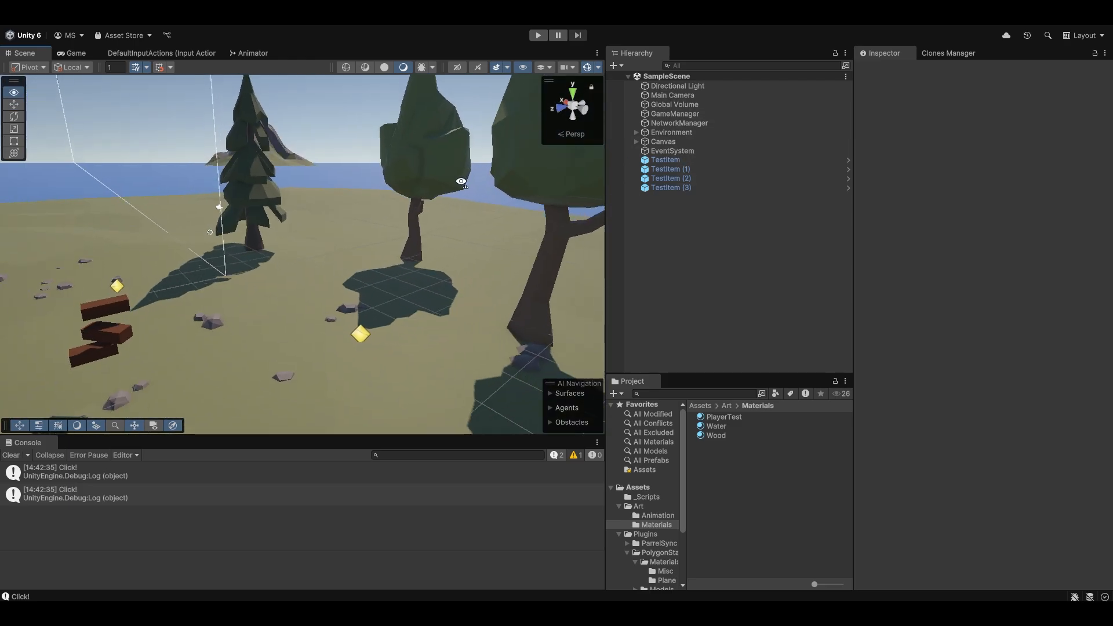
# - Make OnPointerClick return unless eventData.button is PointerEventData.InputButton.Right
pyautogui.click(384, 142)
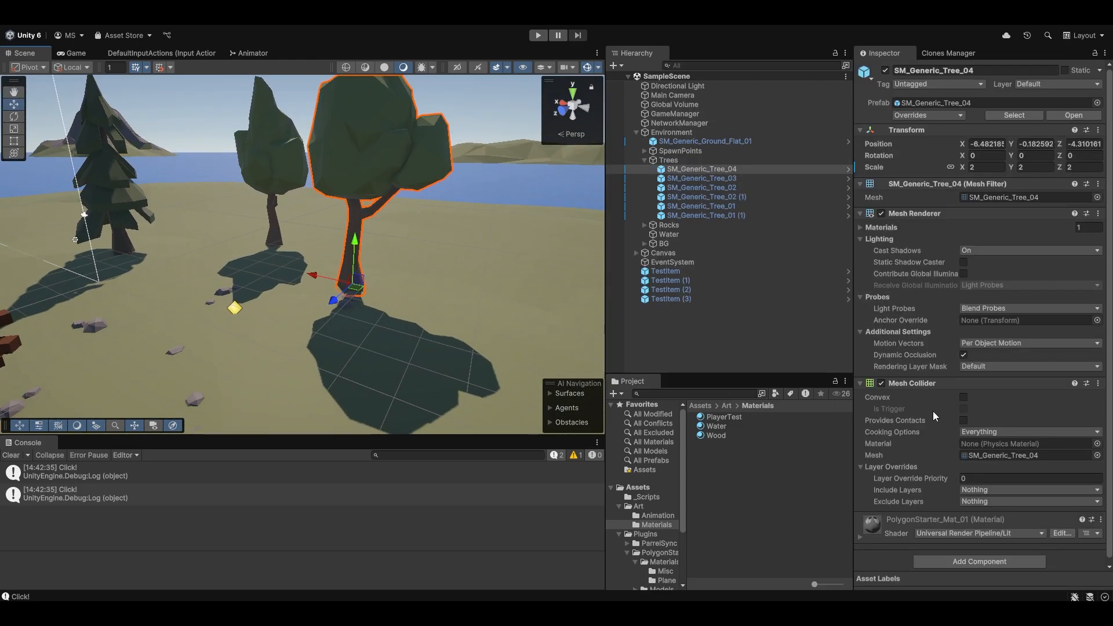
pyautogui.click(667, 234)
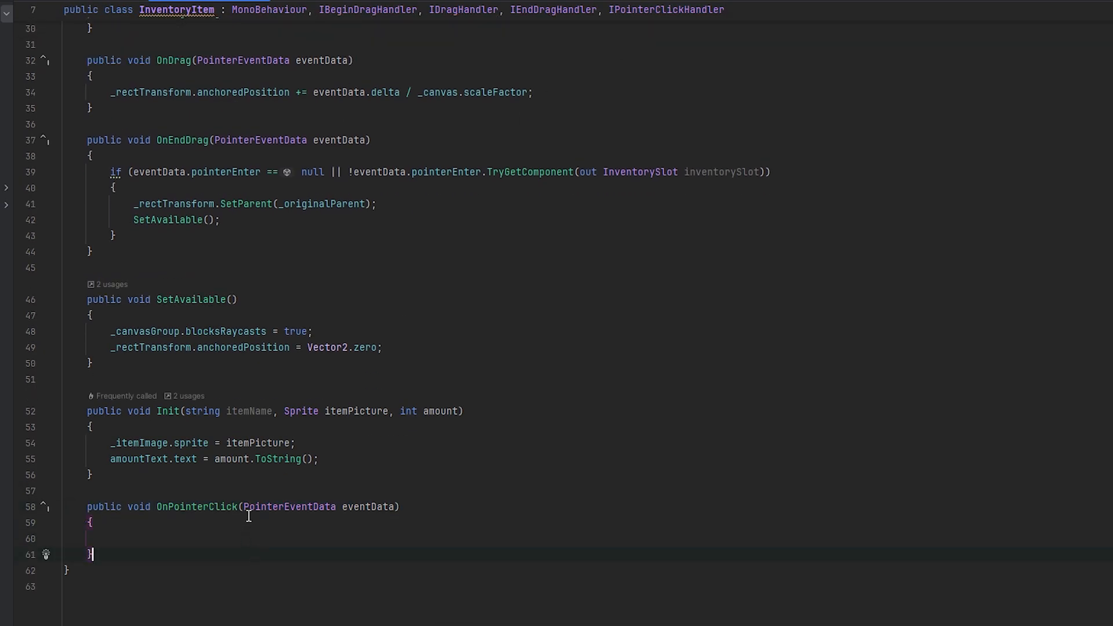
pyautogui.write('if(')
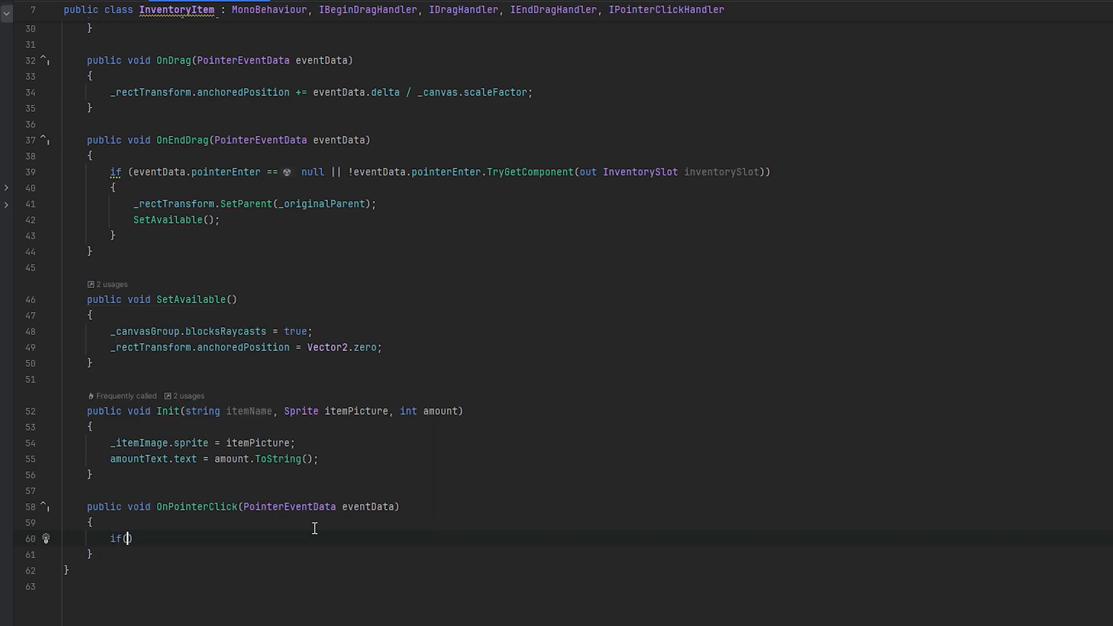
pyautogui.write('eventData.button != PointerEventData.InputButton.Right')
pyautogui.write('return;')
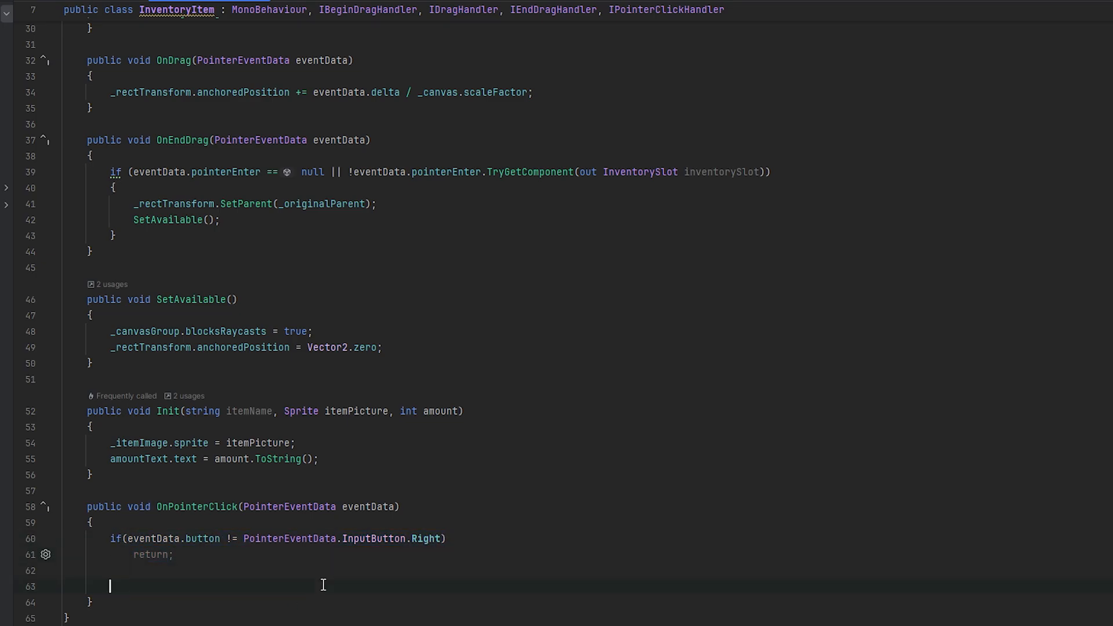
pyautogui.write('Debug.Log($"Clicked on item {name} with button {eventData.button}");')
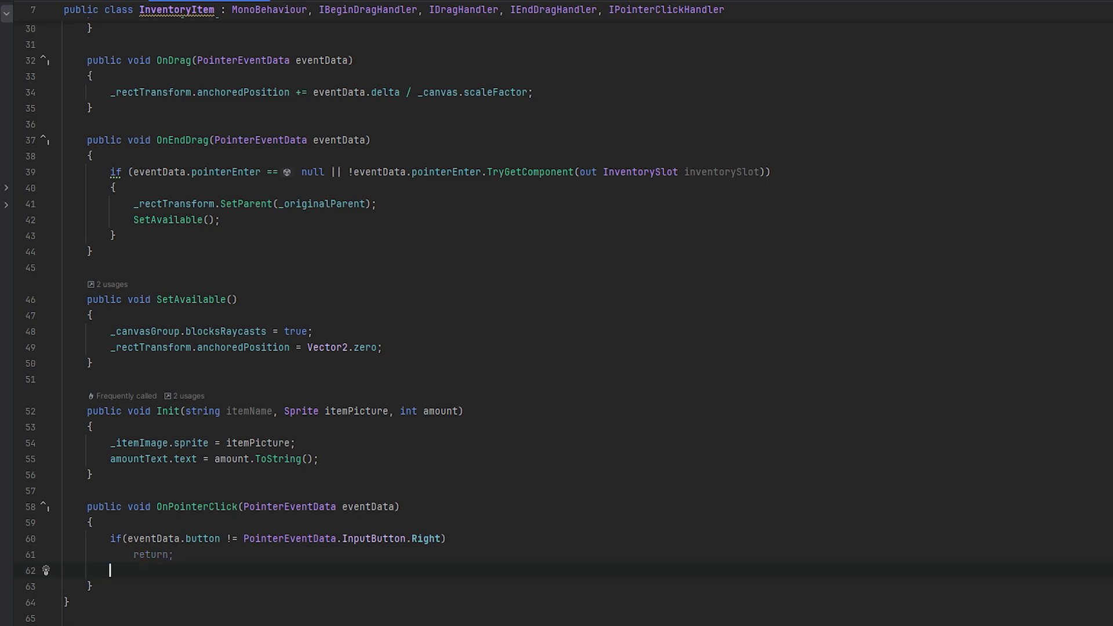
pyautogui.write('if (!InstanceHandler.TryGetInstance(out InventoryManager inventoryManager))')
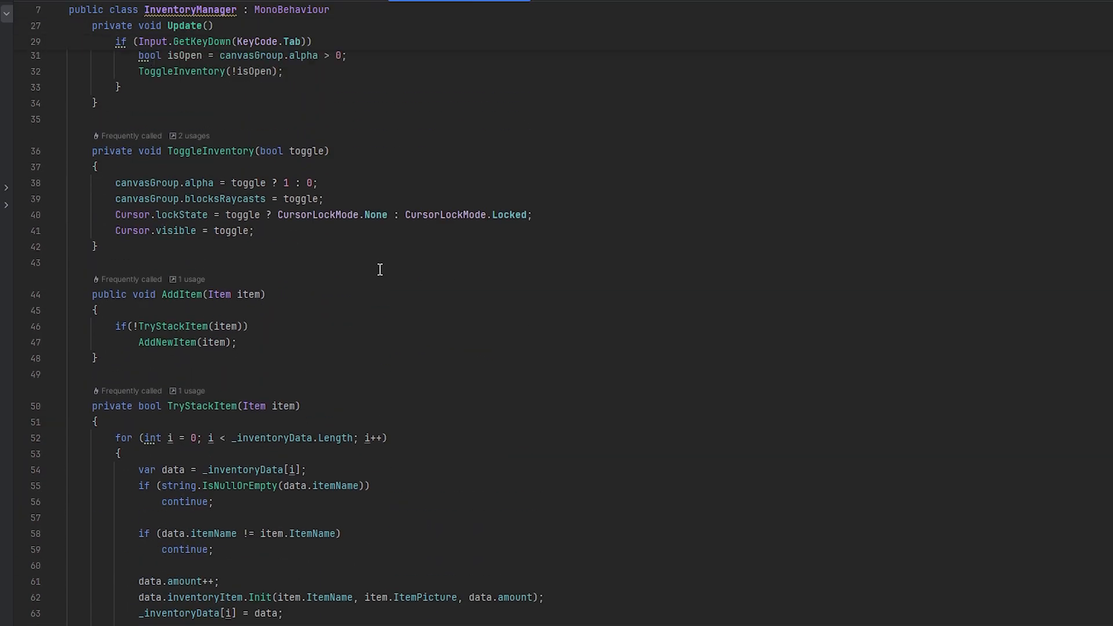
# - Get InventoryManager via InstanceHandler.TryGetInstance, LogError and return if missing, then call inventoryManager.DropItem(this)
pyautogui.scroll(3)
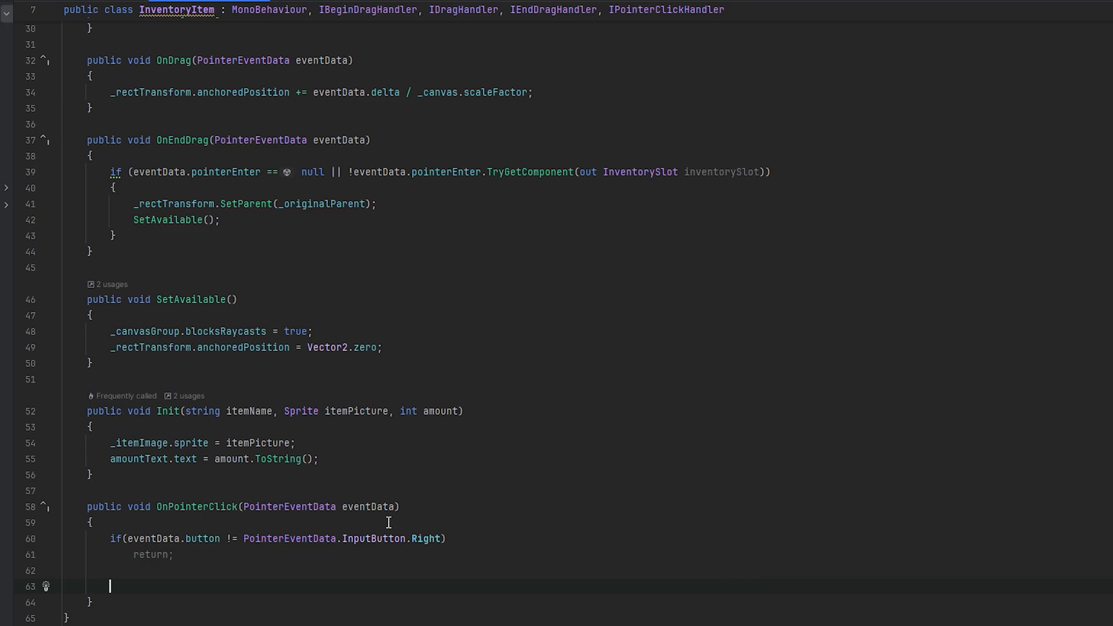
pyautogui.write('if(!instand')
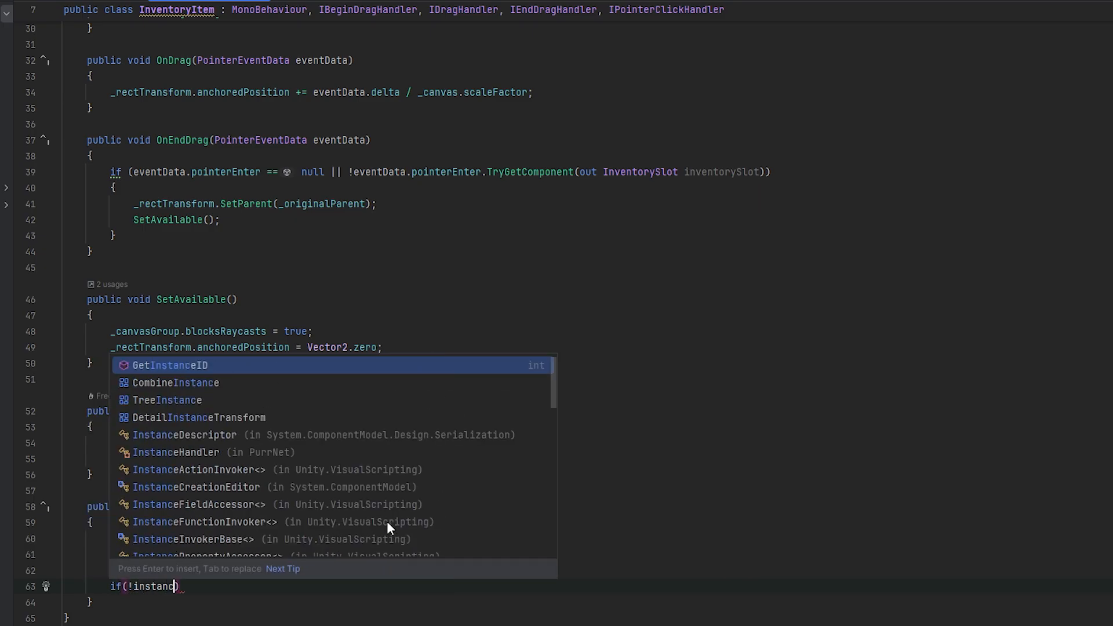
pyautogui.write('De')
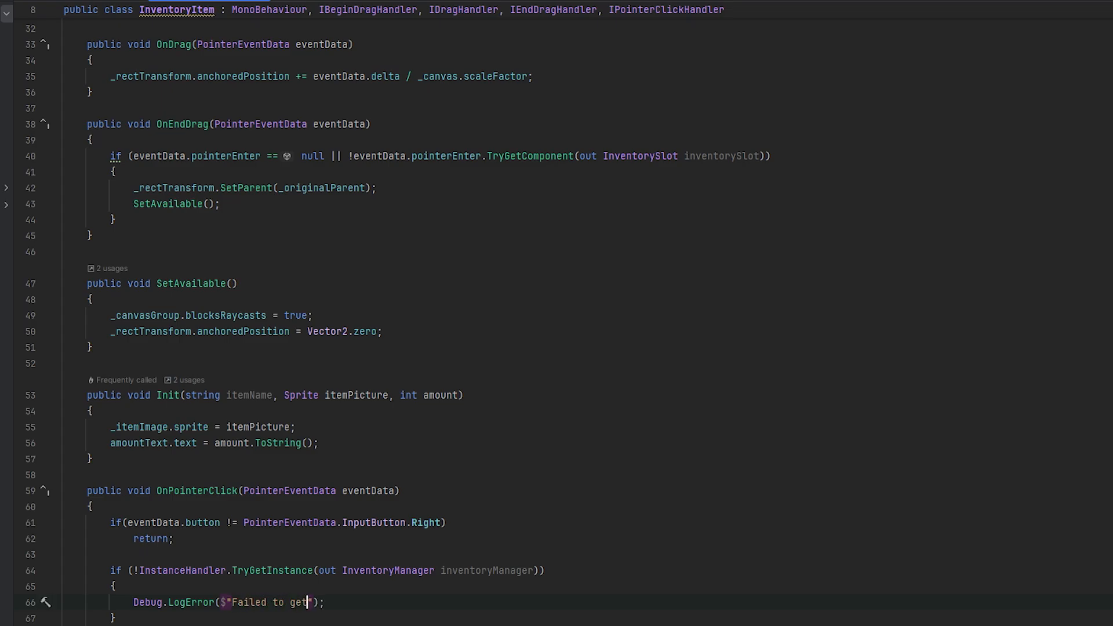
pyautogui.write('inventory manager to drop')
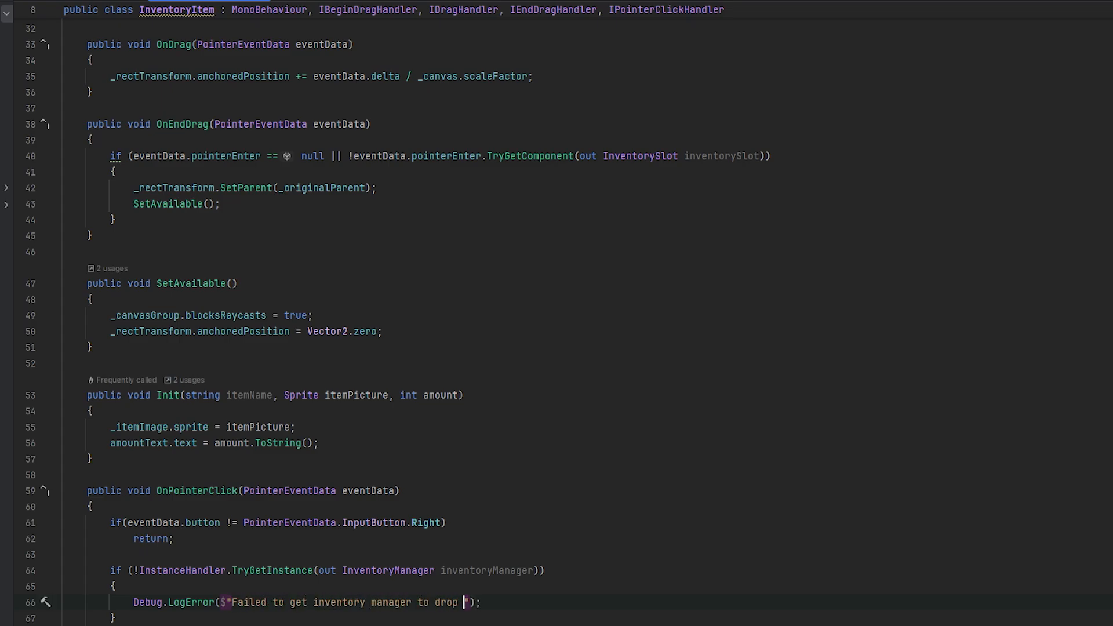
pyautogui.write('return;')
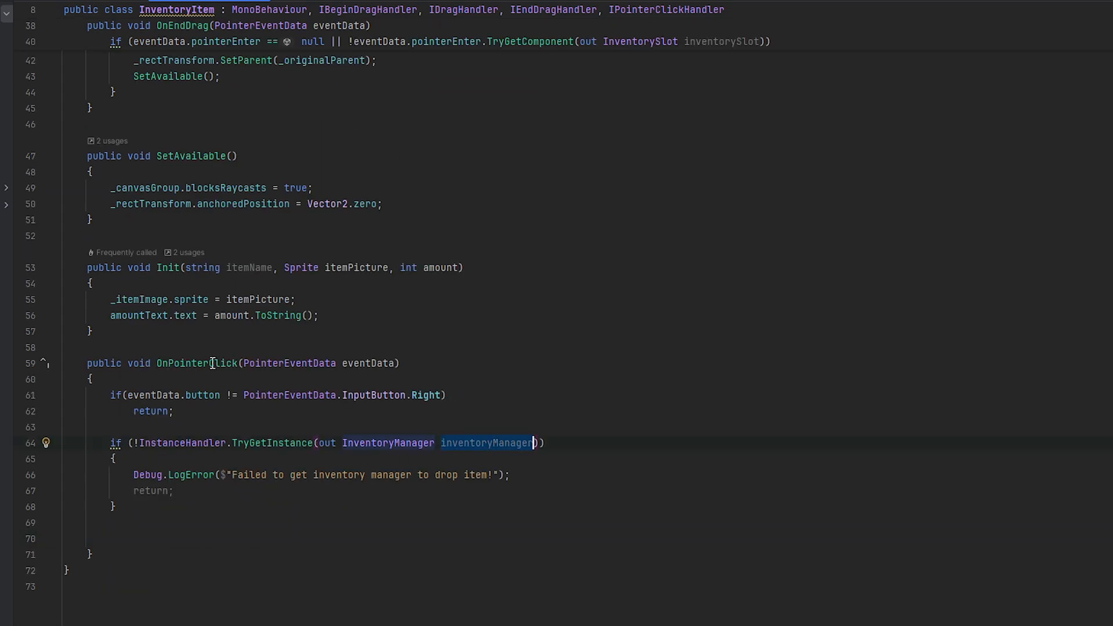
pyautogui.write('inventoryManager.DropItem(this);')
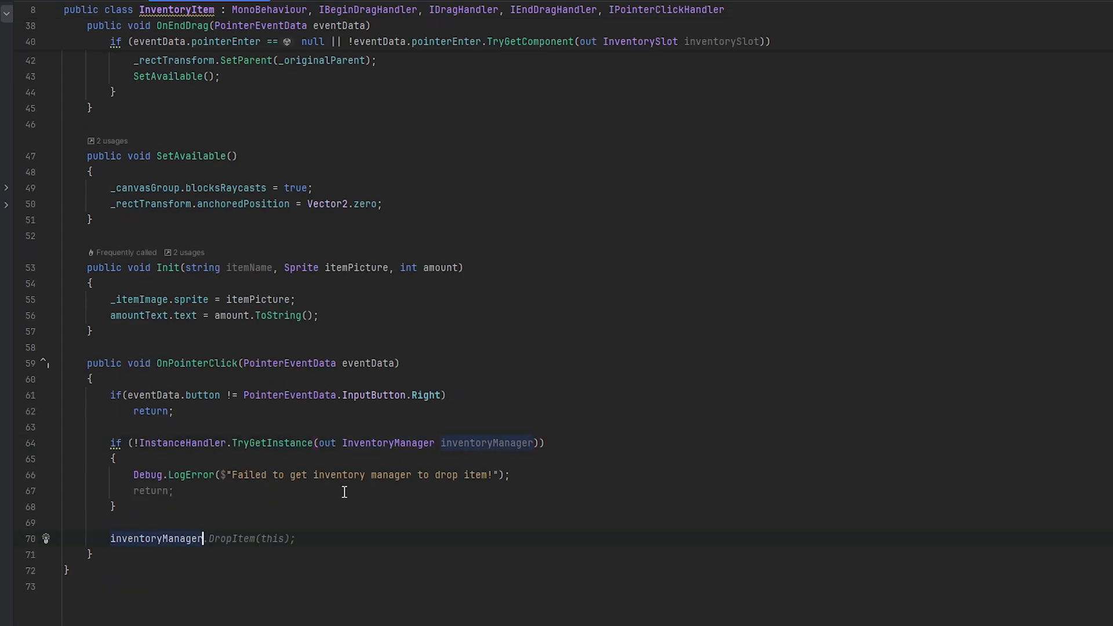
pyautogui.write('DropItem(InventoryItem inventoryItem')
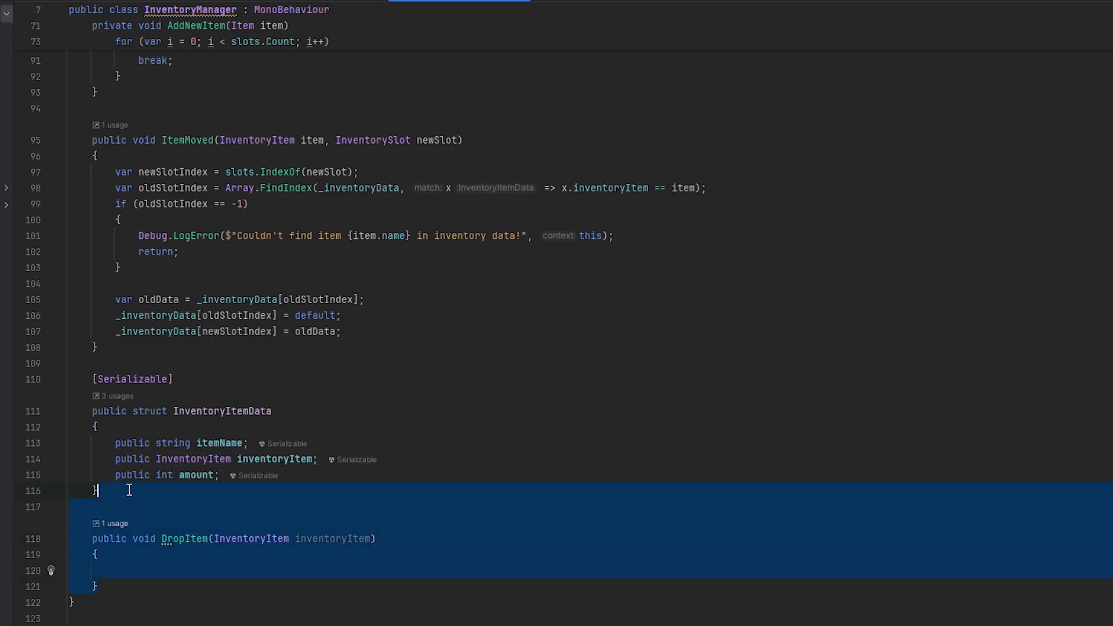
# - Move the generated empty DropItem(InventoryItem) method above ItemMoved in InventoryManager
pyautogui.scroll(3)
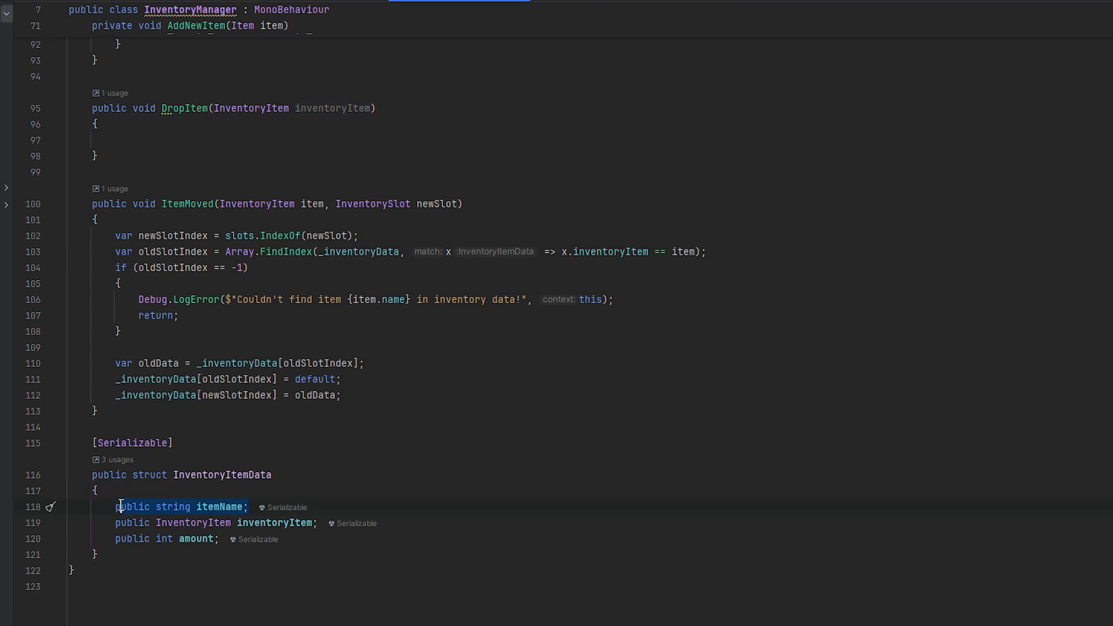
pyautogui.moveTo(149, 460)
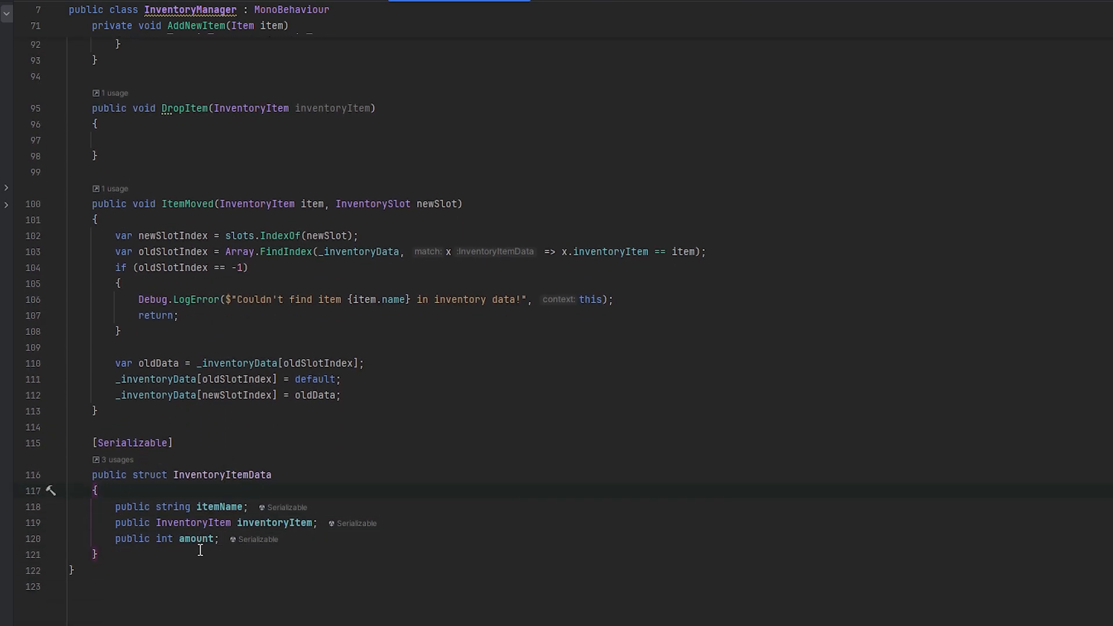
pyautogui.moveTo(215, 507)
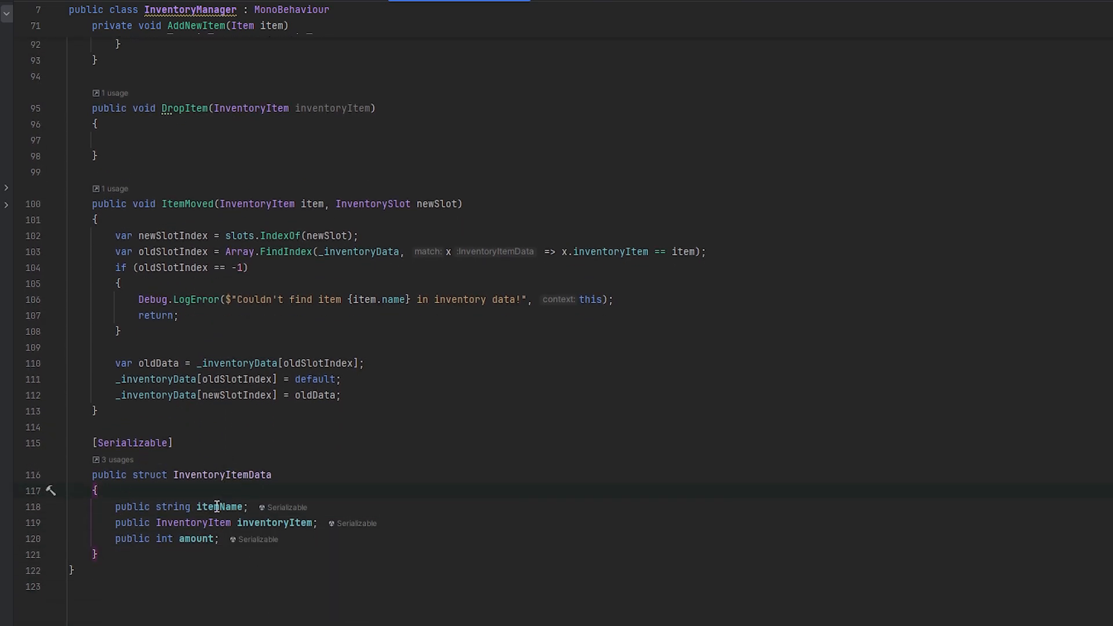
pyautogui.scroll(3)
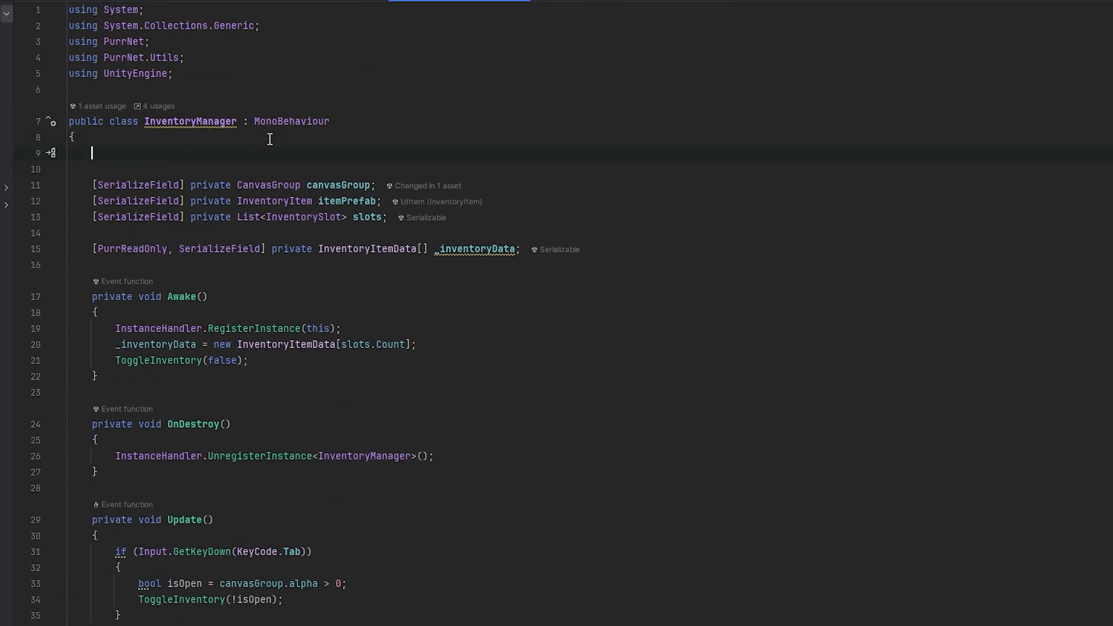
# - Add [SerializeField] private List<Item> allItems = new(); atop InventoryManager's fields
pyautogui.write('[SerializeField] private List<Item> allItems =')
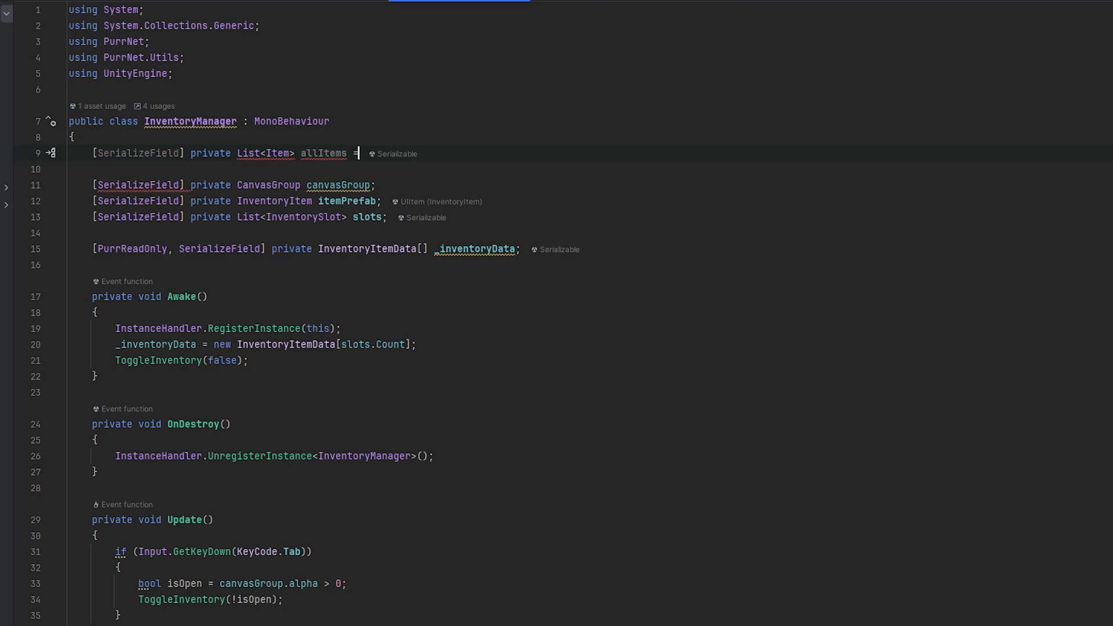
pyautogui.write('new();')
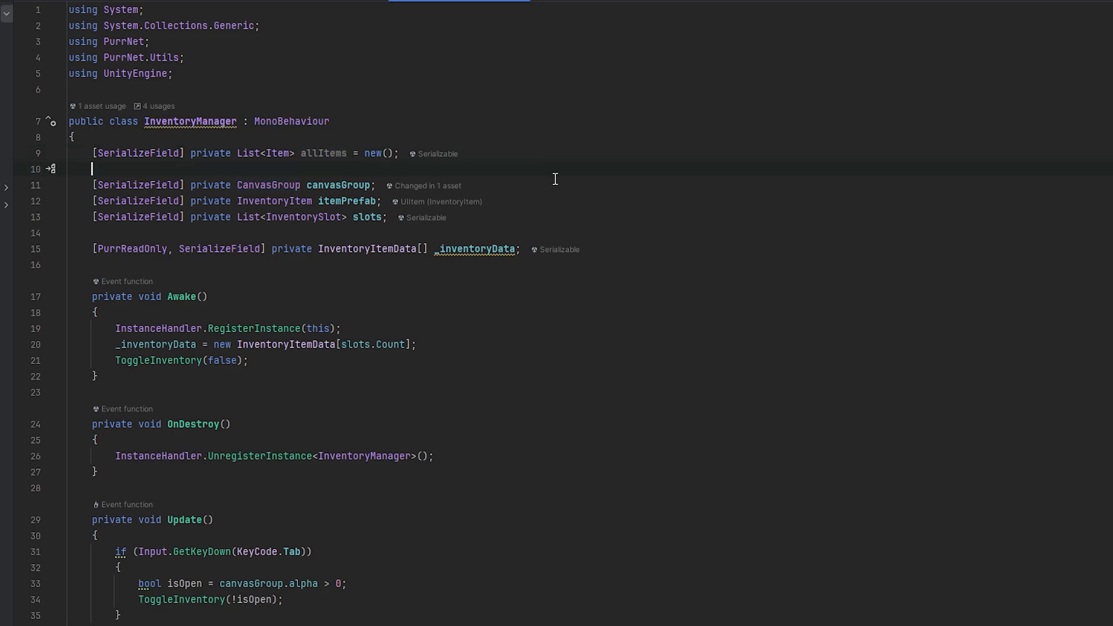
pyautogui.scroll(-3)
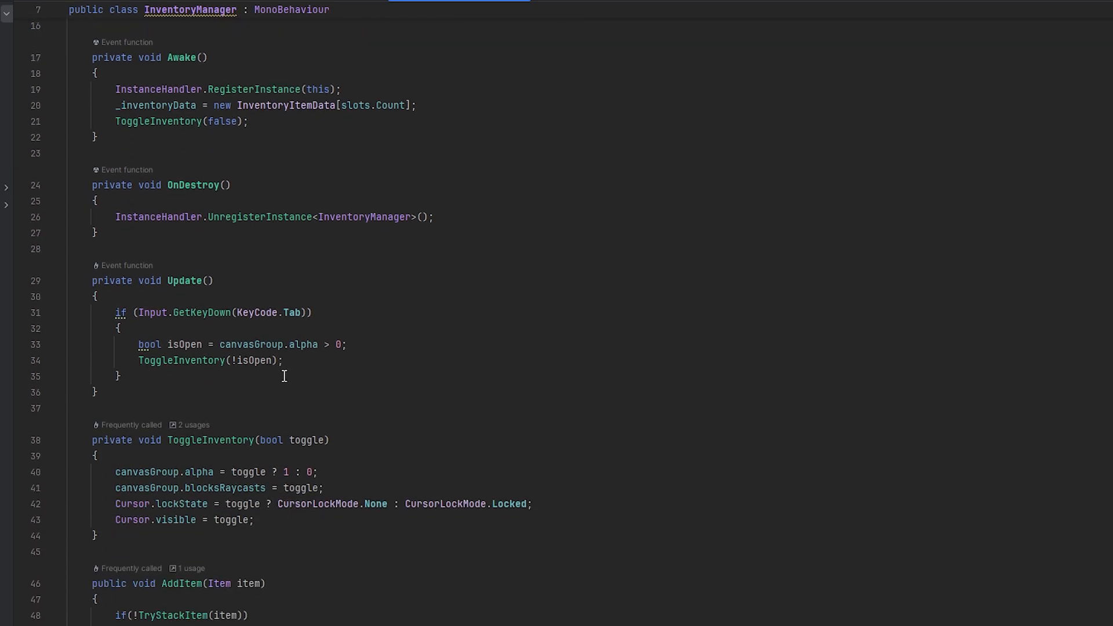
# - Write public void DropItem(InventoryItem inventoryItem) and insert a for loop template inside
pyautogui.scroll(-3)
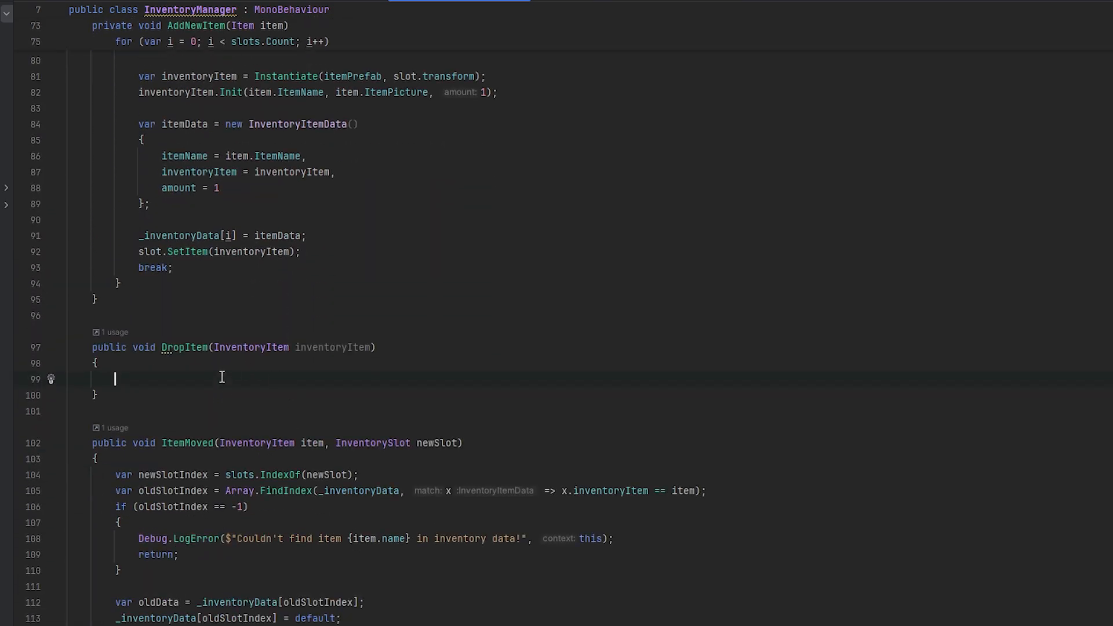
pyautogui.scroll(-3)
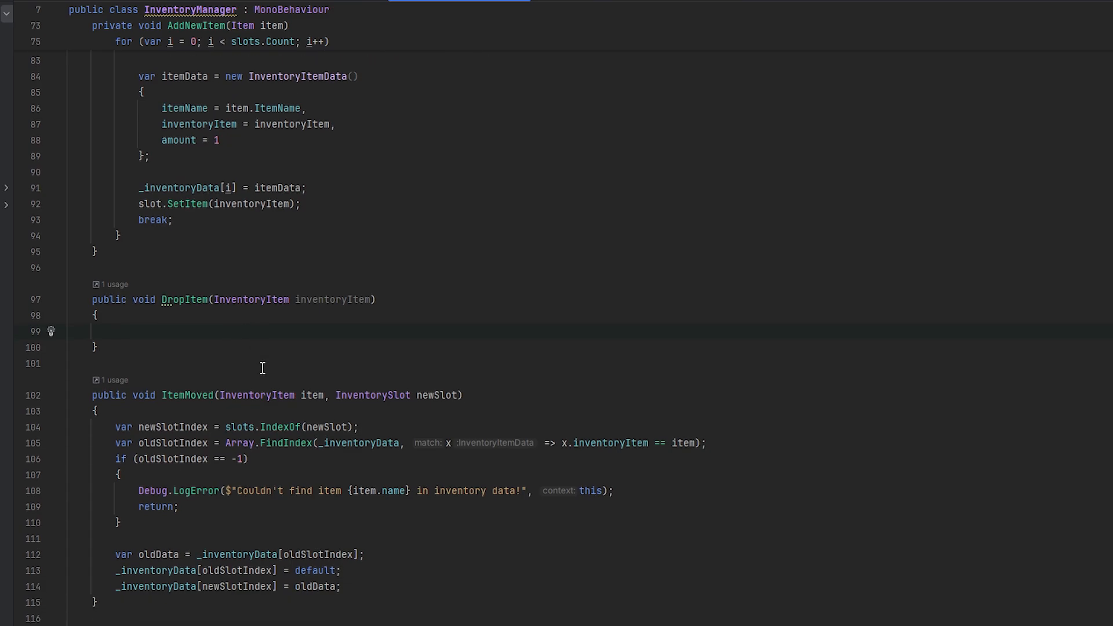
pyautogui.click(114, 331)
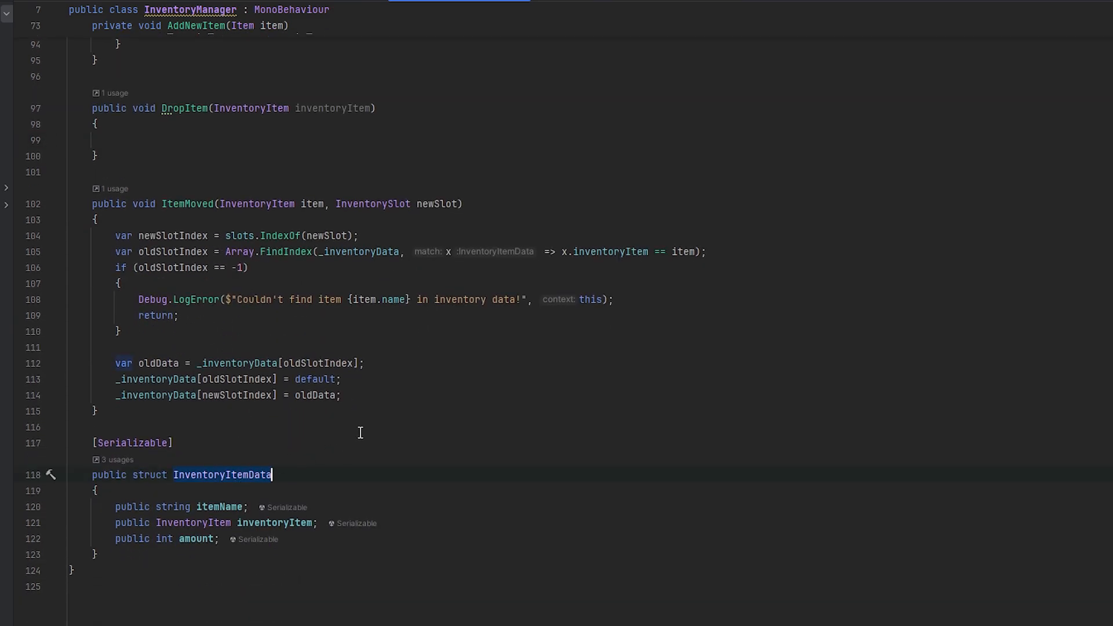
pyautogui.scroll(3)
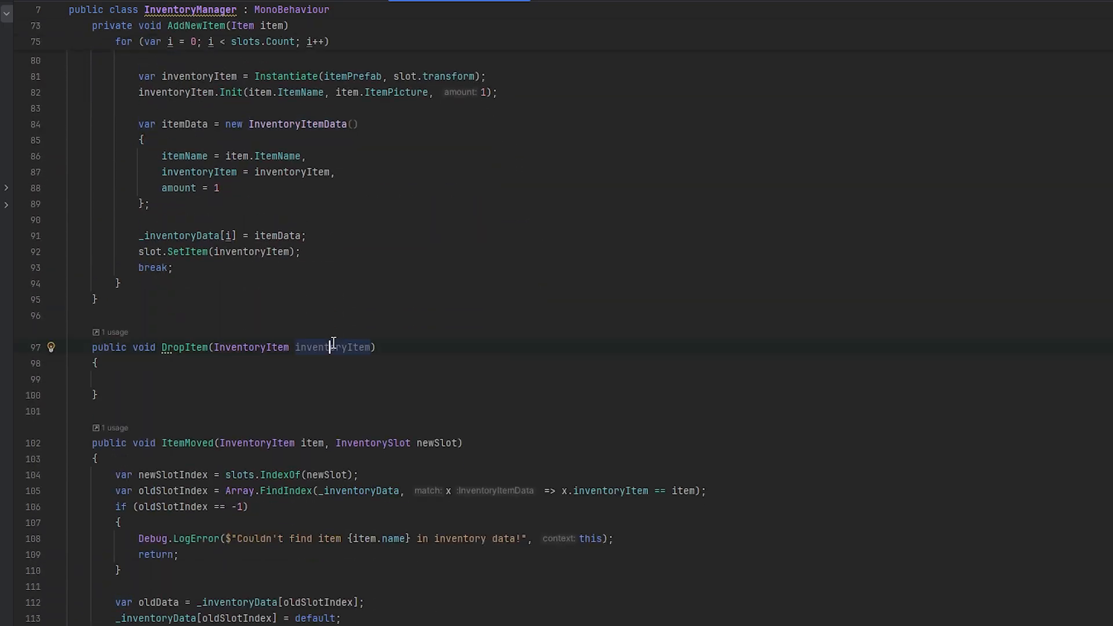
pyautogui.scroll(3)
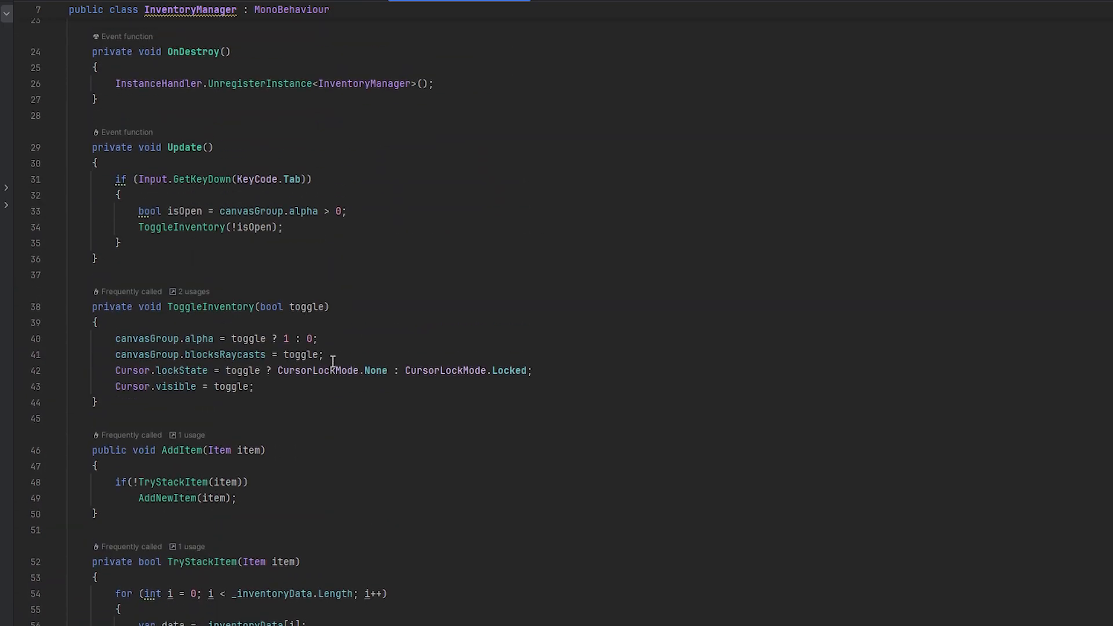
pyautogui.scroll(3)
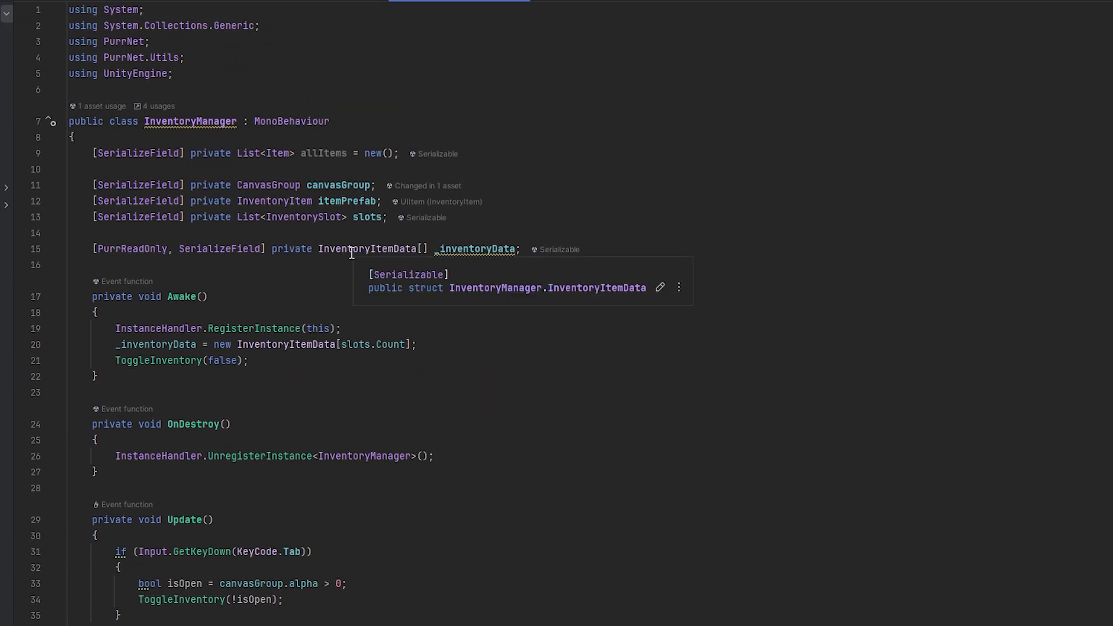
pyautogui.scroll(-3)
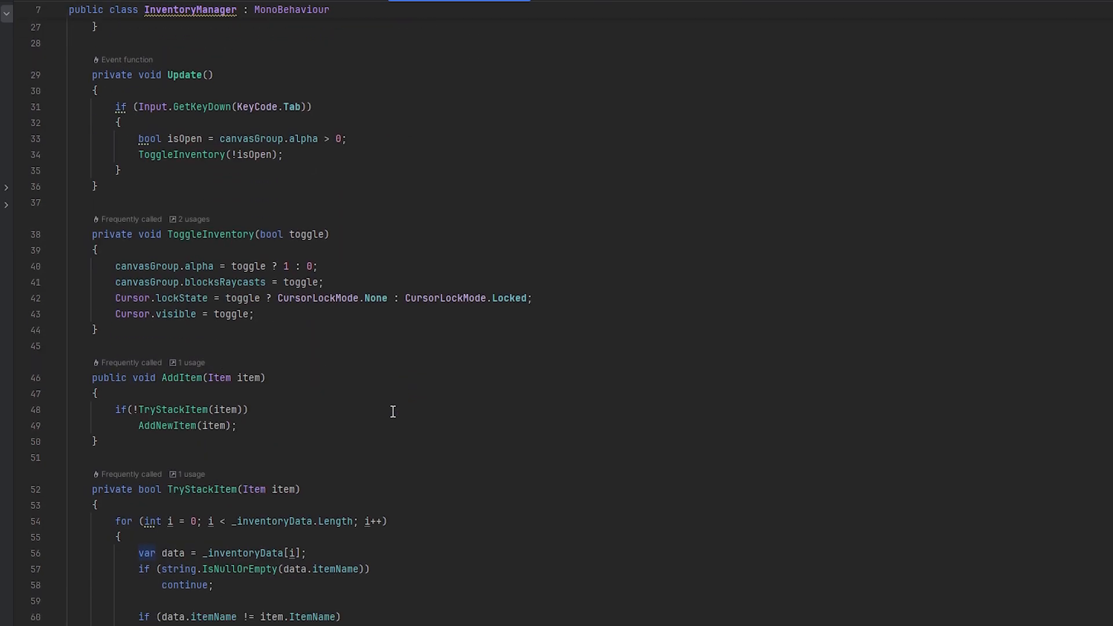
pyautogui.scroll(-3)
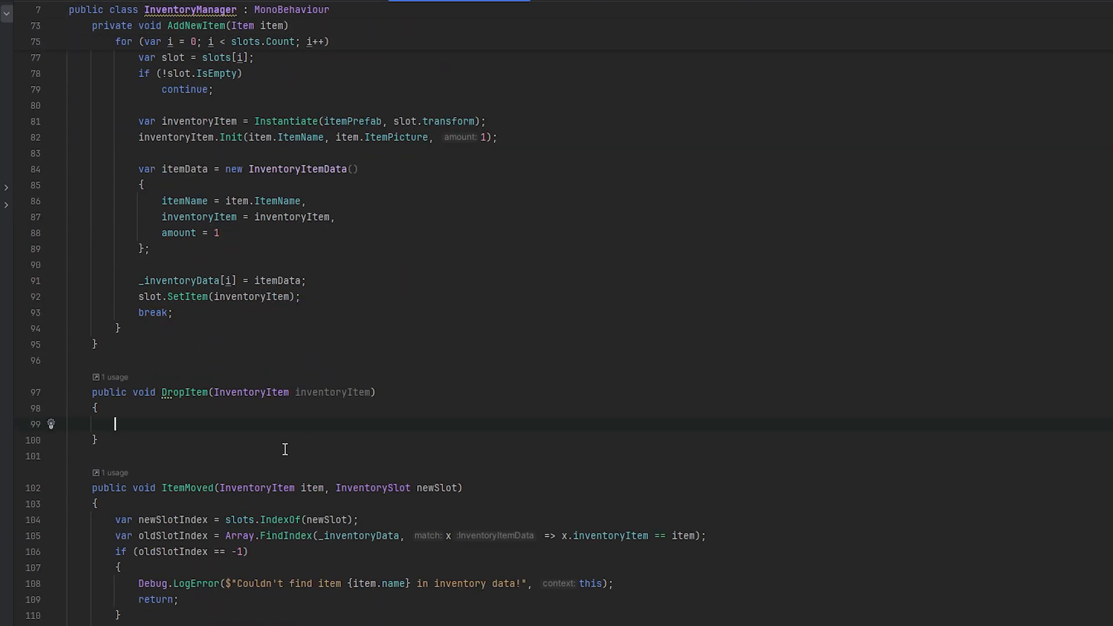
pyautogui.write('for')
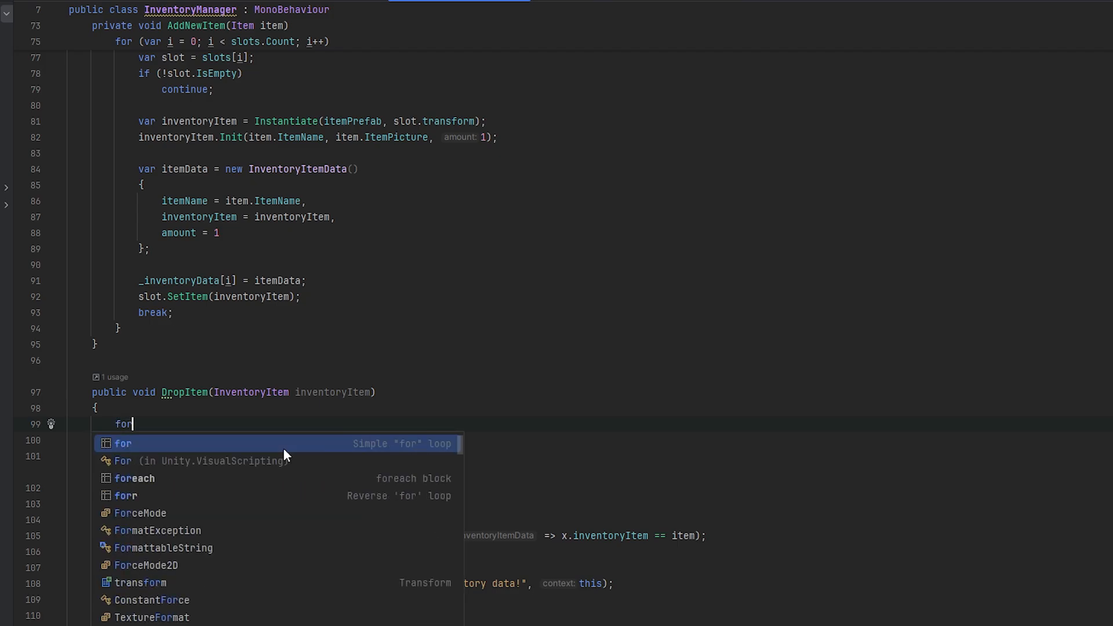
pyautogui.click(123, 443)
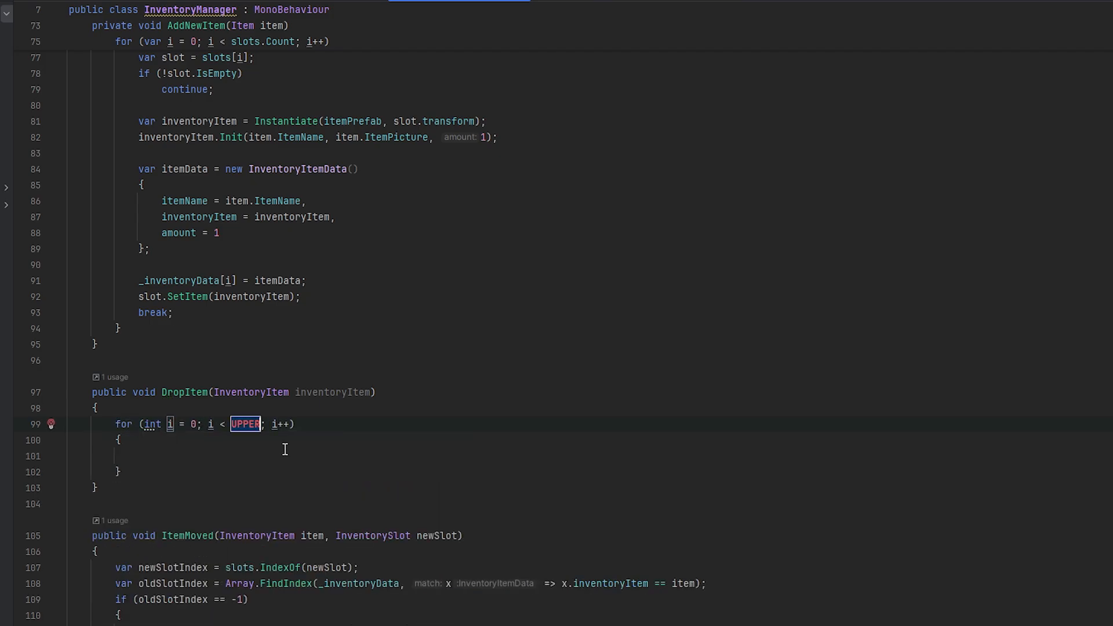
pyautogui.write('inventoryitem')
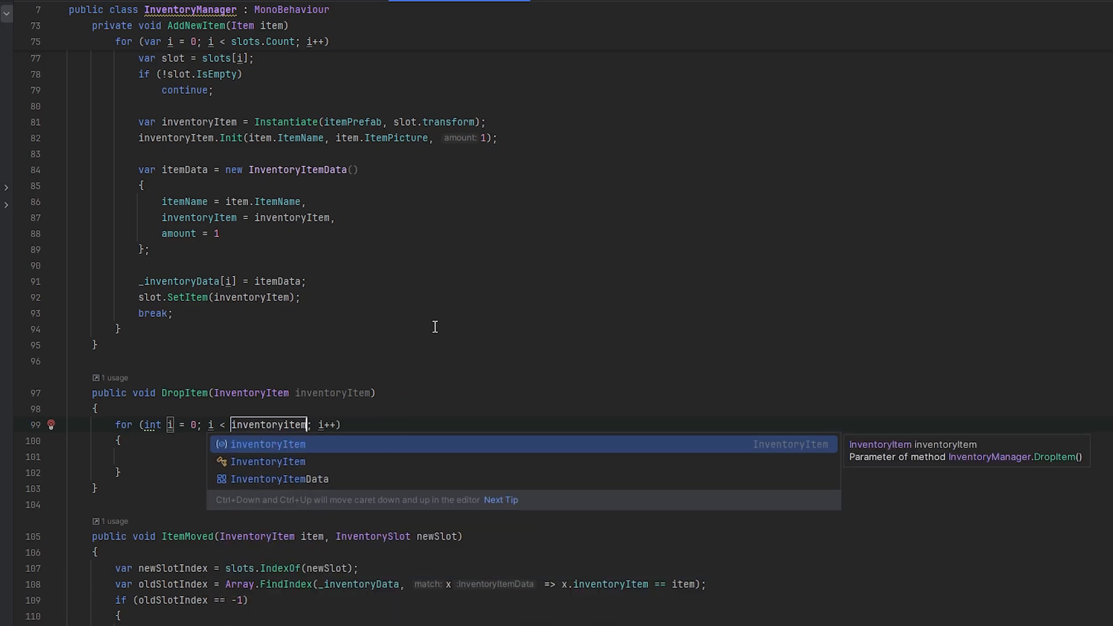
pyautogui.scroll(3)
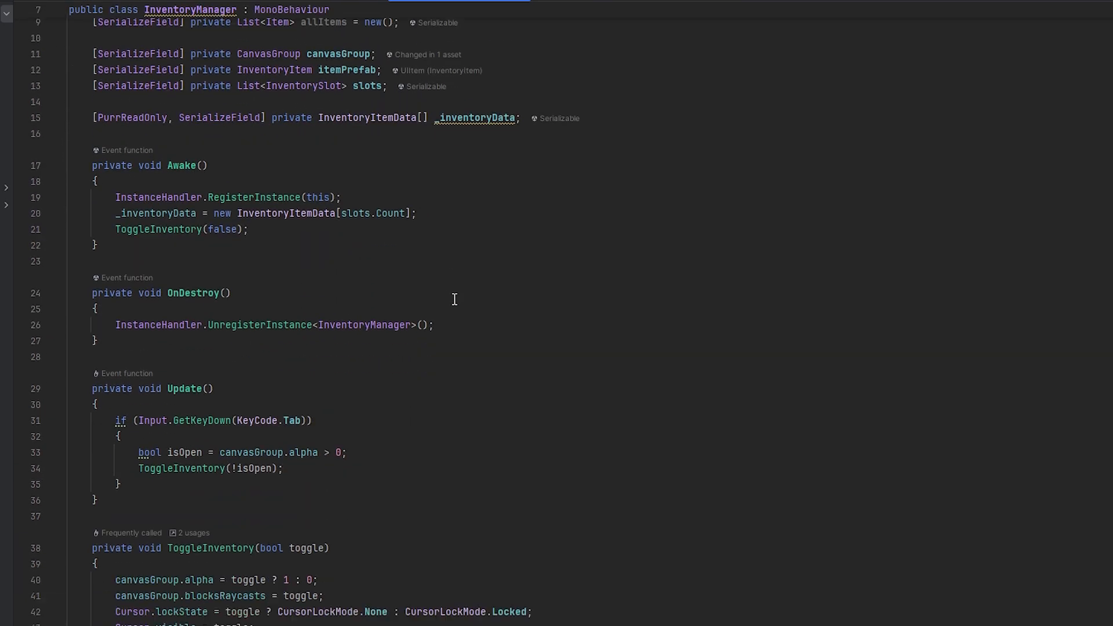
# - Loop over _inventoryData.Length, continue on mismatched items, decrement data.amount, and start if (data.amount <= 0)
pyautogui.scroll(-3)
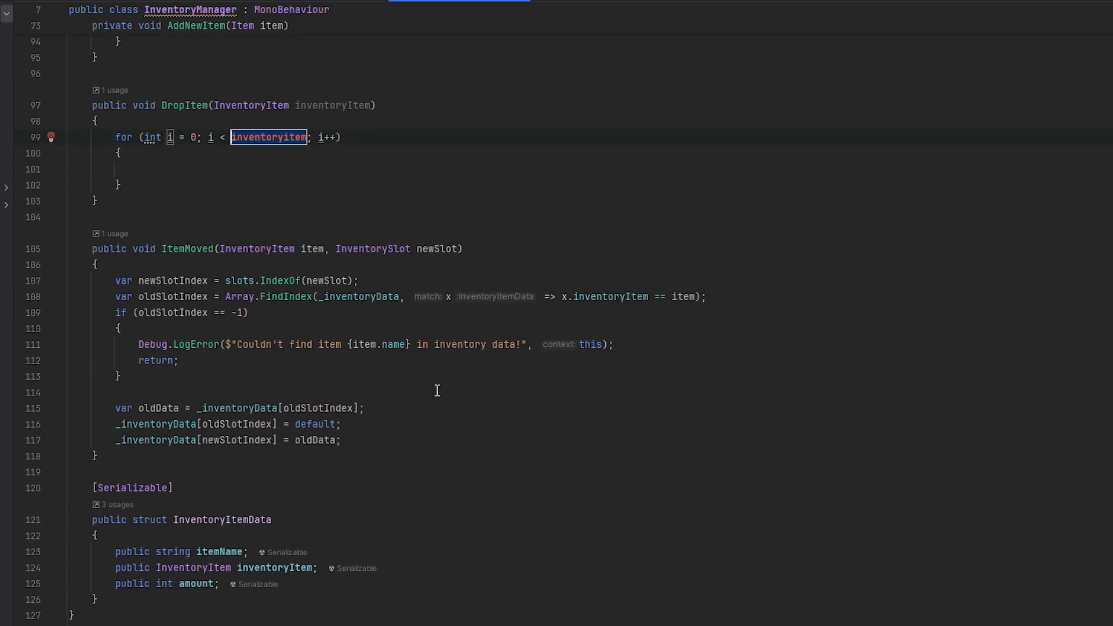
pyautogui.write('_inventoryData.Length')
pyautogui.click(362, 169)
pyautogui.write('if(data.inventoryItem =')
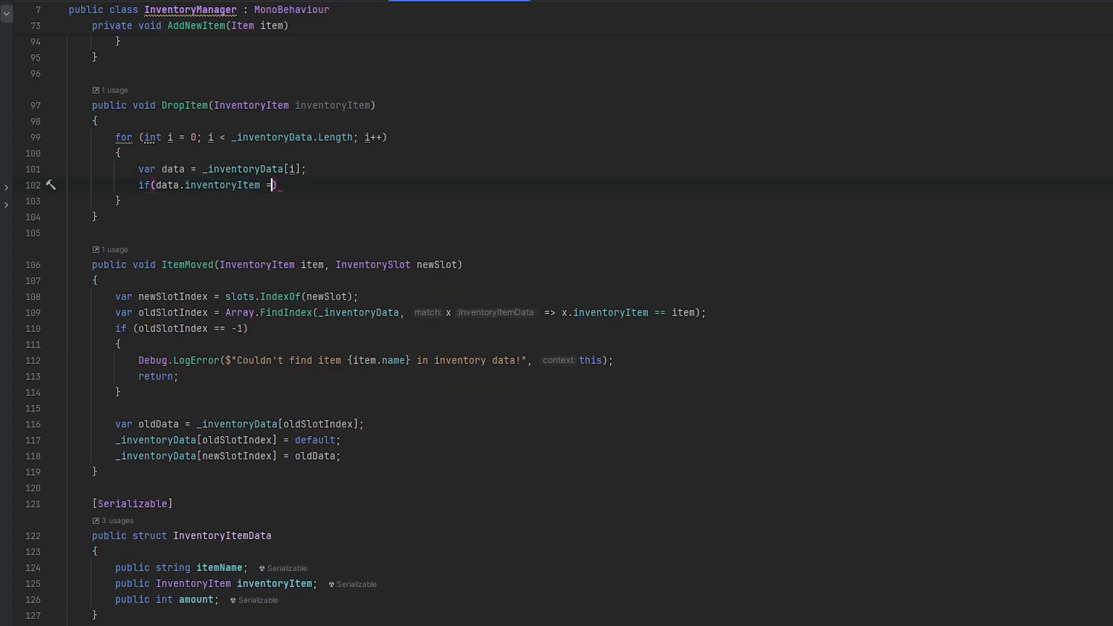
pyautogui.write('= inventoryitem')
pyautogui.write('continue;')
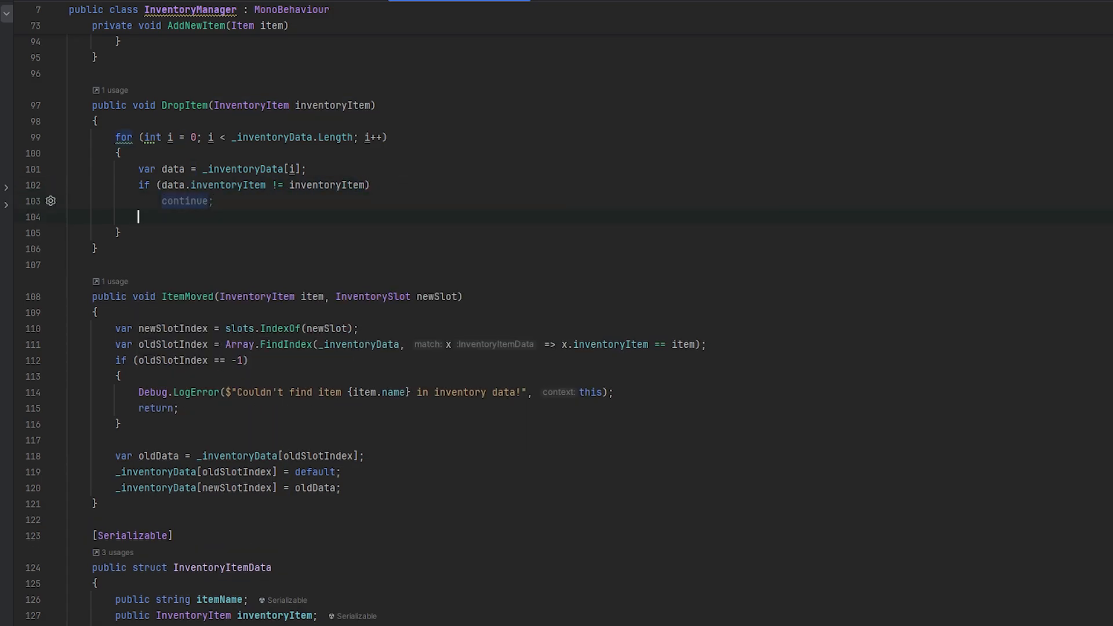
pyautogui.write('data.amount--;')
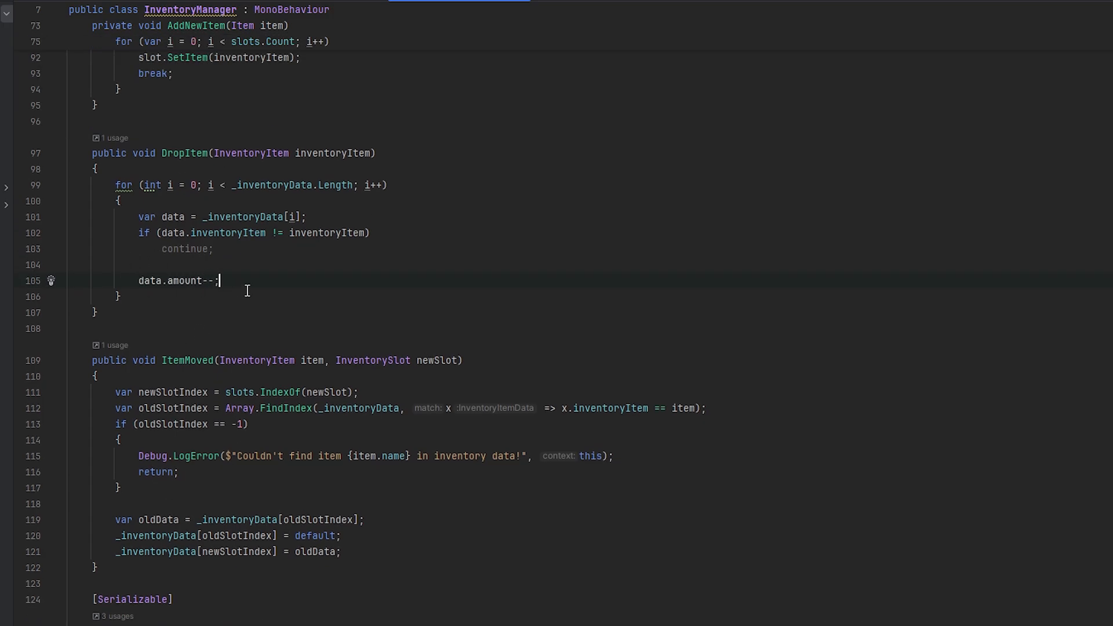
pyautogui.write('if(')
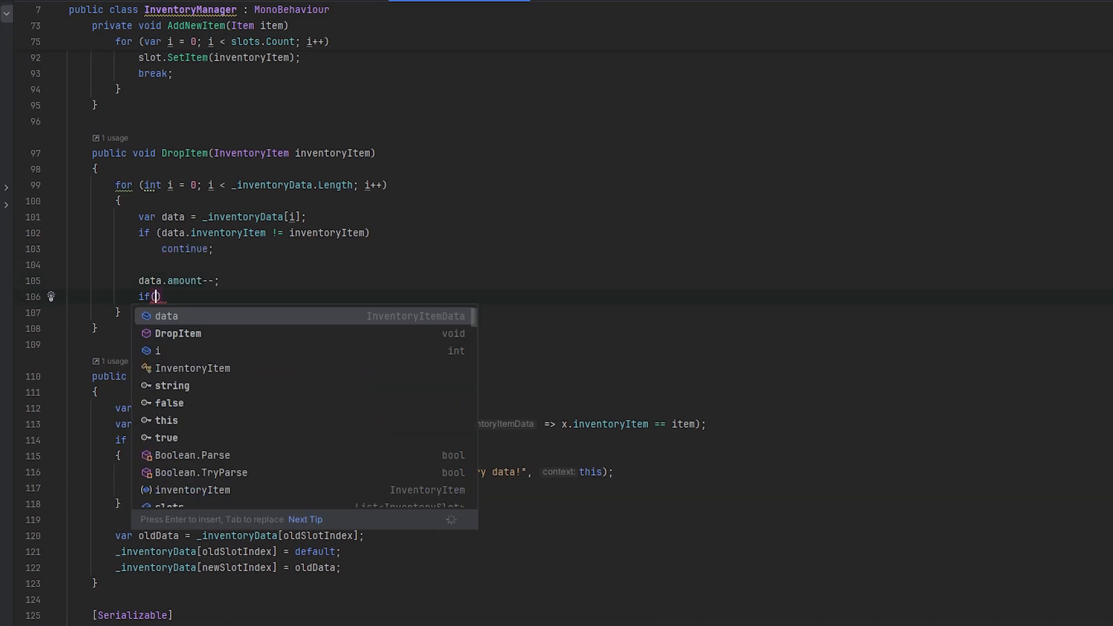
pyautogui.write('data.amount')
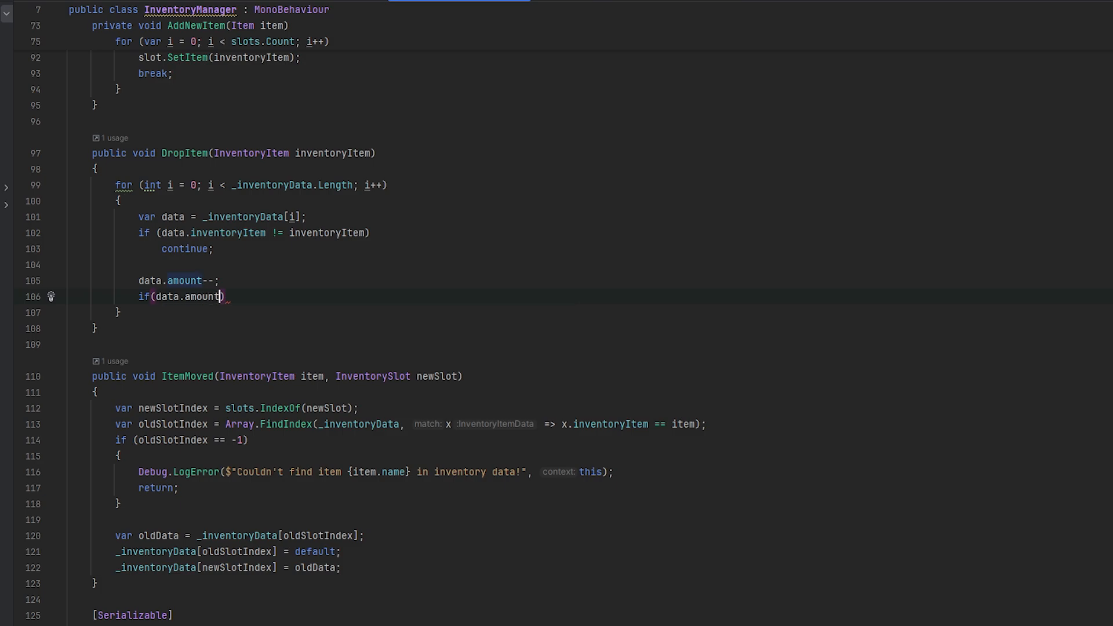
pyautogui.write('<= 0')
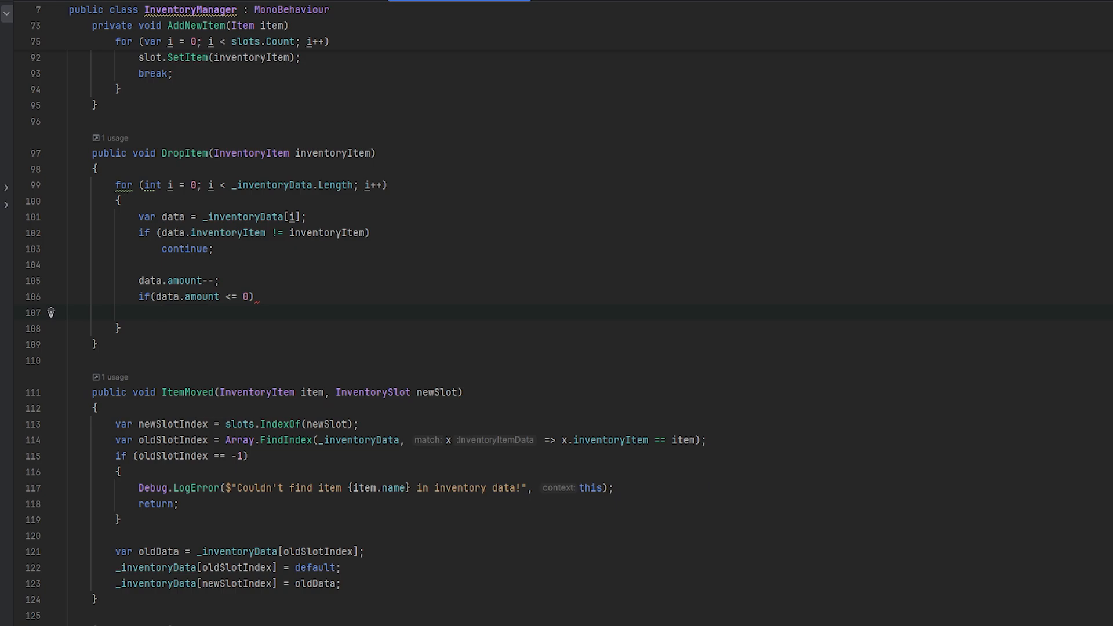
pyautogui.moveTo(224, 311)
pyautogui.write('{')
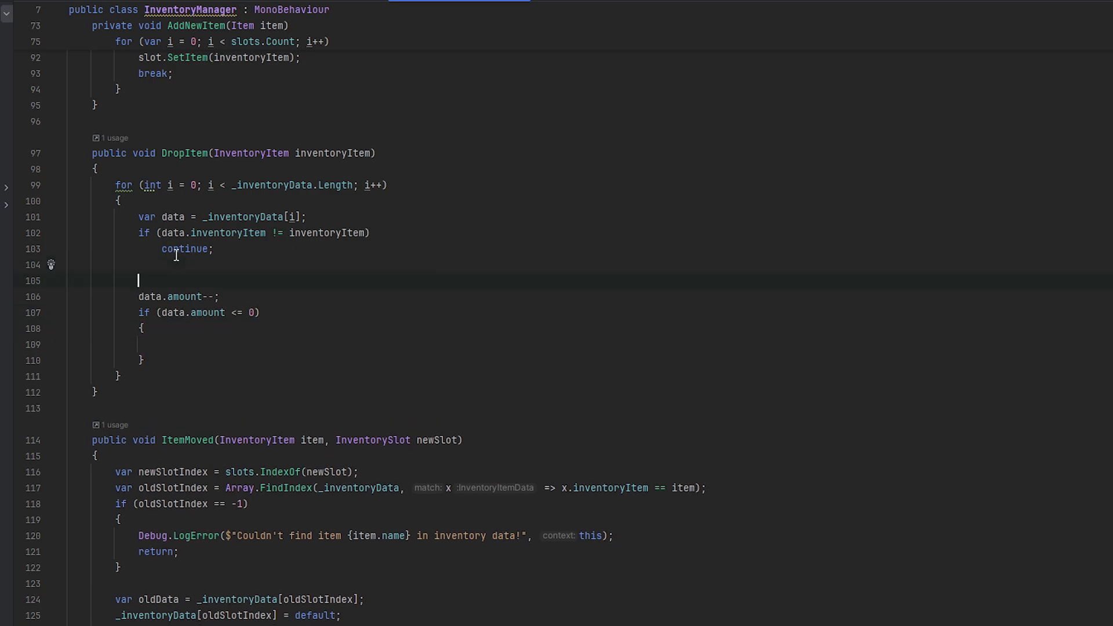
# - In PlayerMovement, declare public static PlayerMovement localPlayerMovement and set it to this in OnSpawned
pyautogui.press('enter')
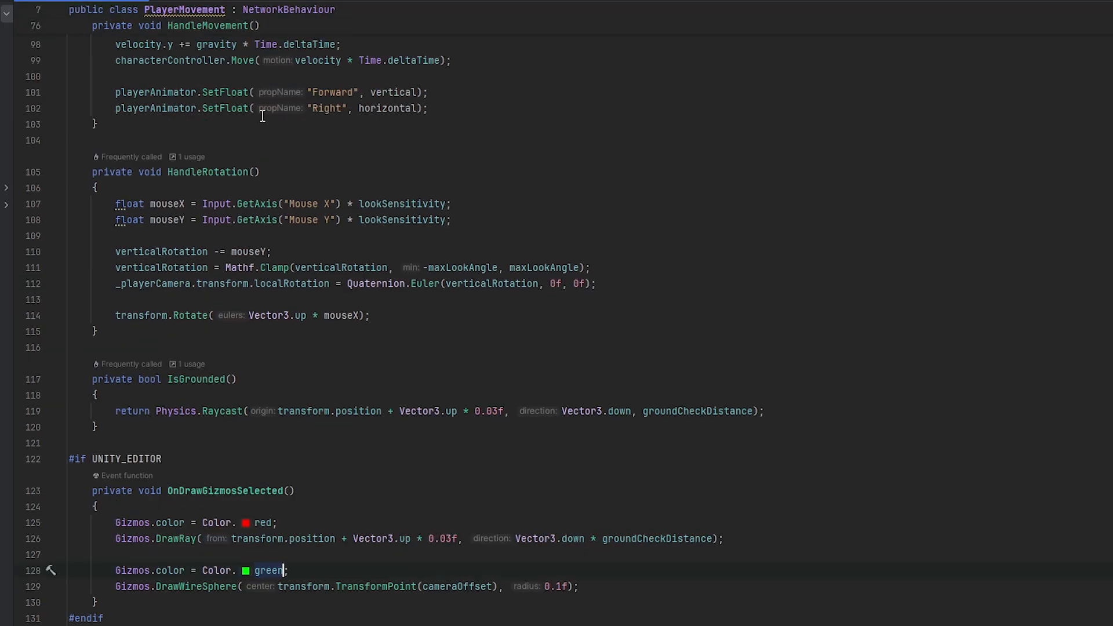
pyautogui.scroll(3)
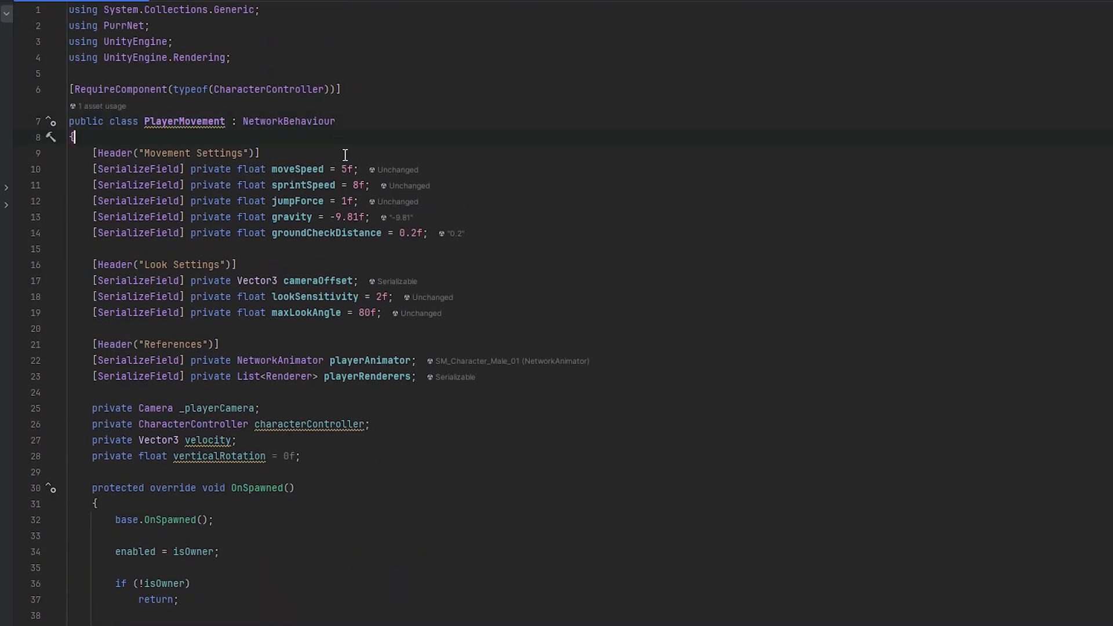
pyautogui.scroll(-3)
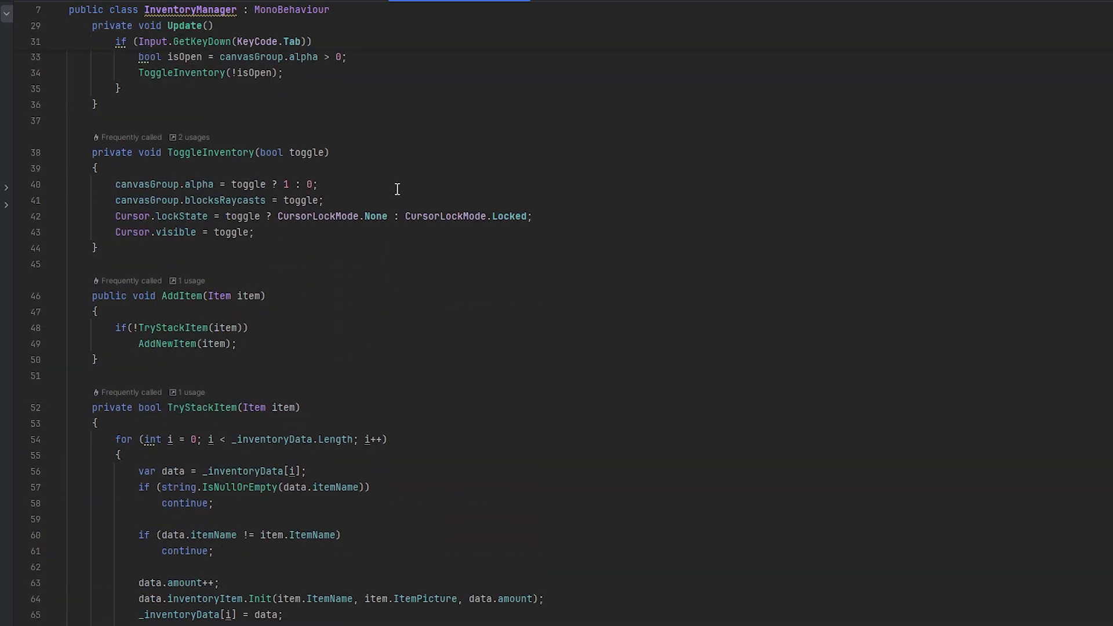
pyautogui.scroll(3)
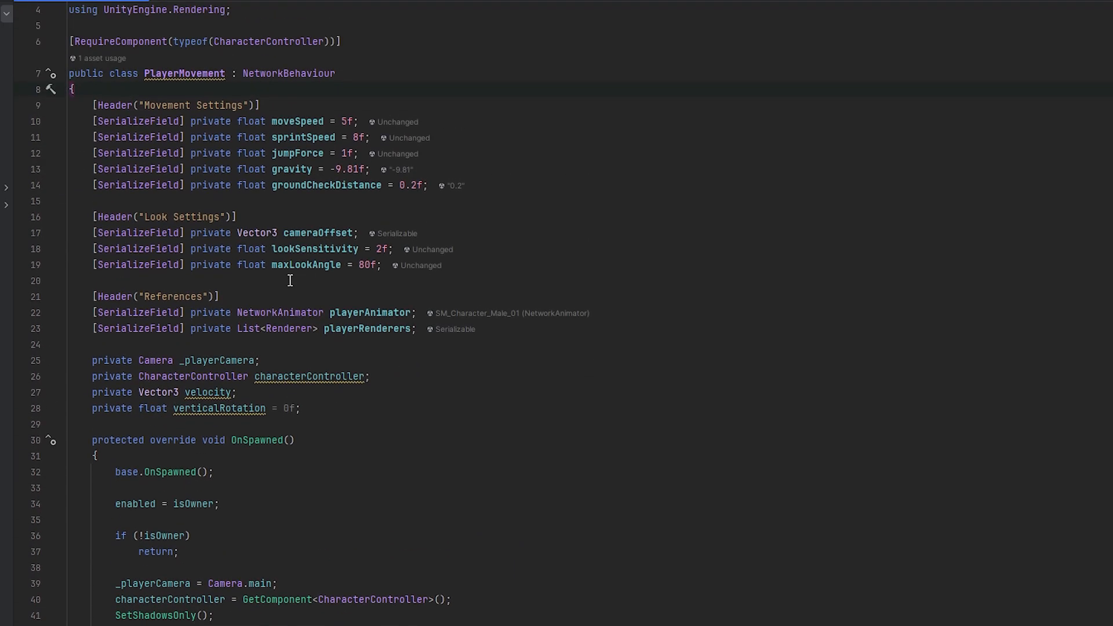
pyautogui.click(385, 395)
pyautogui.write('public static')
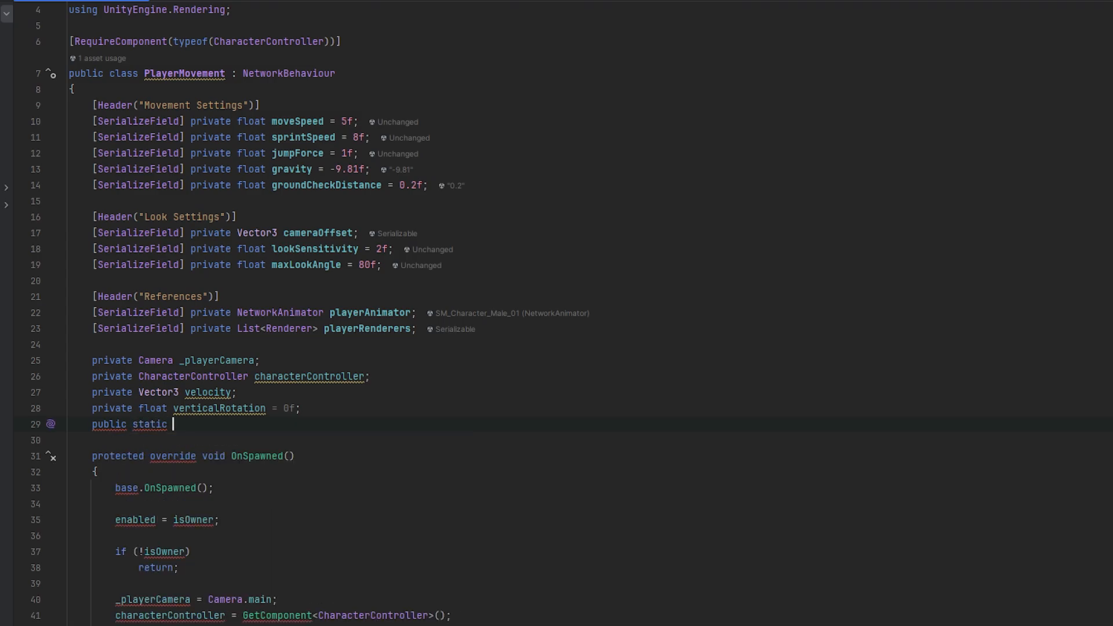
pyautogui.write('PlayerMovement')
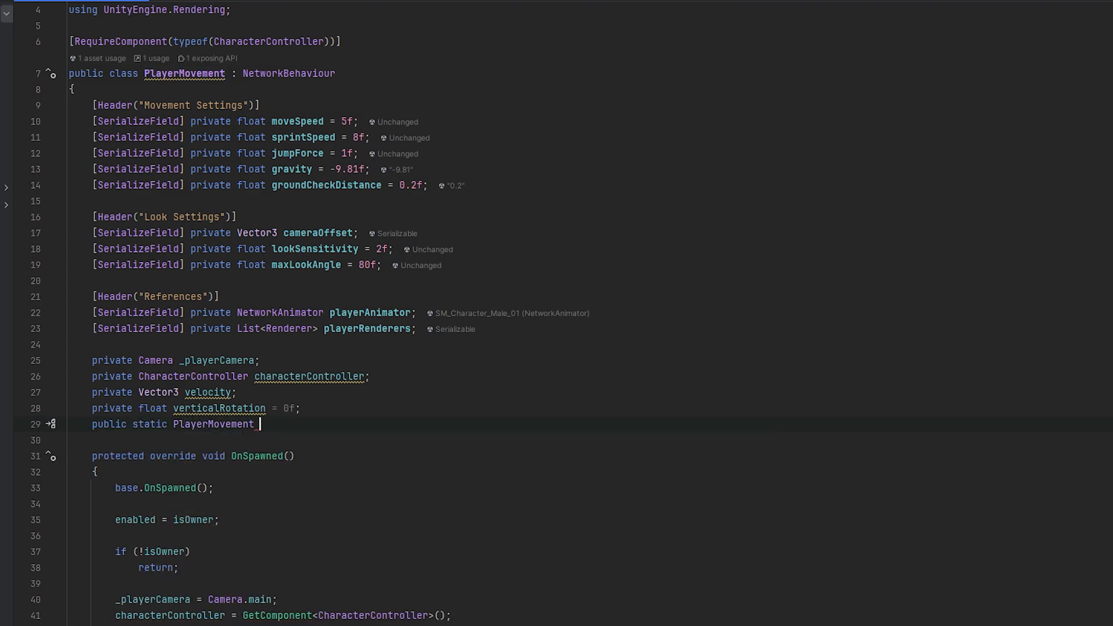
pyautogui.write('localPlayerMovement;')
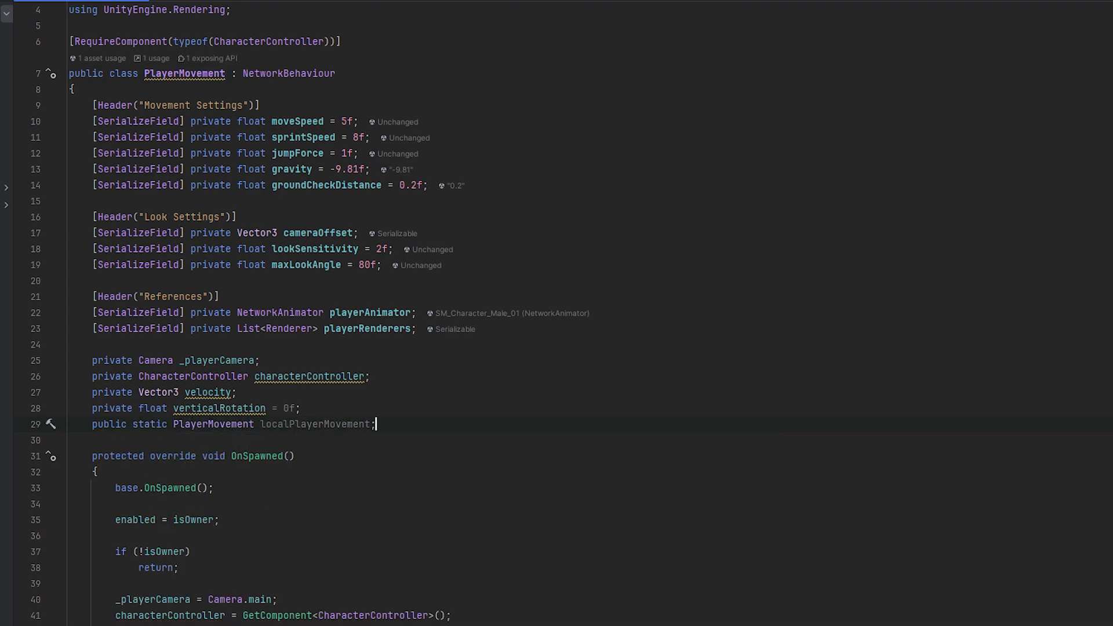
pyautogui.scroll(-3)
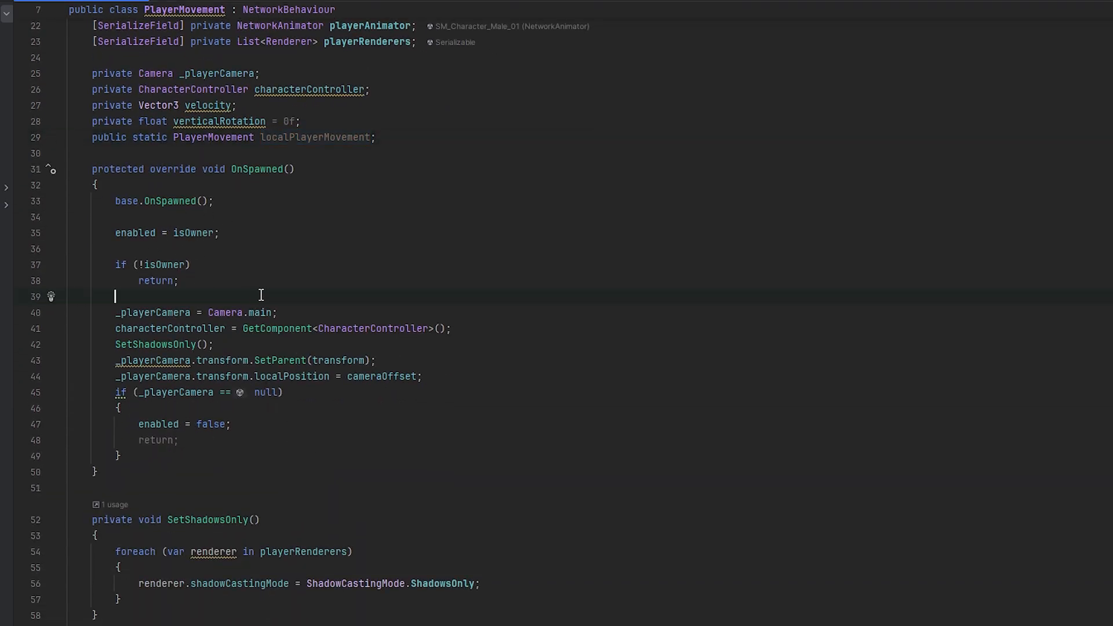
pyautogui.write('localPlayerMovement = this;')
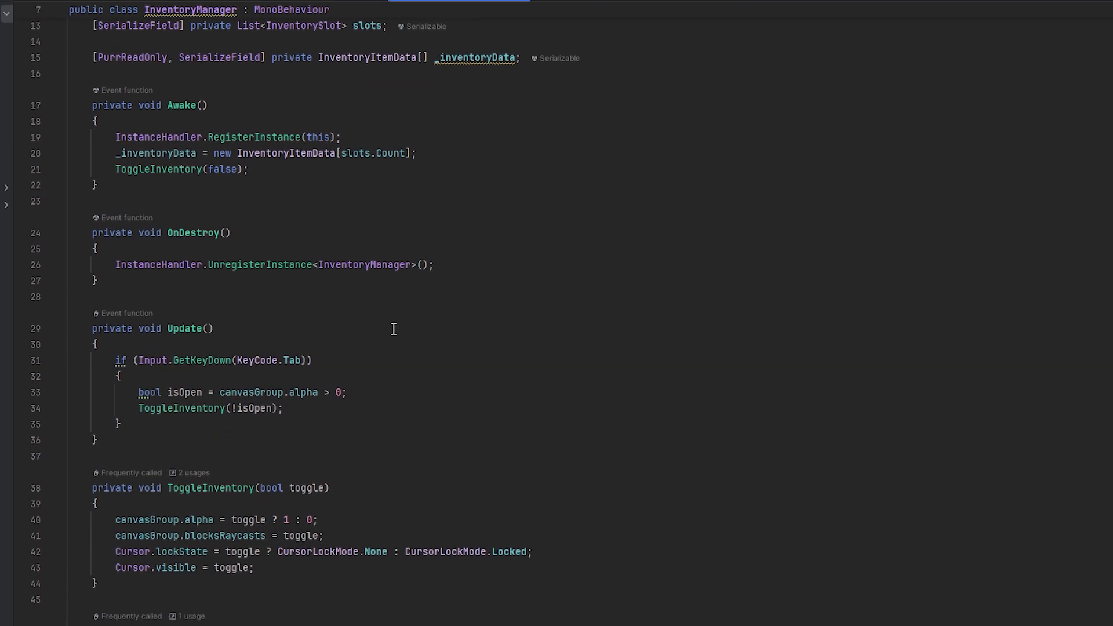
# - Add var itemToSpawn = allItems.Find(x => x.ItemName == data.itemName) in DropItem
pyautogui.scroll(-3)
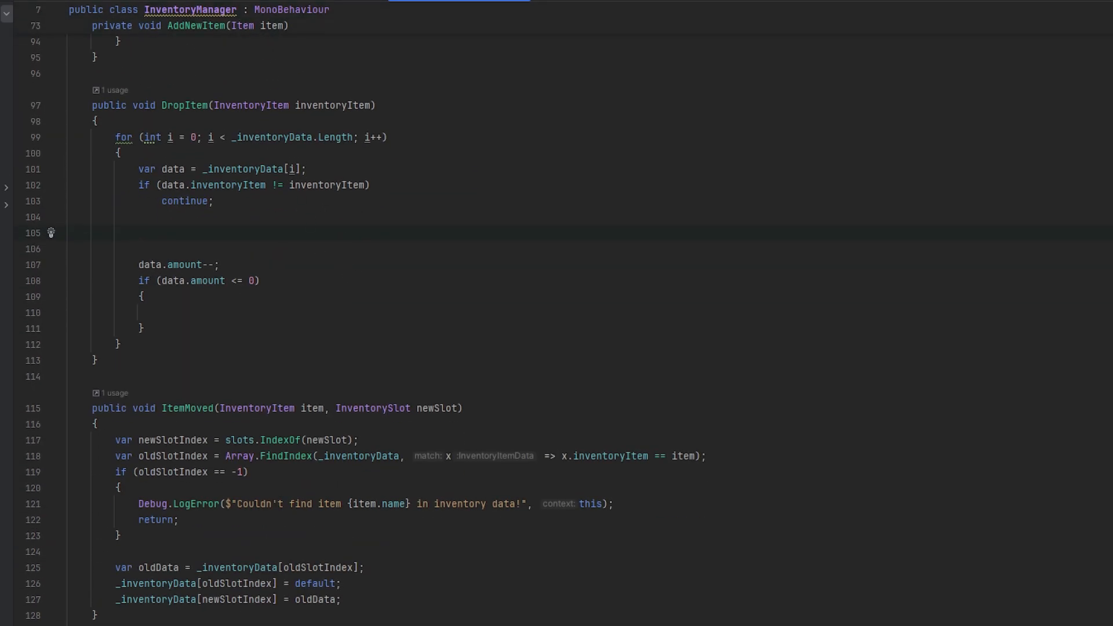
pyautogui.write('Playermove')
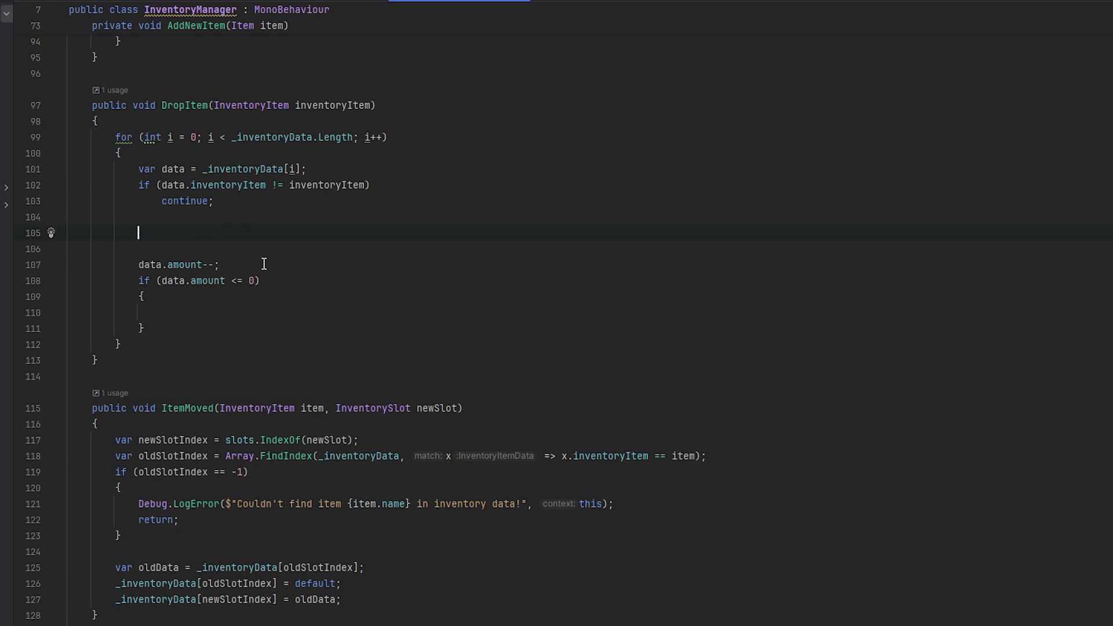
pyautogui.moveTo(210, 249)
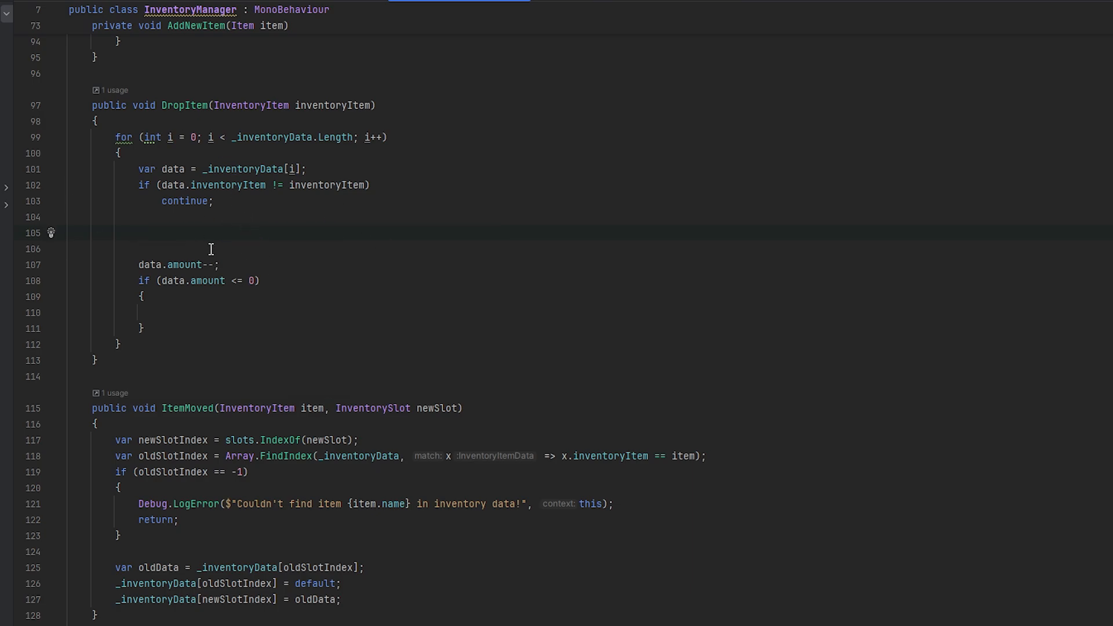
pyautogui.scroll(3)
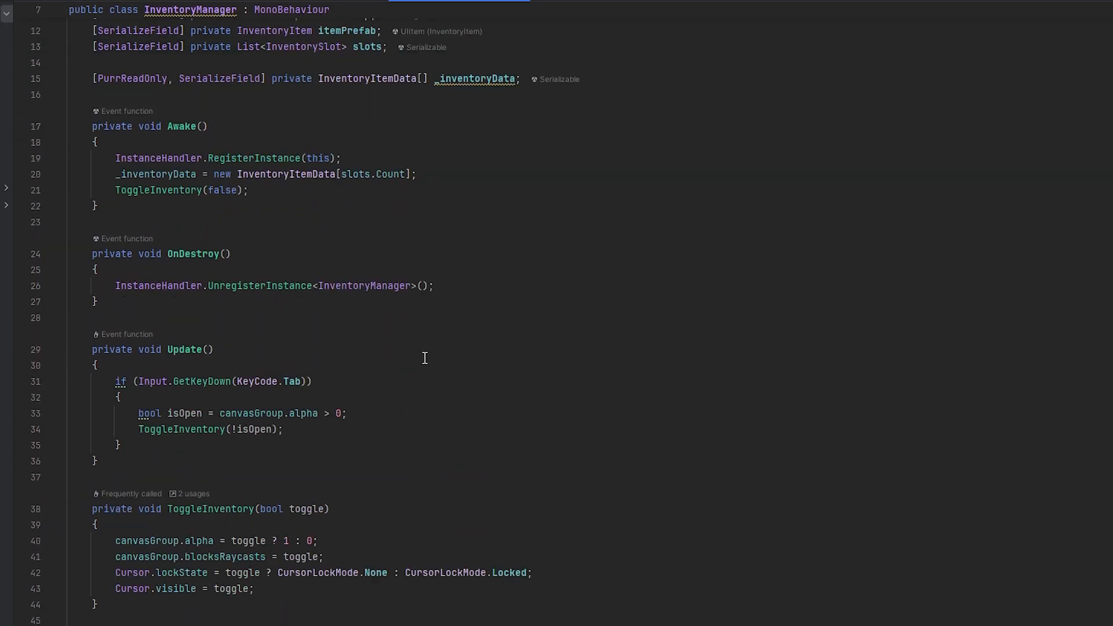
pyautogui.scroll(-3)
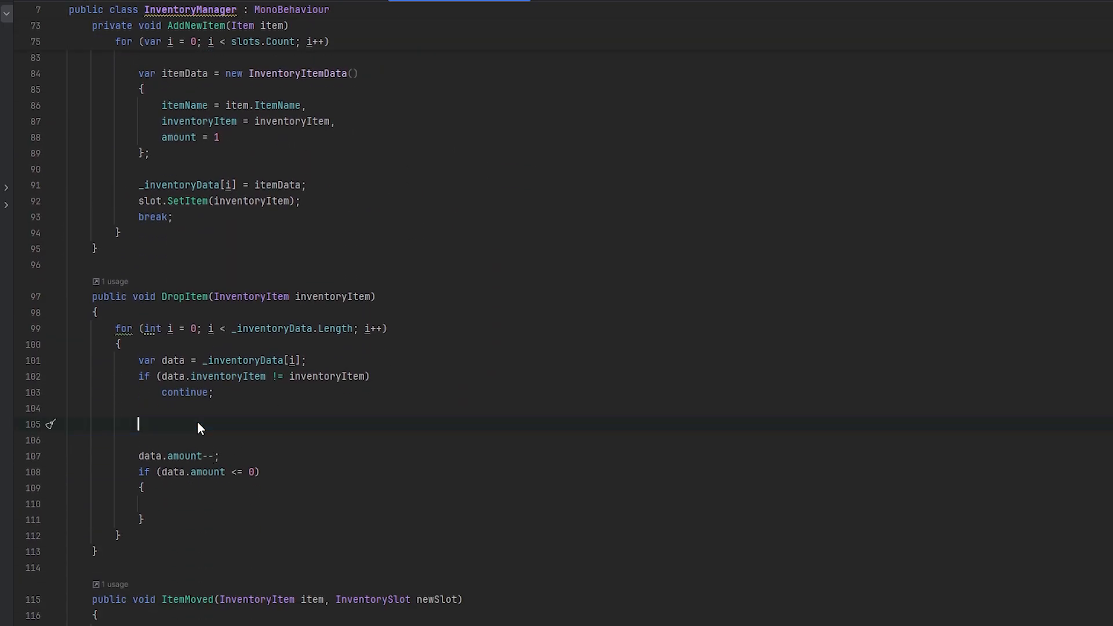
pyautogui.write('var itemToSpawn =')
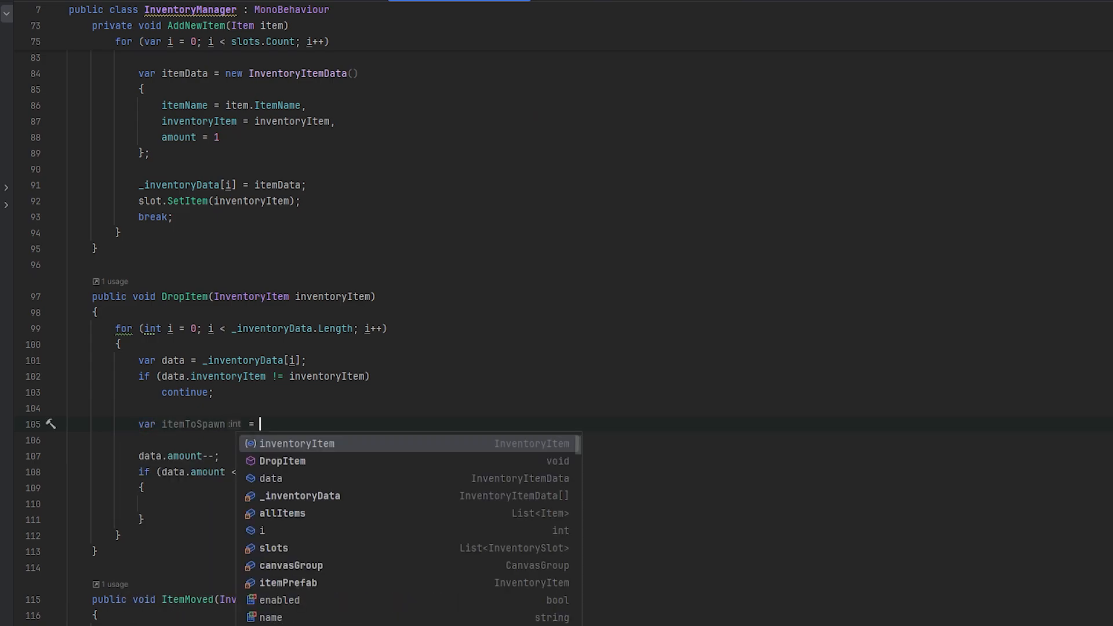
pyautogui.moveTo(297, 443)
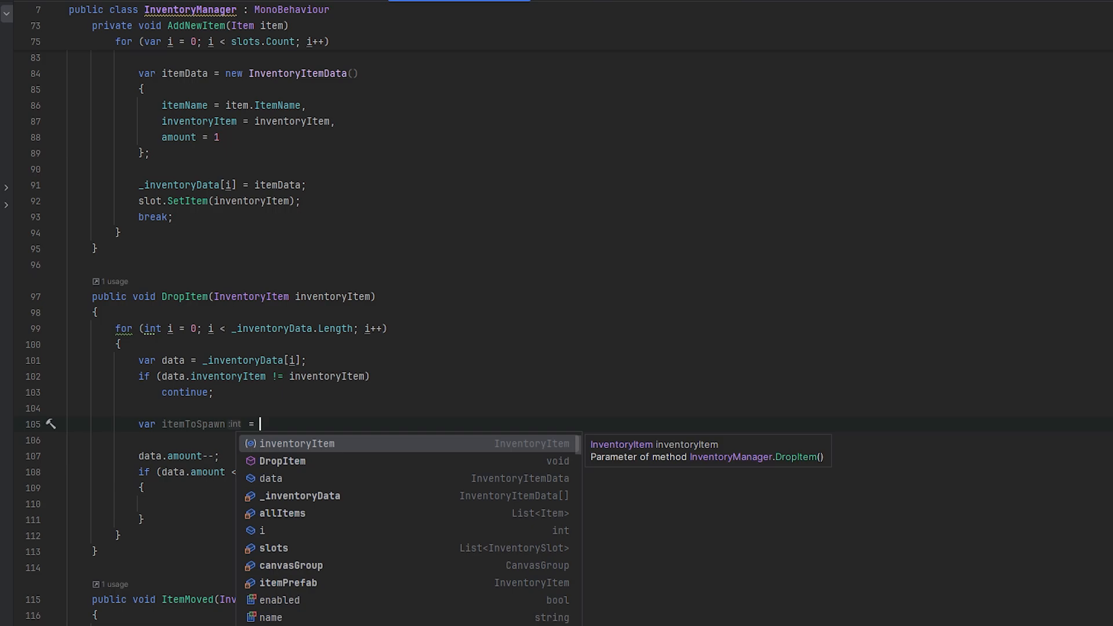
pyautogui.write('allItems.')
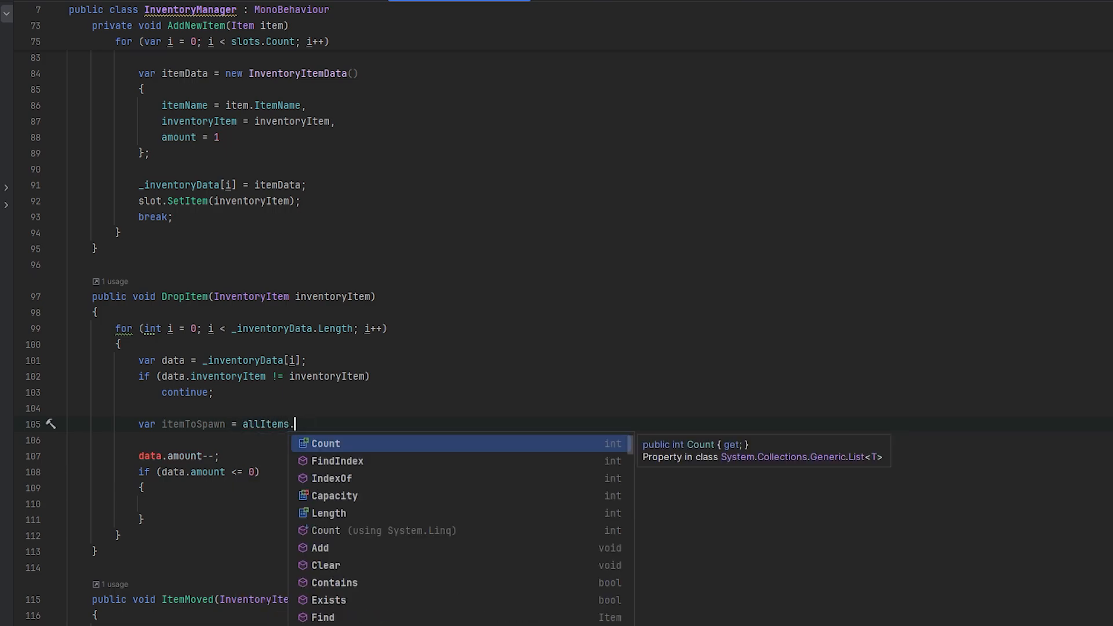
pyautogui.write('find')
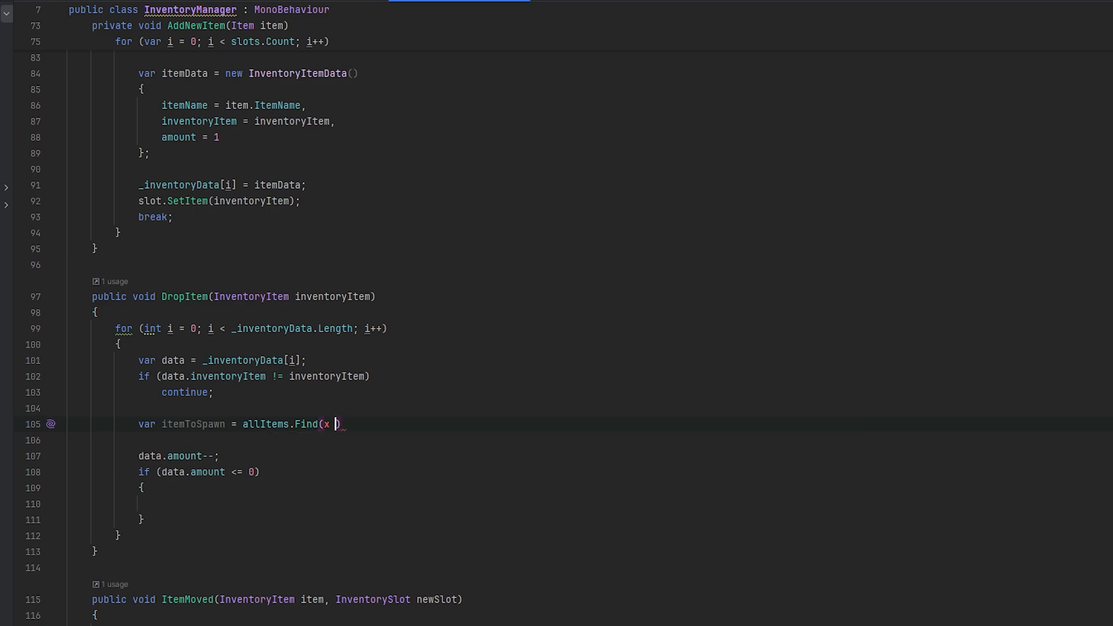
pyautogui.write('=>')
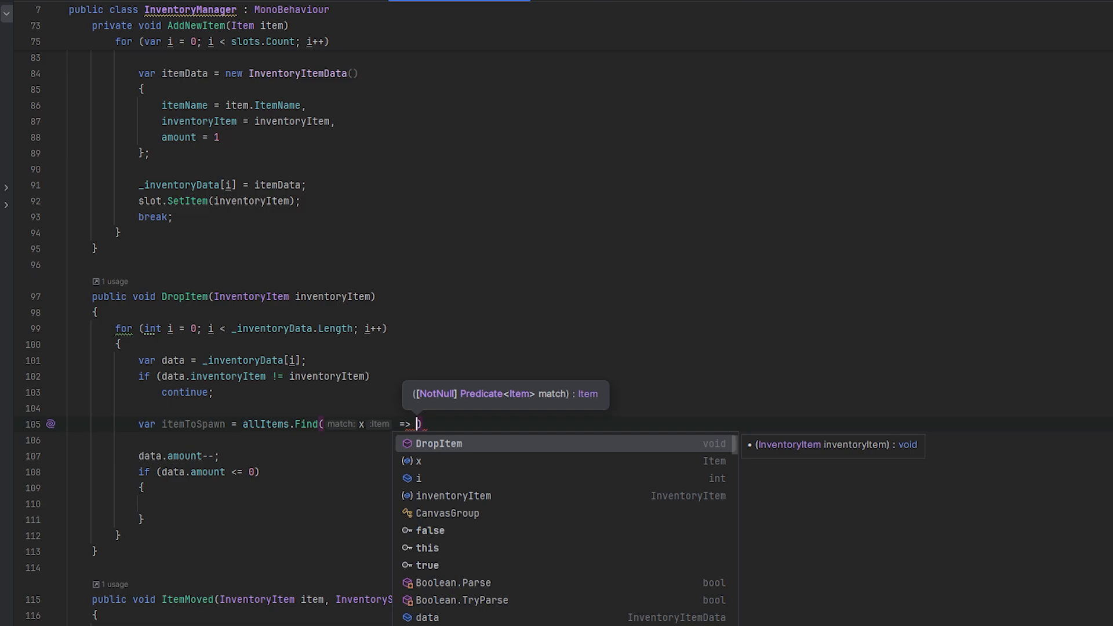
pyautogui.write('x.ItemName')
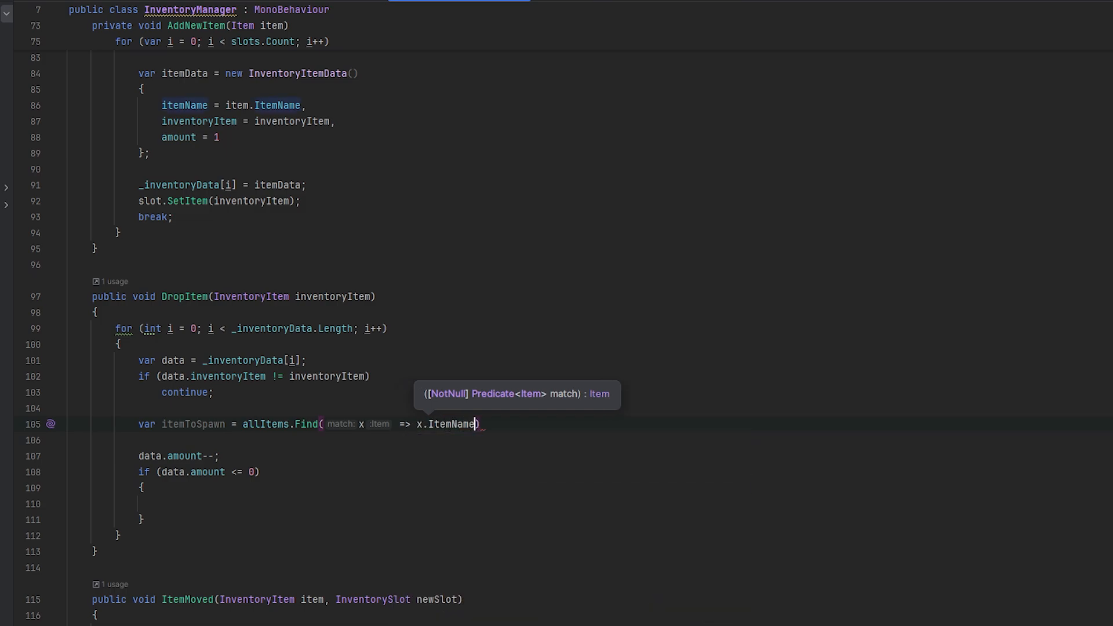
pyautogui.write('== data.itemName')
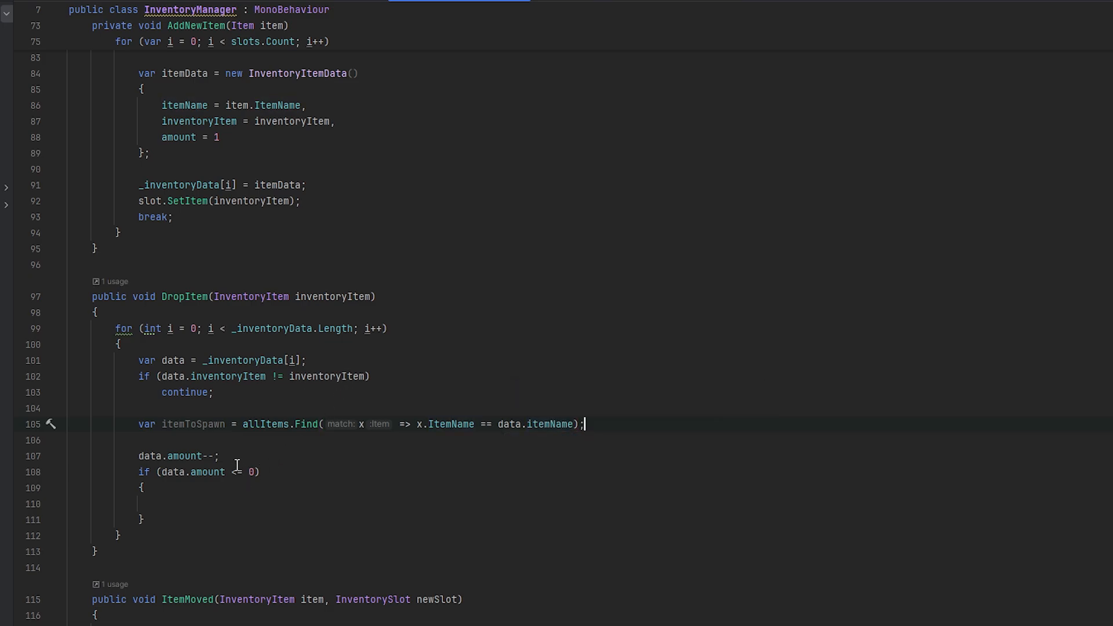
pyautogui.write('if(')
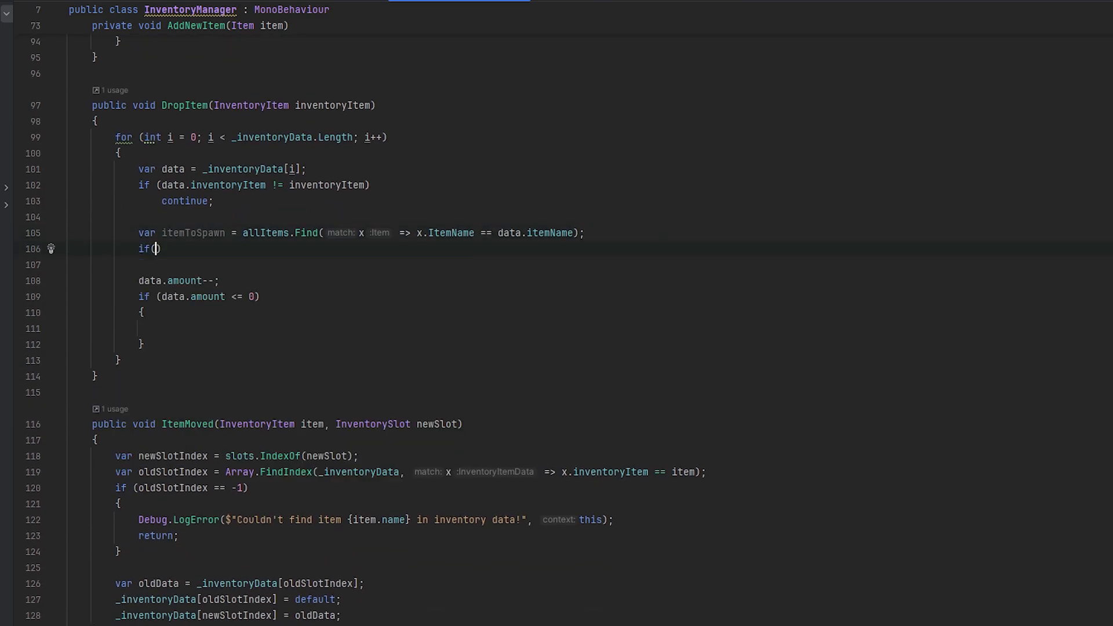
# - When itemToSpawn is null, LogError "Item to spawn with name {data.itemName} not found!" and return
pyautogui.write('itemToSpawn = null)')
pyautogui.write('r')
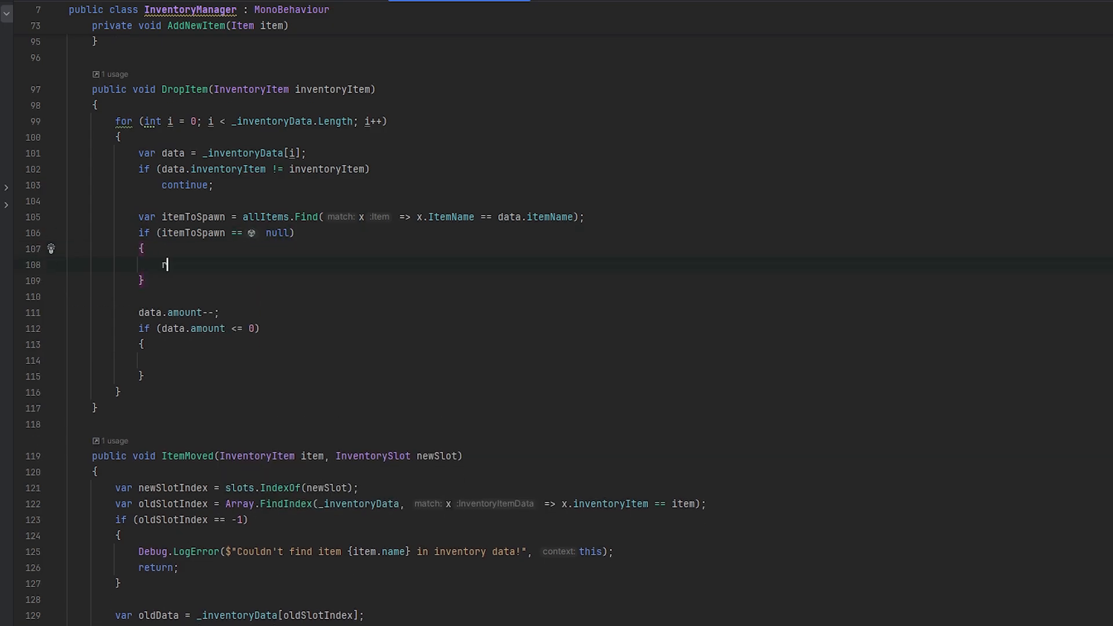
pyautogui.write('Debug.log')
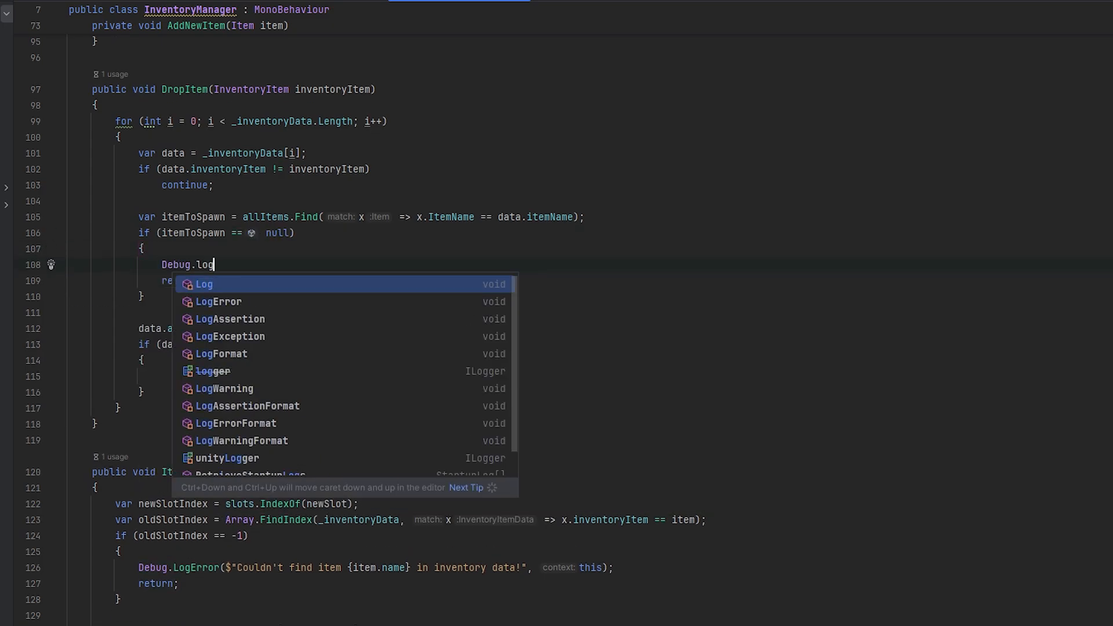
pyautogui.click(218, 300)
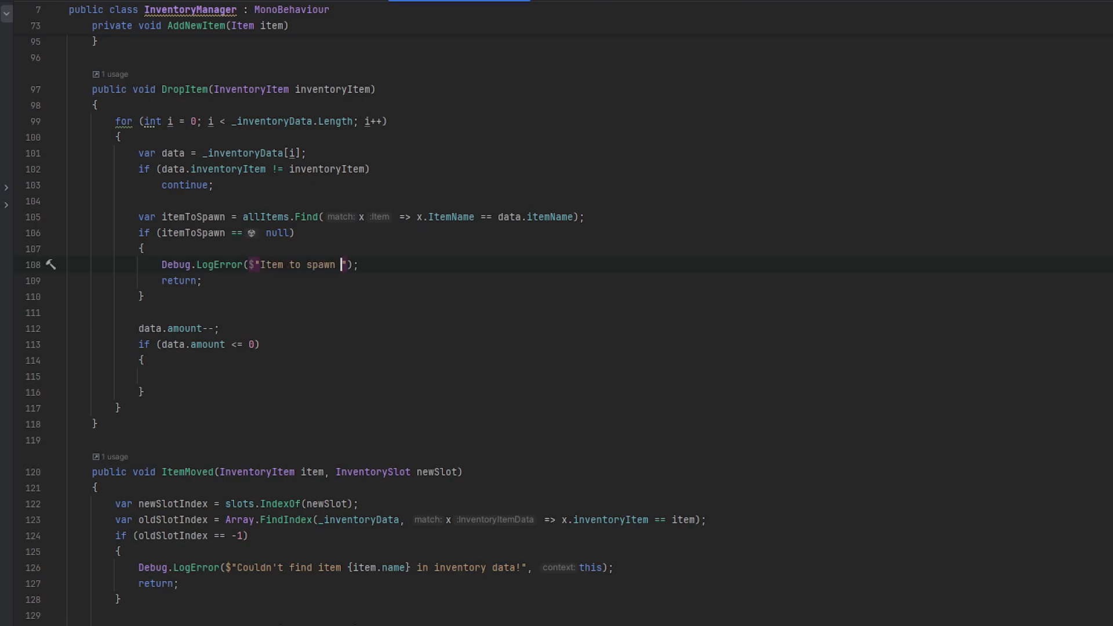
pyautogui.write('with name {}')
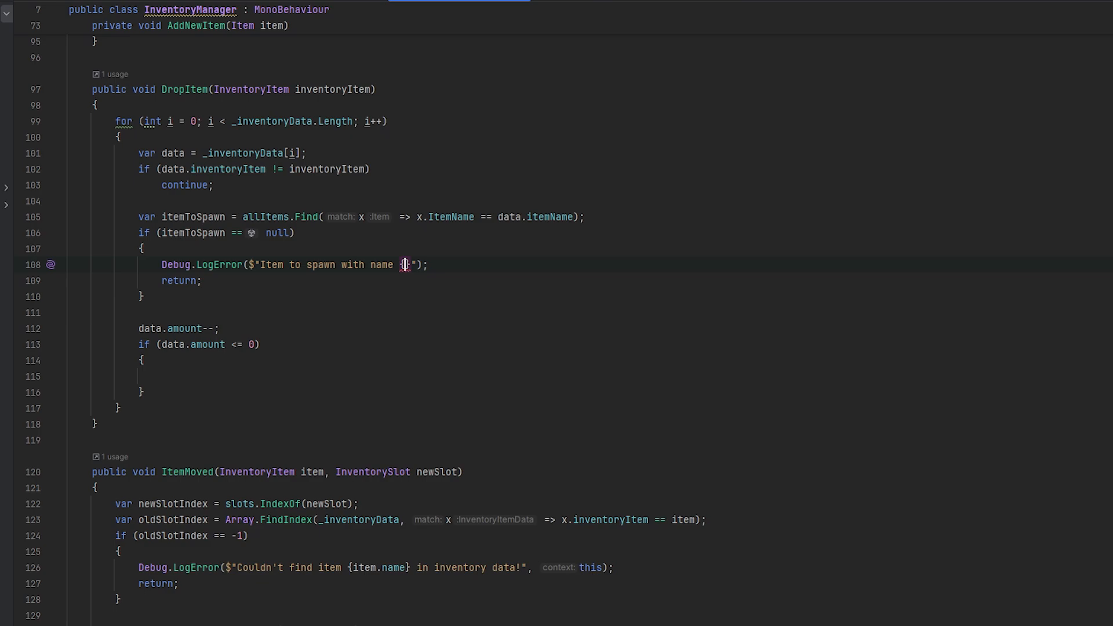
pyautogui.write('data.itemName}')
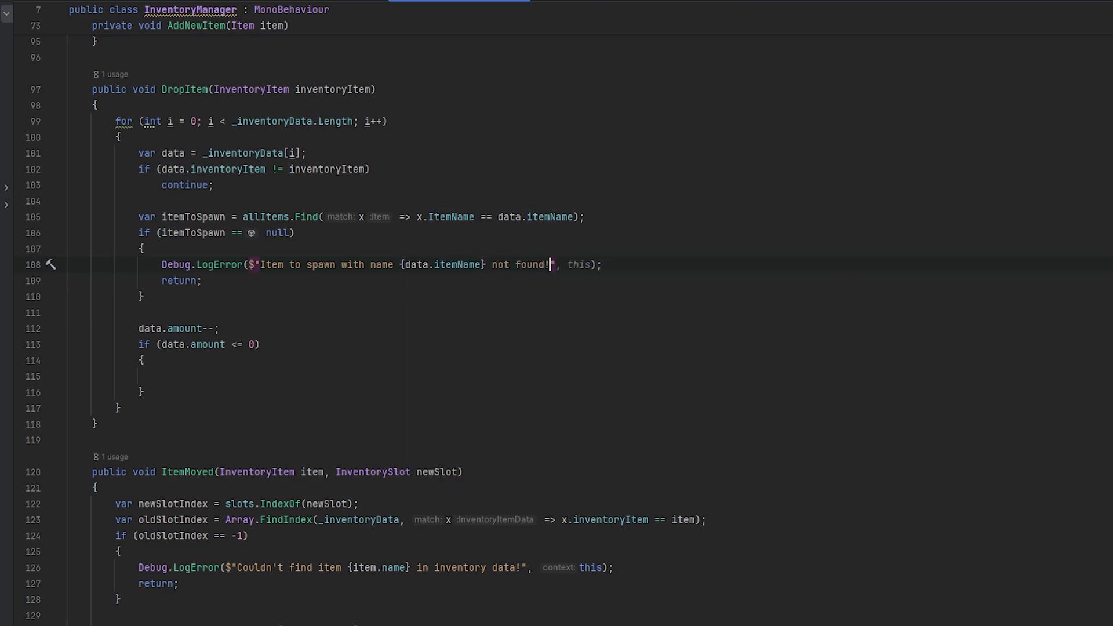
pyautogui.write(', context: this')
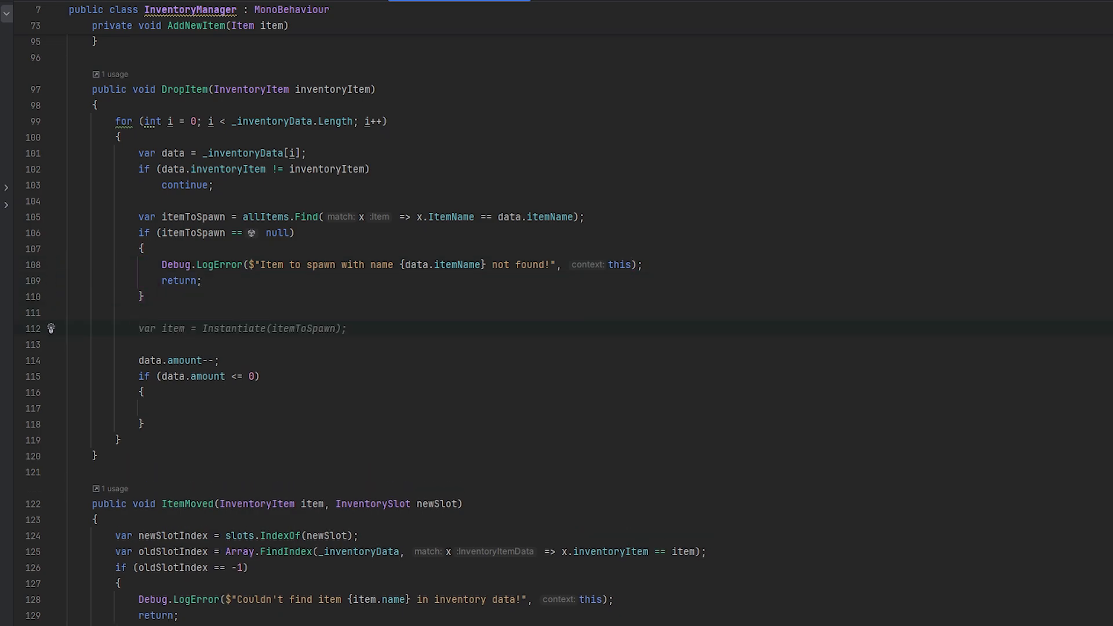
# - Set spawnPosition to local player position + forward + Vector3.up; Instantiate itemToSpawn there, Quaternion.identity
pyautogui.write('var item = Inst')
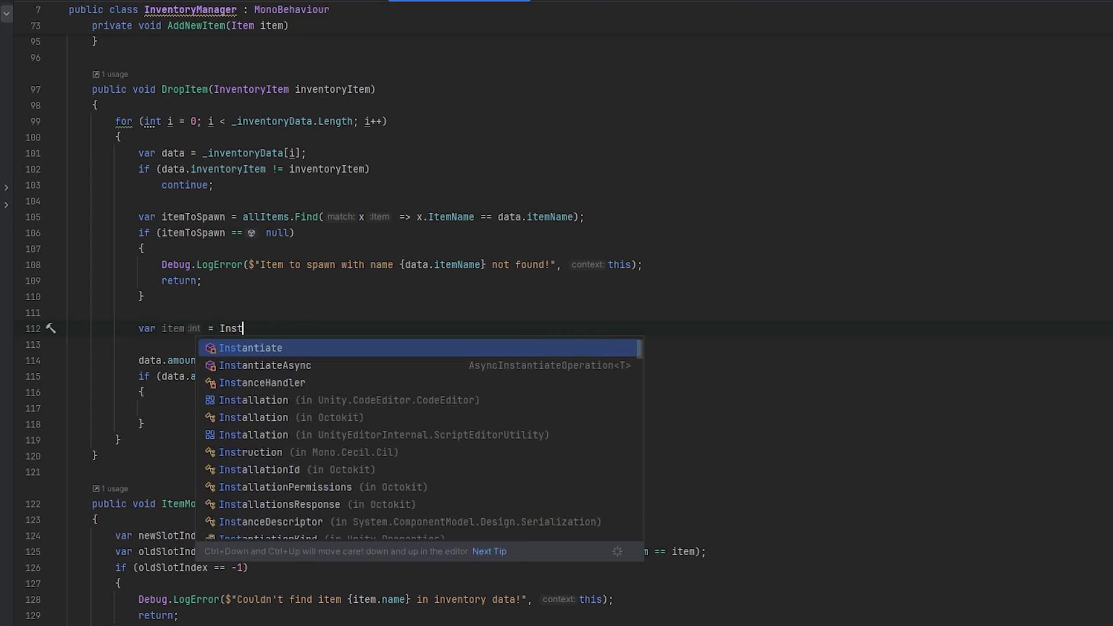
pyautogui.click(249, 348)
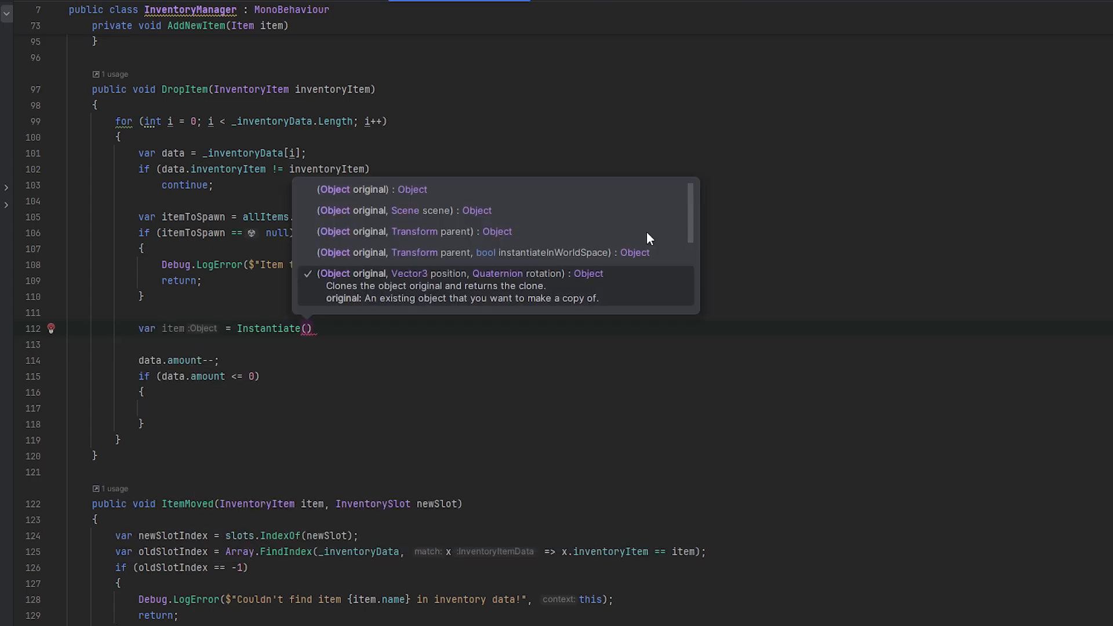
pyautogui.write('itemToSpawn,')
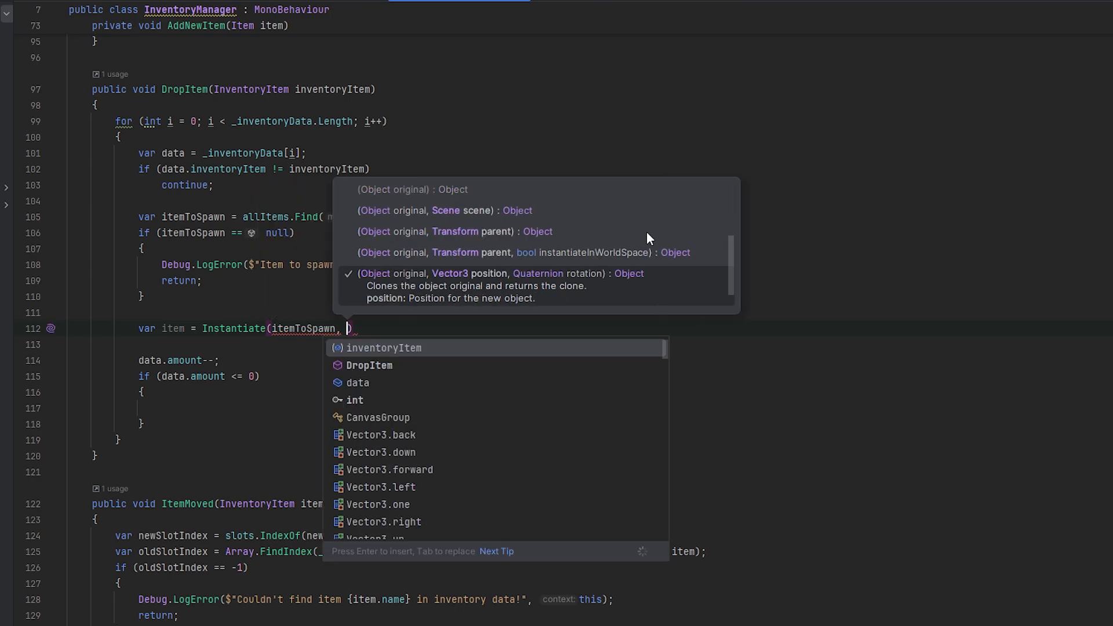
pyautogui.write('PlayerMovement.localPlayerMovement.transform')
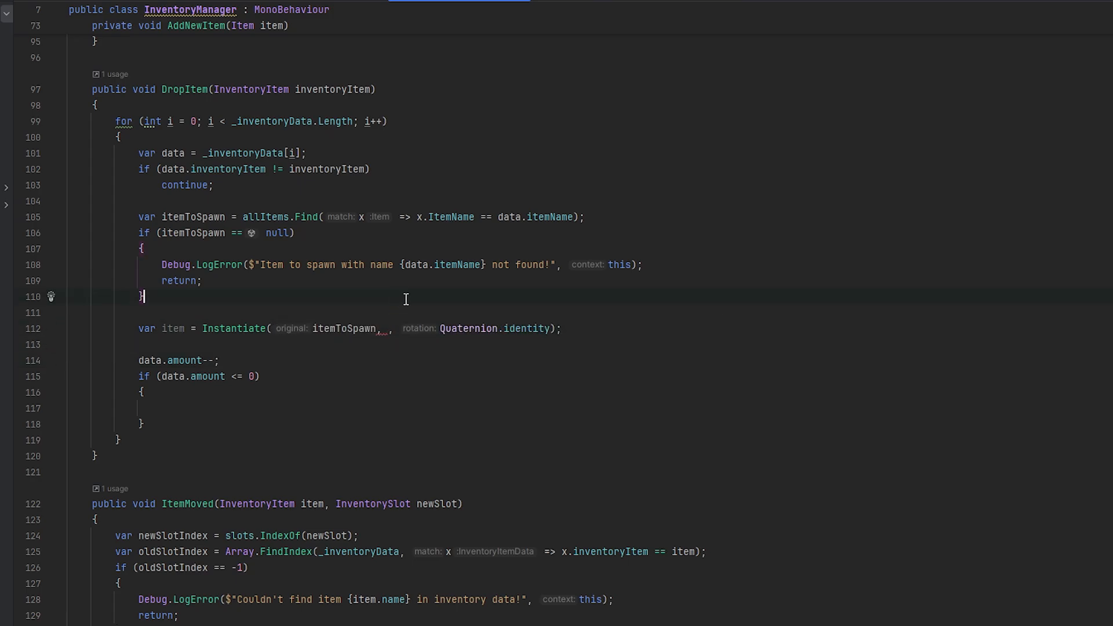
pyautogui.write('Vector3 _spawnPosition =')
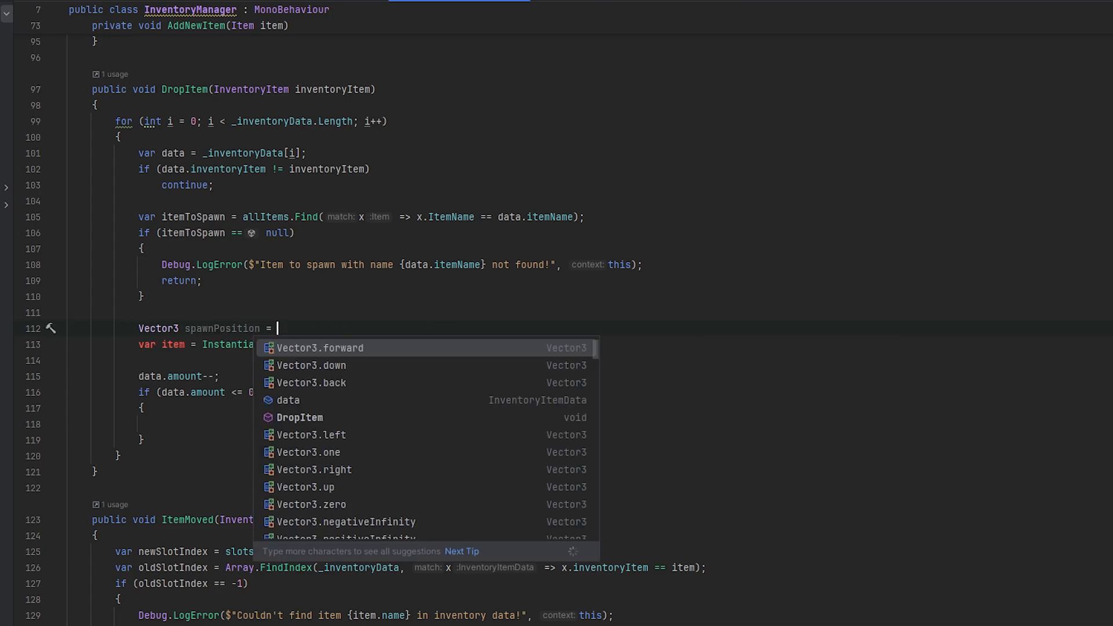
pyautogui.write('PlayerMovement.localPlayerMovement.transform.position + PlayerMovement.localPlayerMovement.transform.forward;')
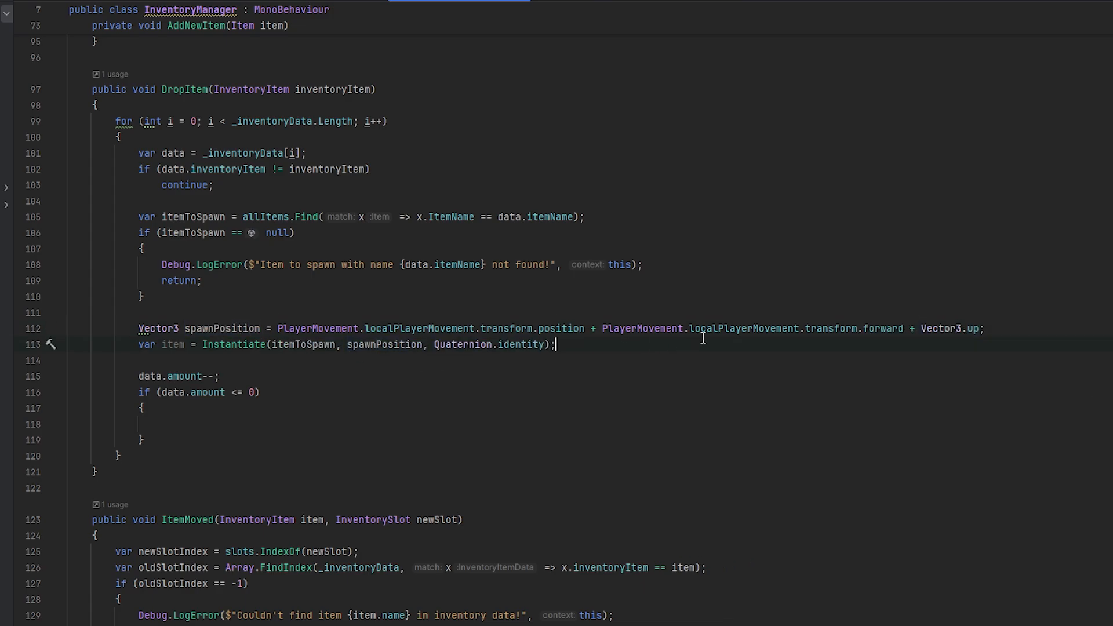
pyautogui.doubleClick(172, 345)
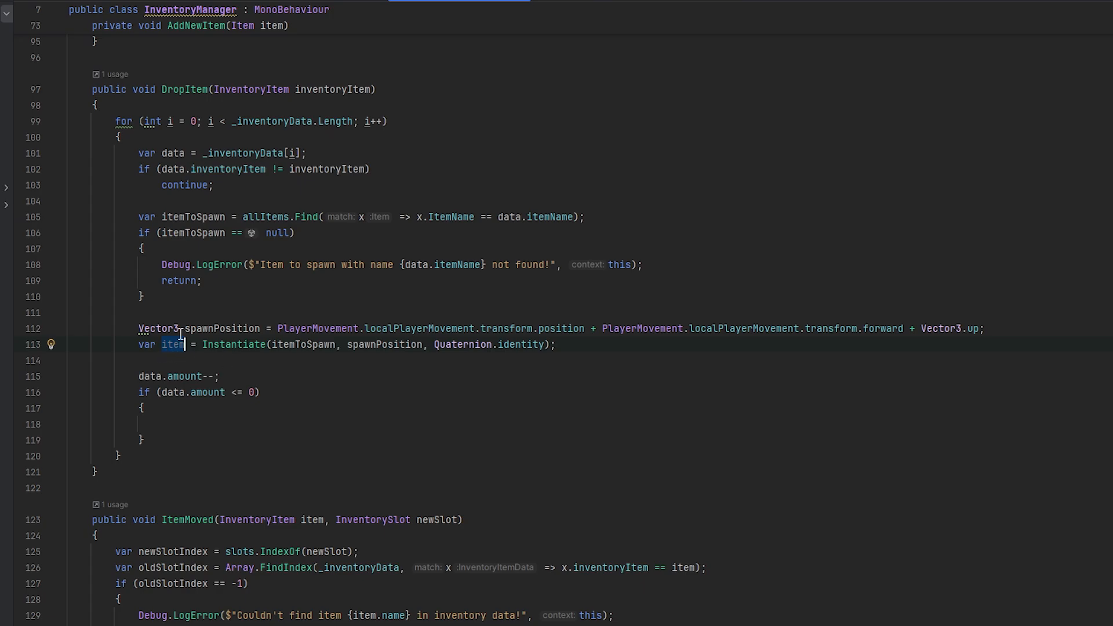
pyautogui.moveTo(248, 379)
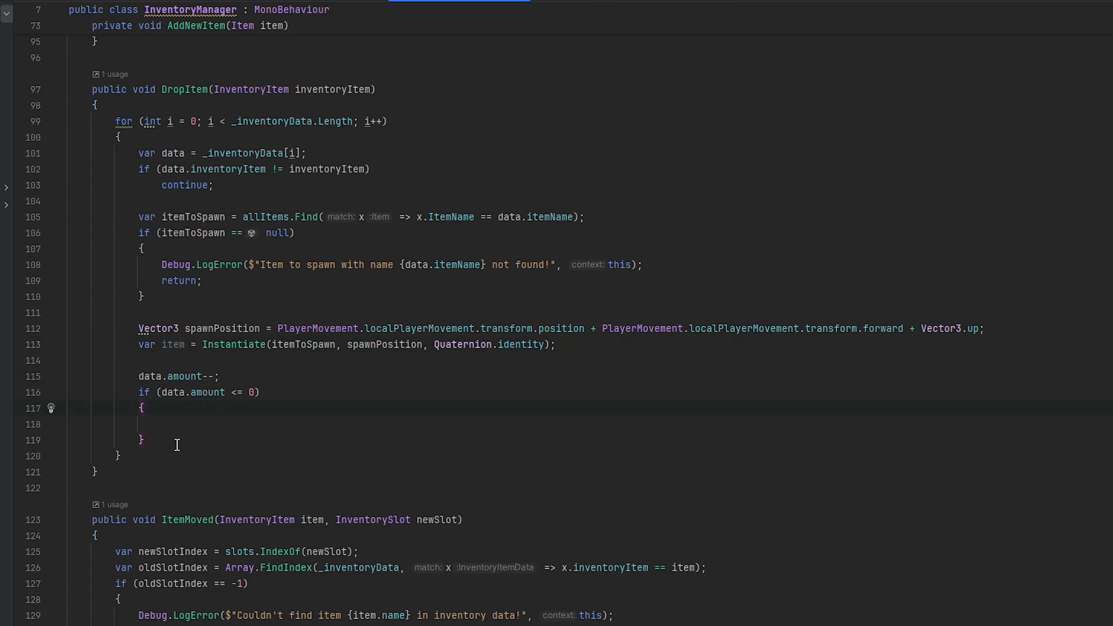
# - Declare an empty private void DeductItem(InventoryItem inventoryItem) helper method
pyautogui.click(161, 424)
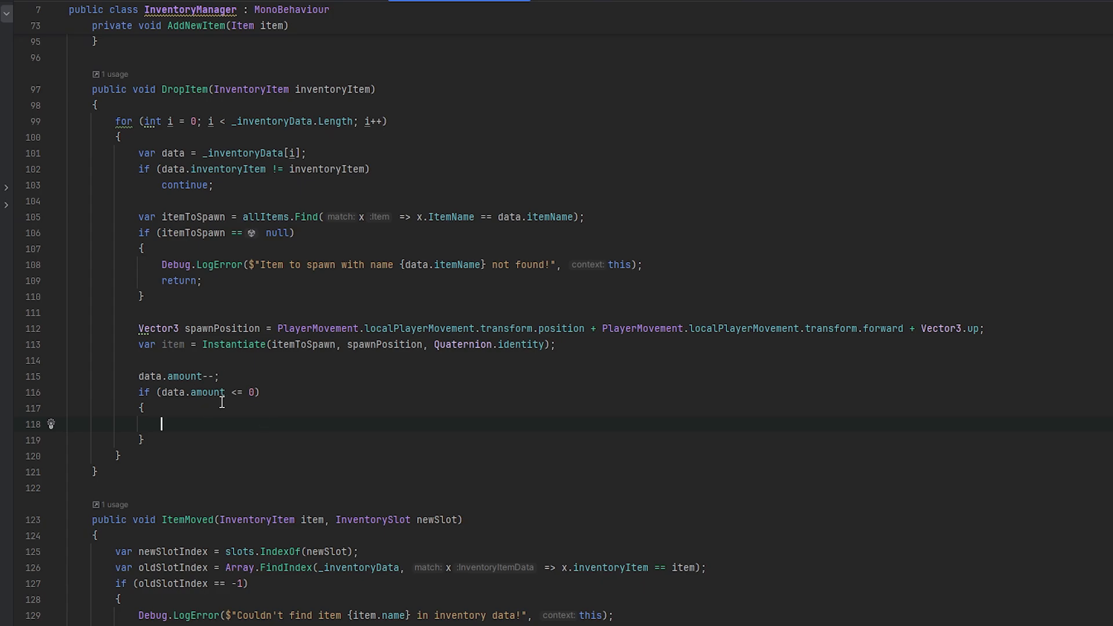
pyautogui.moveTo(232, 424)
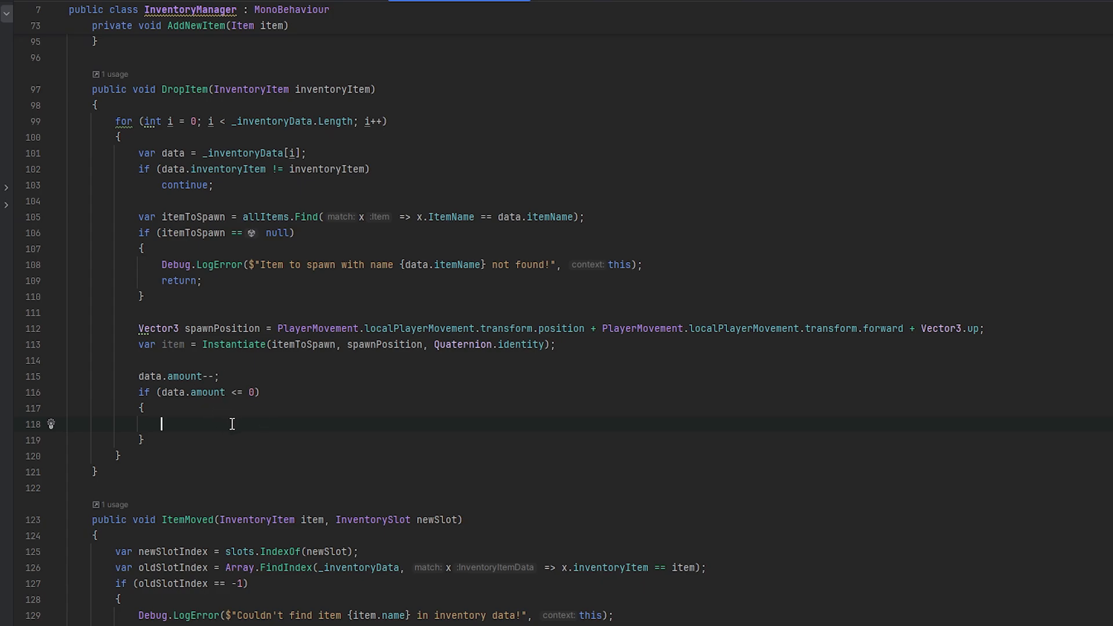
pyautogui.moveTo(263, 424)
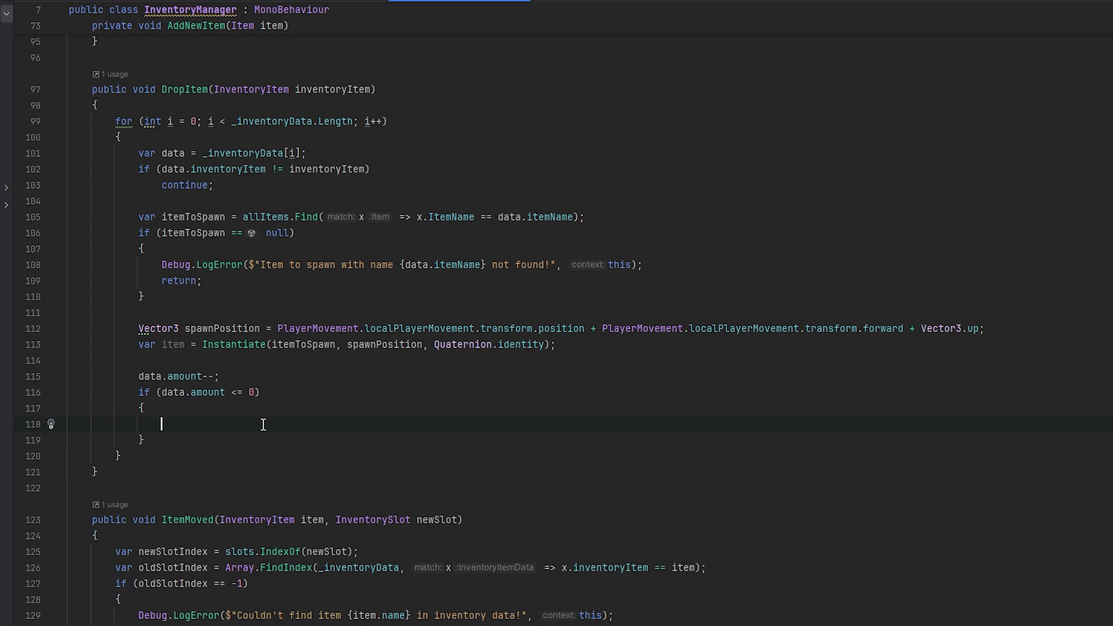
pyautogui.scroll(3)
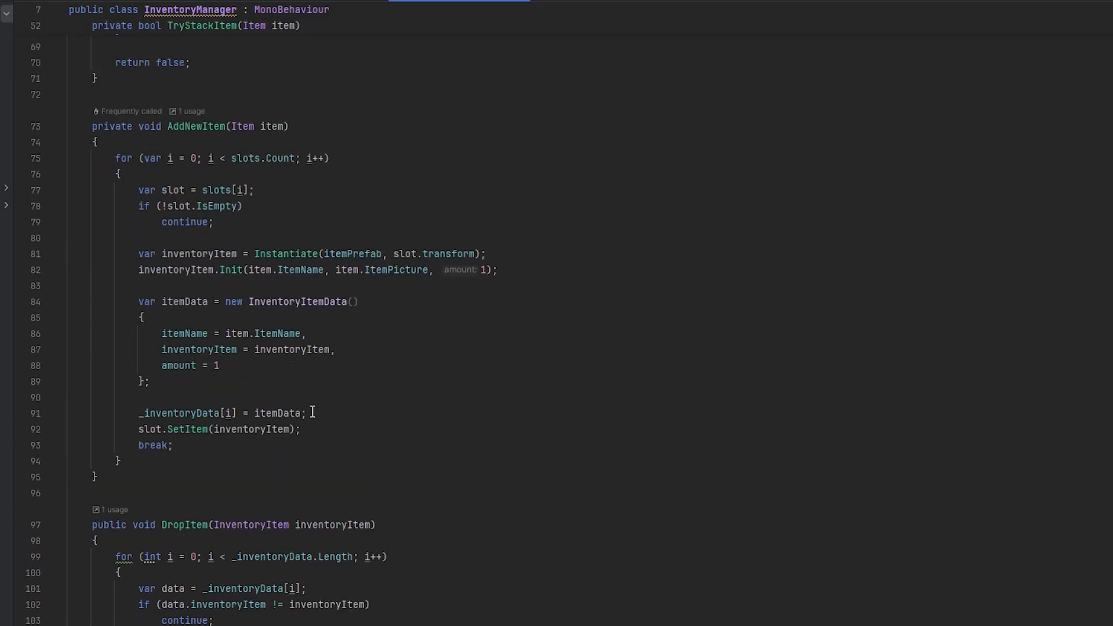
pyautogui.scroll(-3)
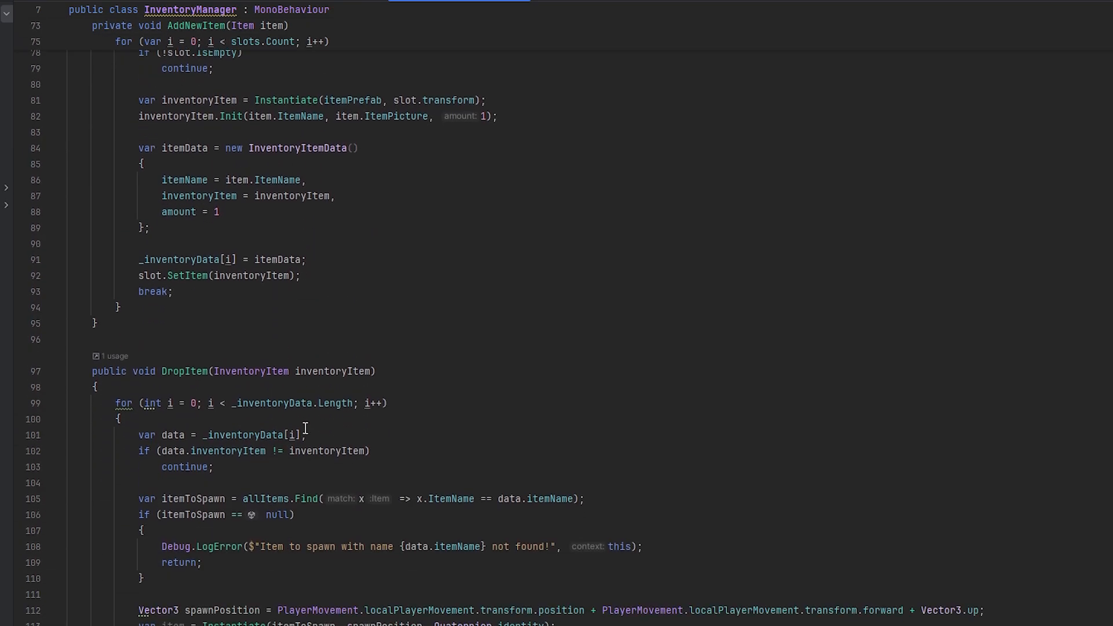
pyautogui.scroll(3)
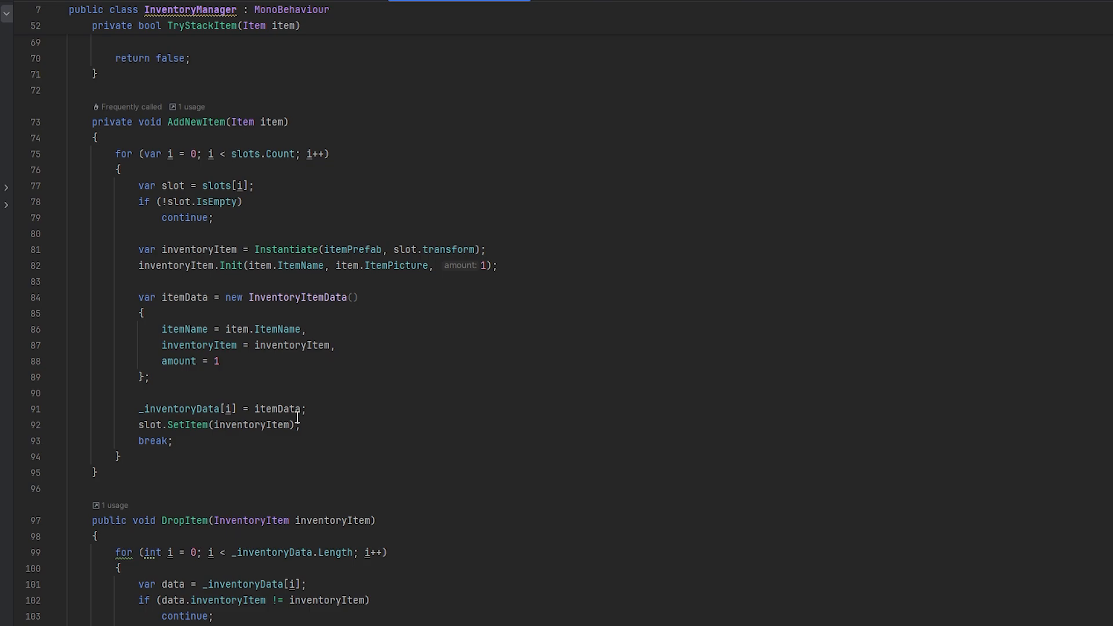
pyautogui.scroll(-3)
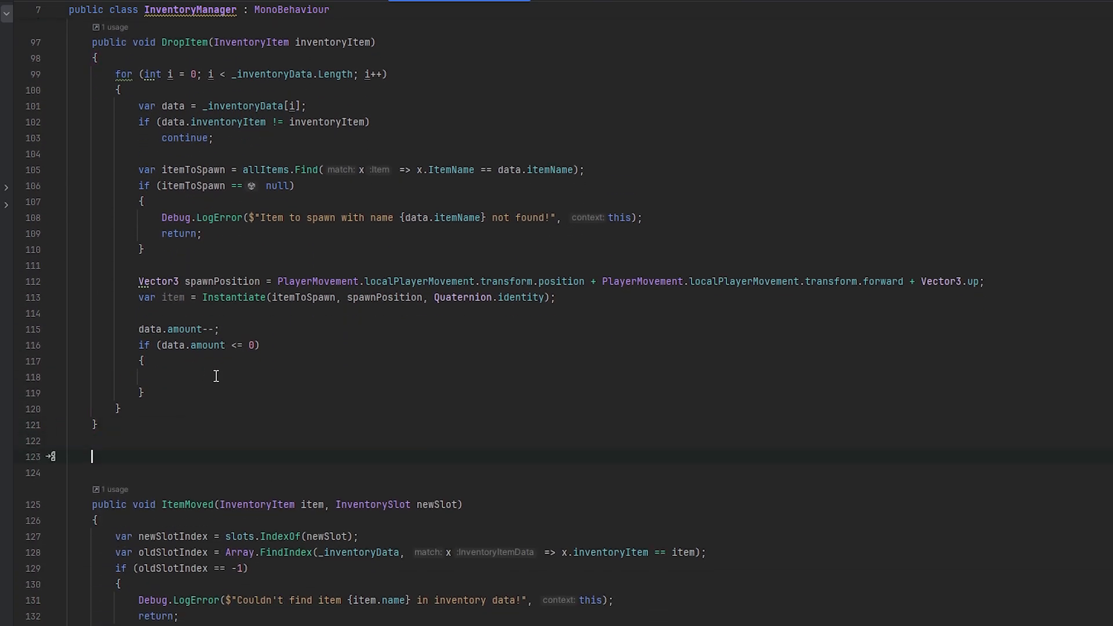
pyautogui.write('private void')
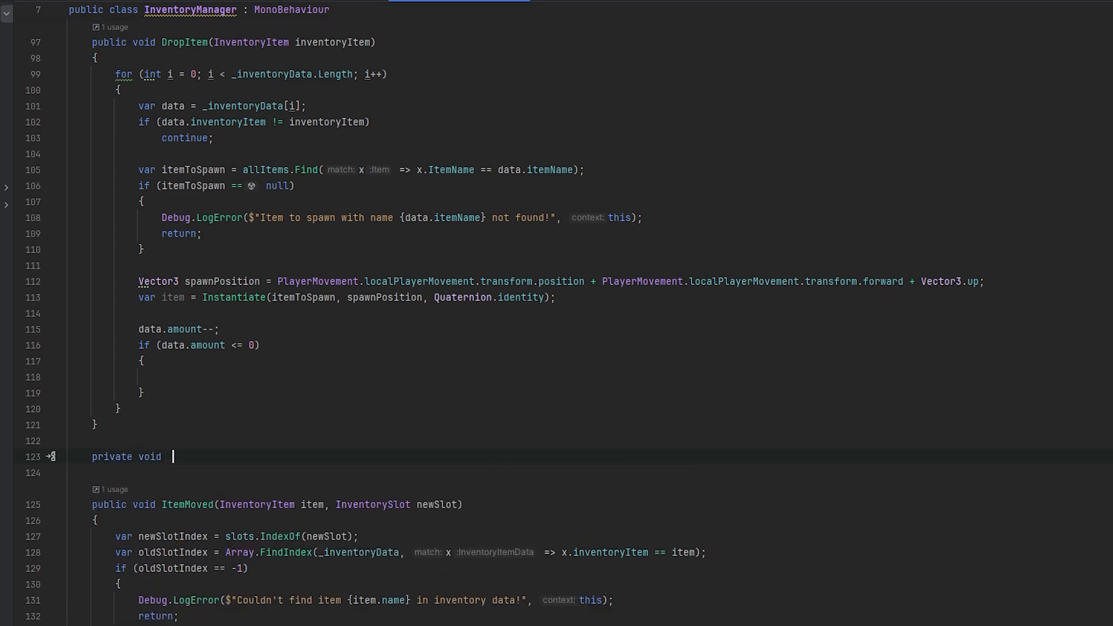
pyautogui.write('Deduct')
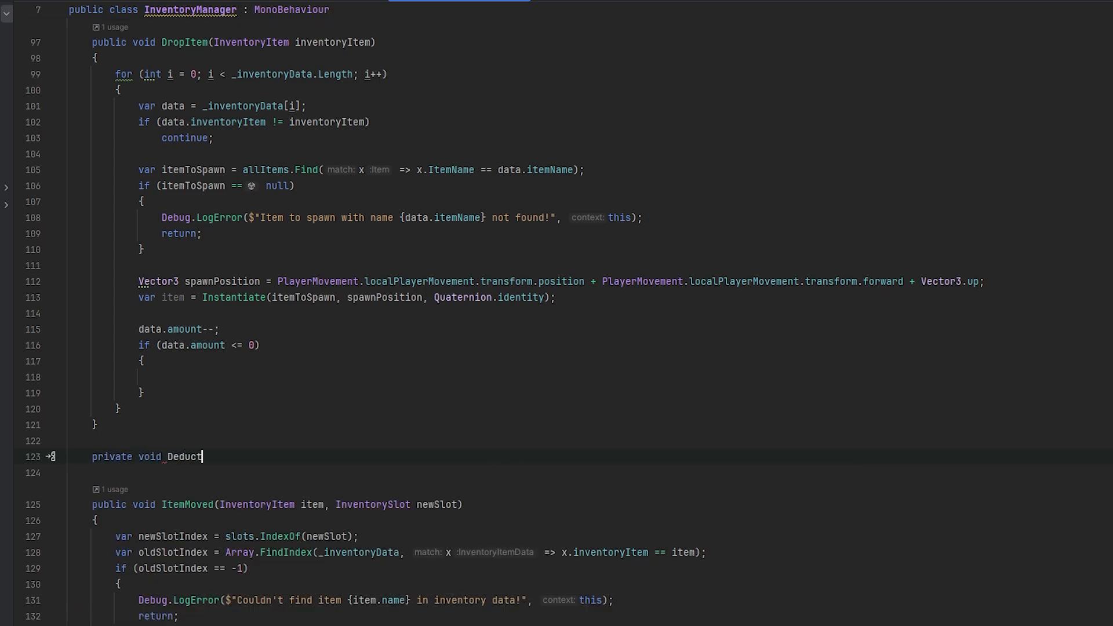
pyautogui.write('Item(InventoryItem')
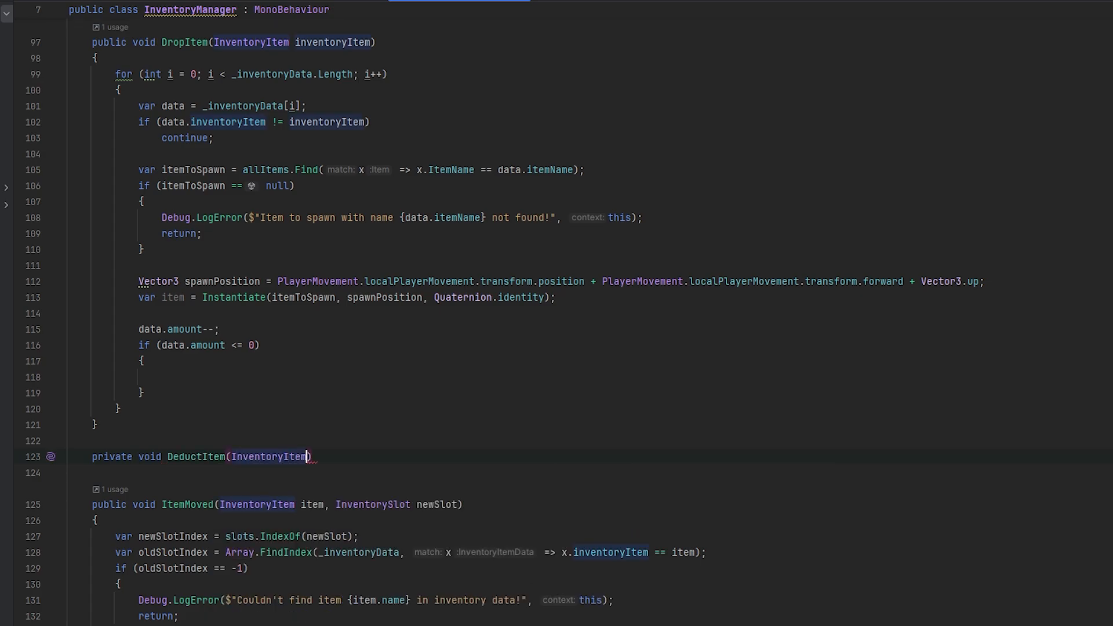
# - Replace DropItem's amount decrement with DeductItem(inventoryItem); followed by break;
pyautogui.write('inventoryItem')
pyautogui.click(369, 313)
pyautogui.write('DeductItem')
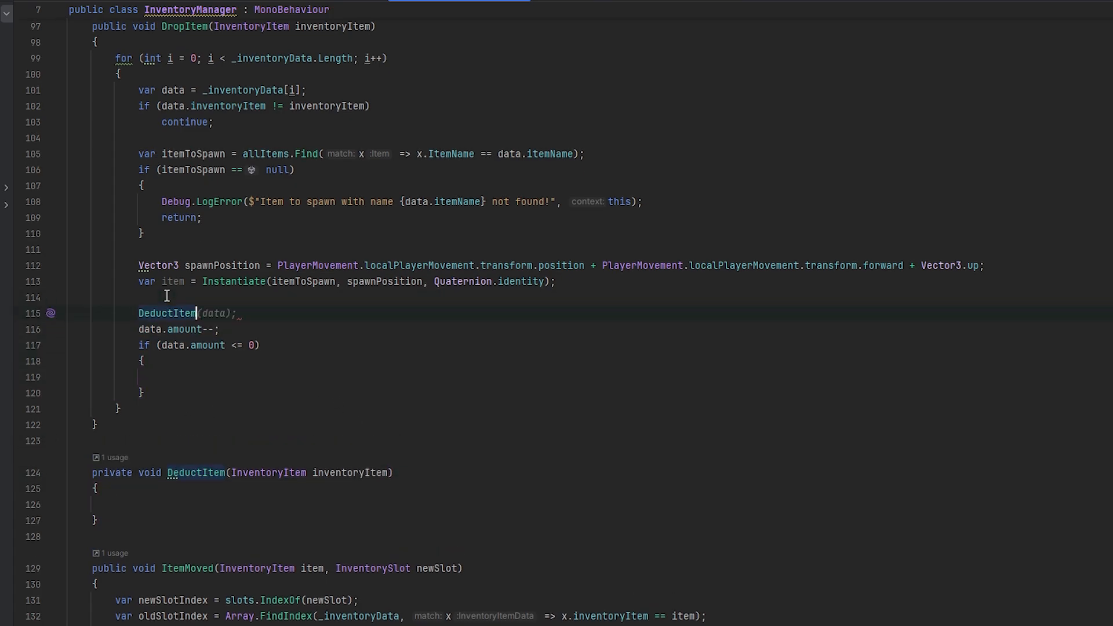
pyautogui.write('break;')
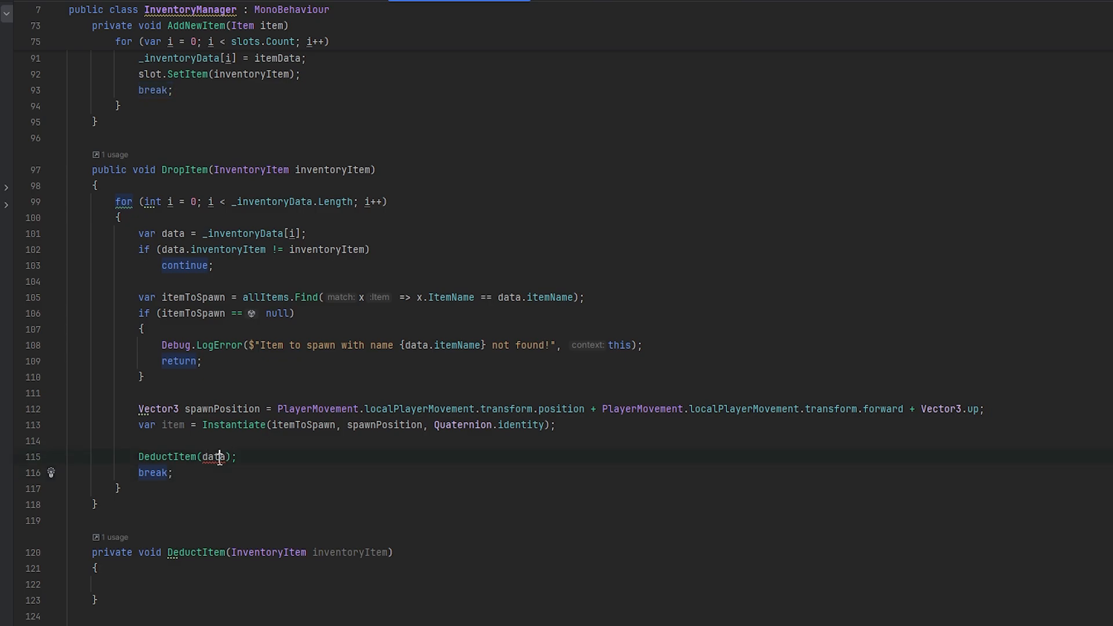
pyautogui.write('i')
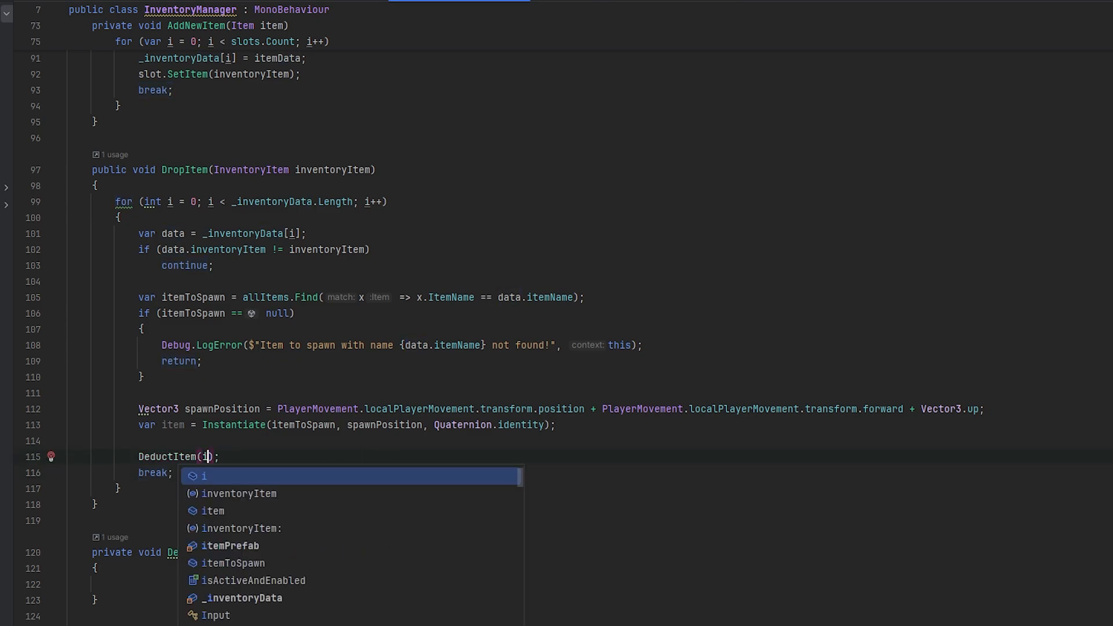
pyautogui.click(240, 493)
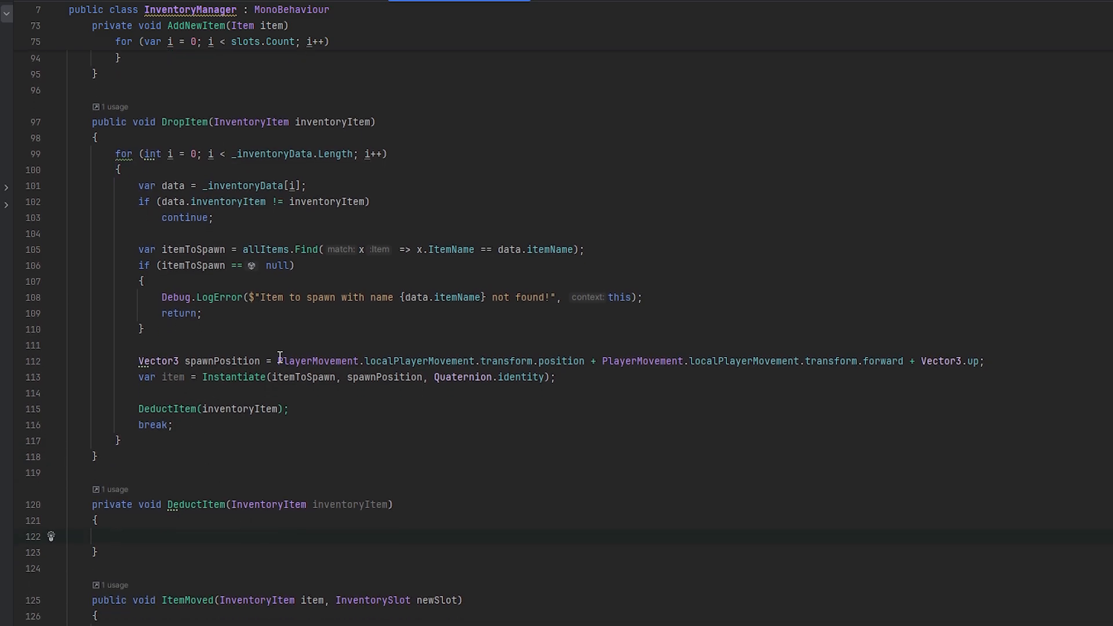
# - Close DeductItem's body and review its decrement, destroy-at-zero and re-init logic using data.itemPicture
pyautogui.click(114, 536)
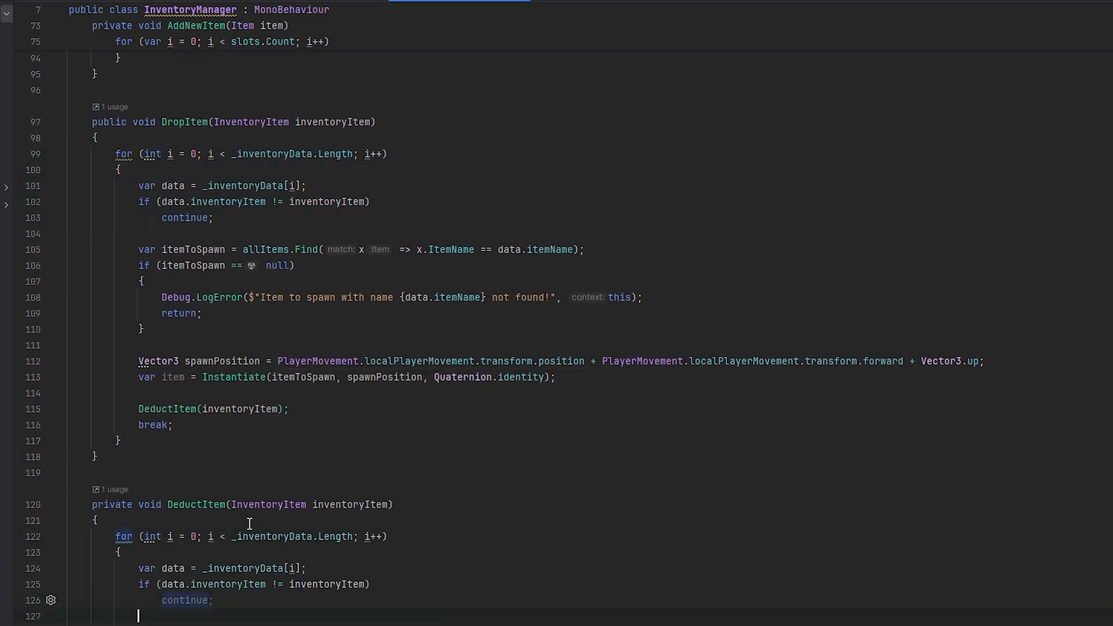
pyautogui.write('}')
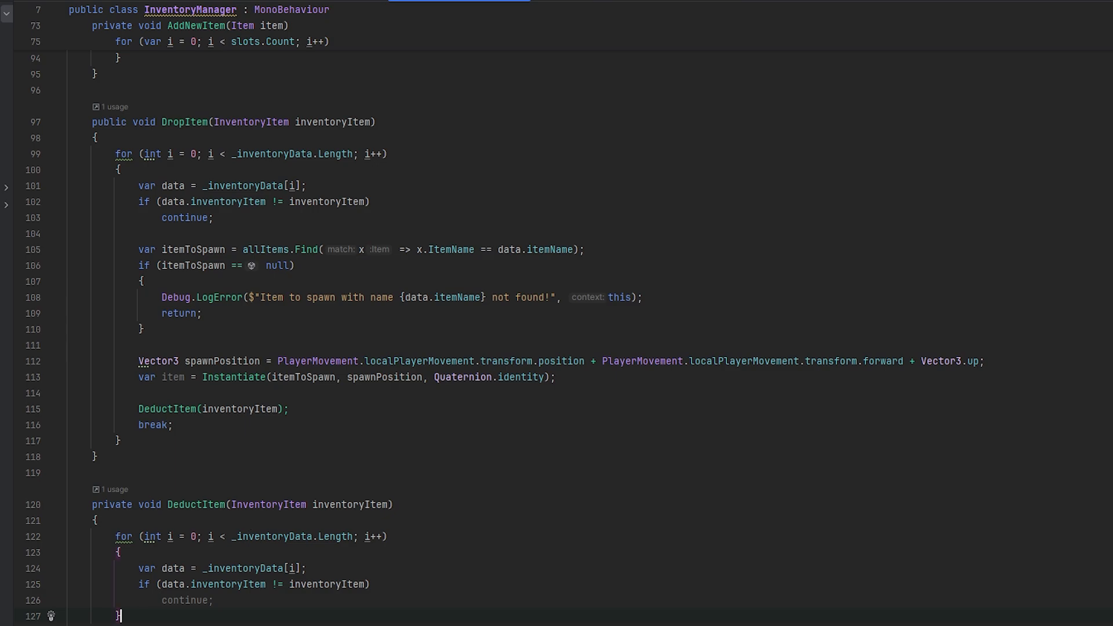
pyautogui.moveTo(411, 595)
pyautogui.write('data.inventoryItem.Init(data.itemName, data.inventoryItem.ItemPicture, data.amount);')
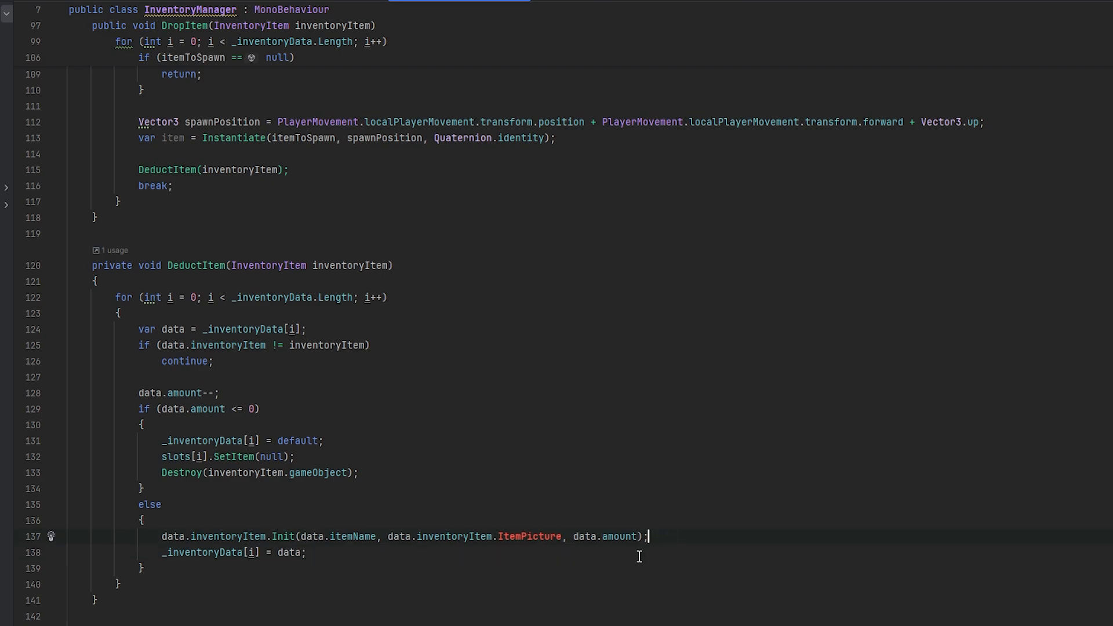
pyautogui.scroll(-3)
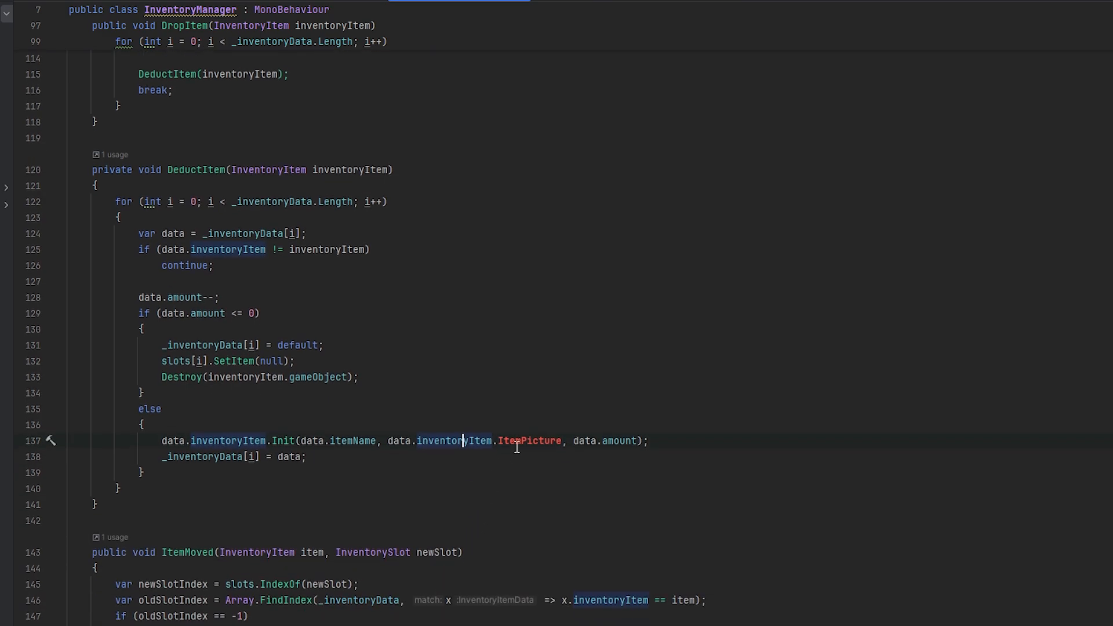
pyautogui.moveTo(527, 440)
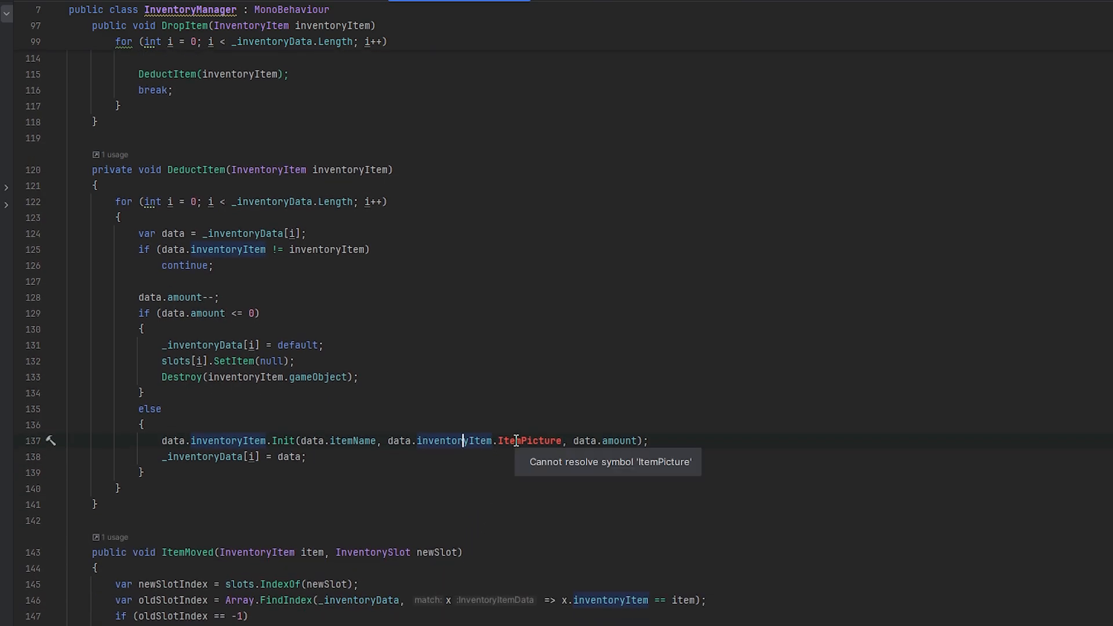
pyautogui.scroll(-3)
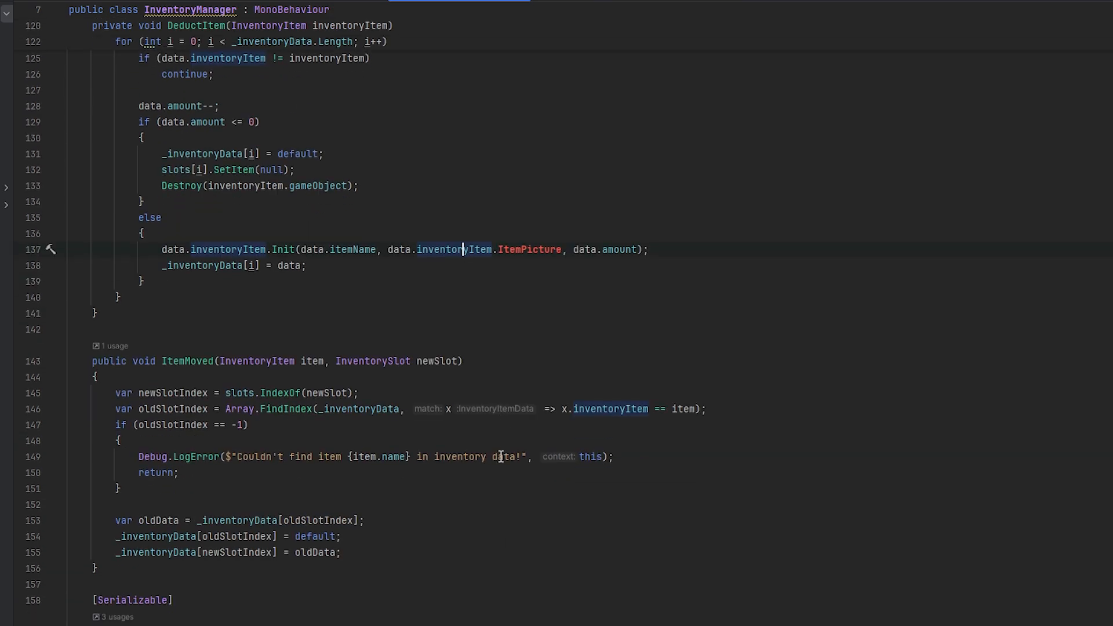
pyautogui.scroll(3)
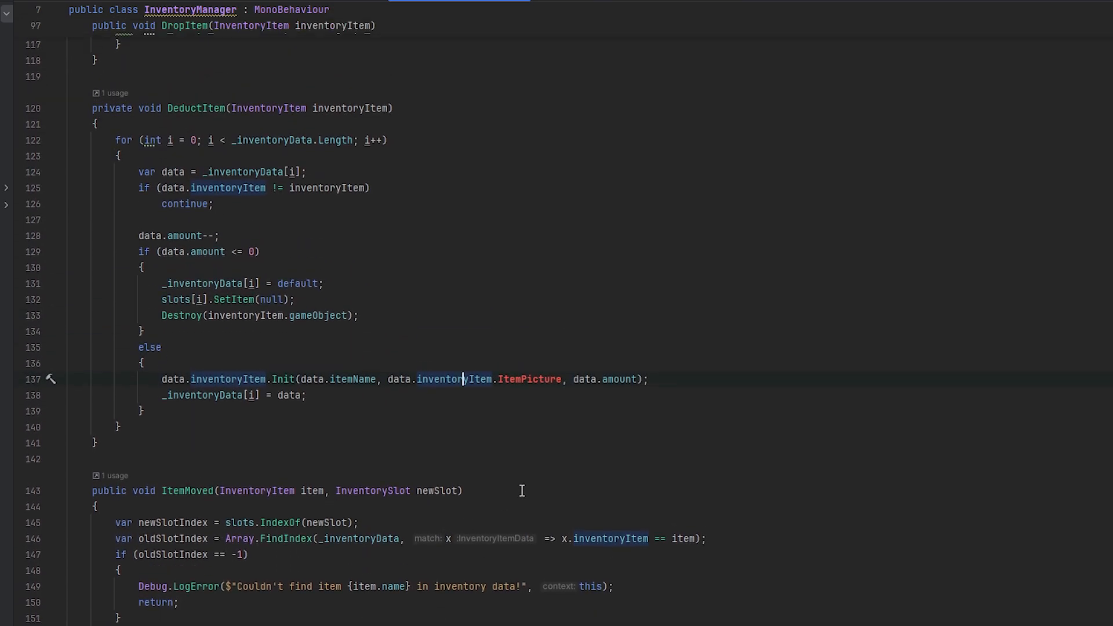
pyautogui.scroll(-3)
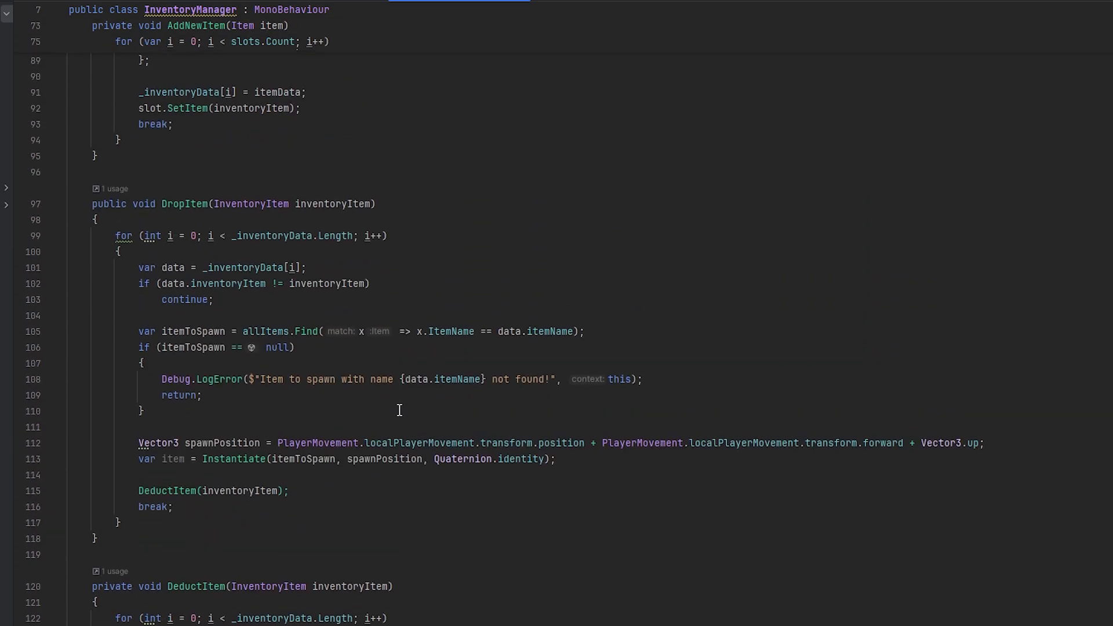
# - Add itemPicture = item.ItemPicture to AddNewItem's InventoryItemData initializer
pyautogui.scroll(-3)
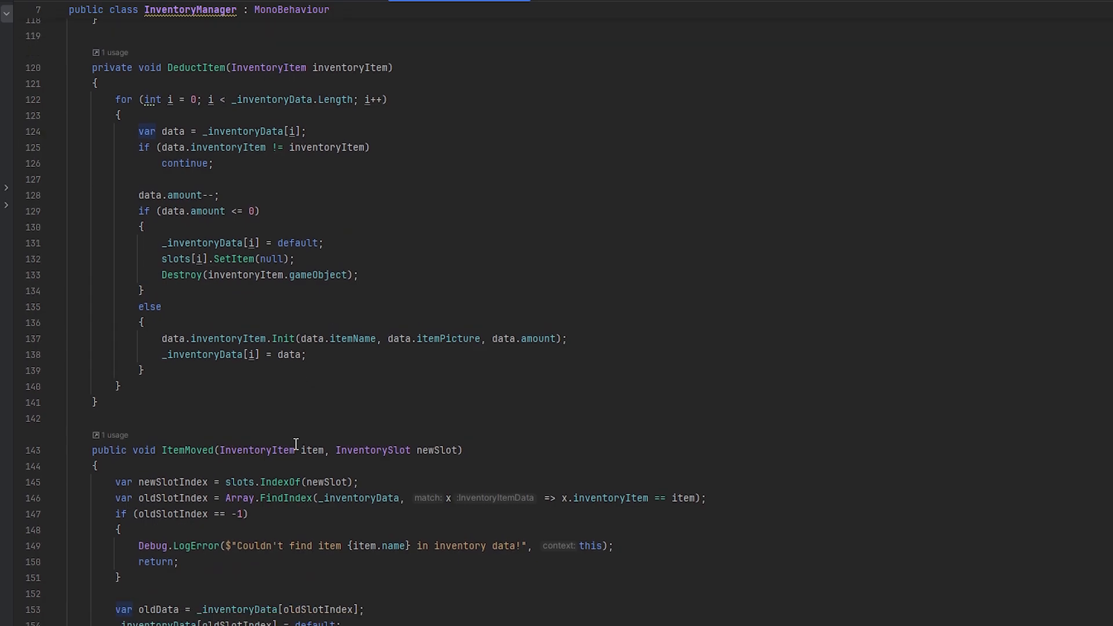
pyautogui.scroll(-3)
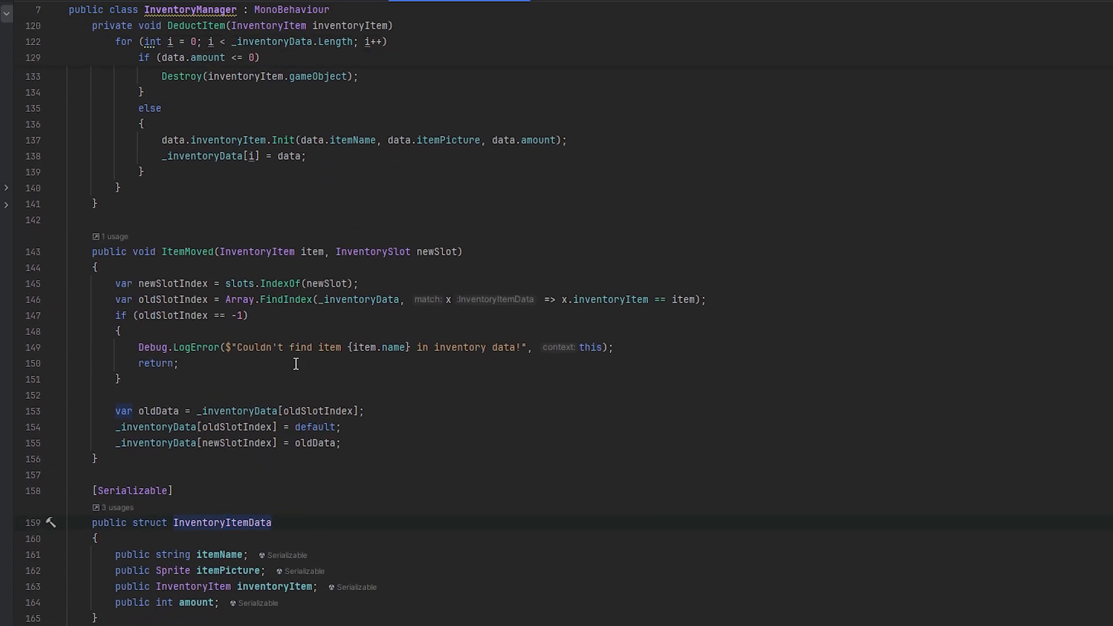
pyautogui.moveTo(311, 345)
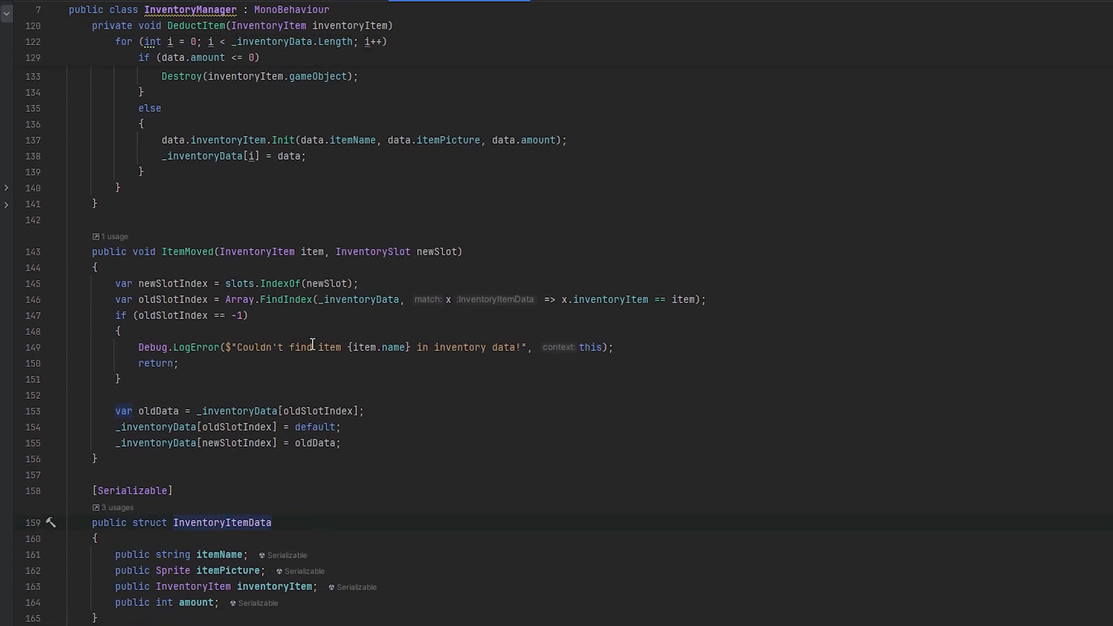
pyautogui.scroll(3)
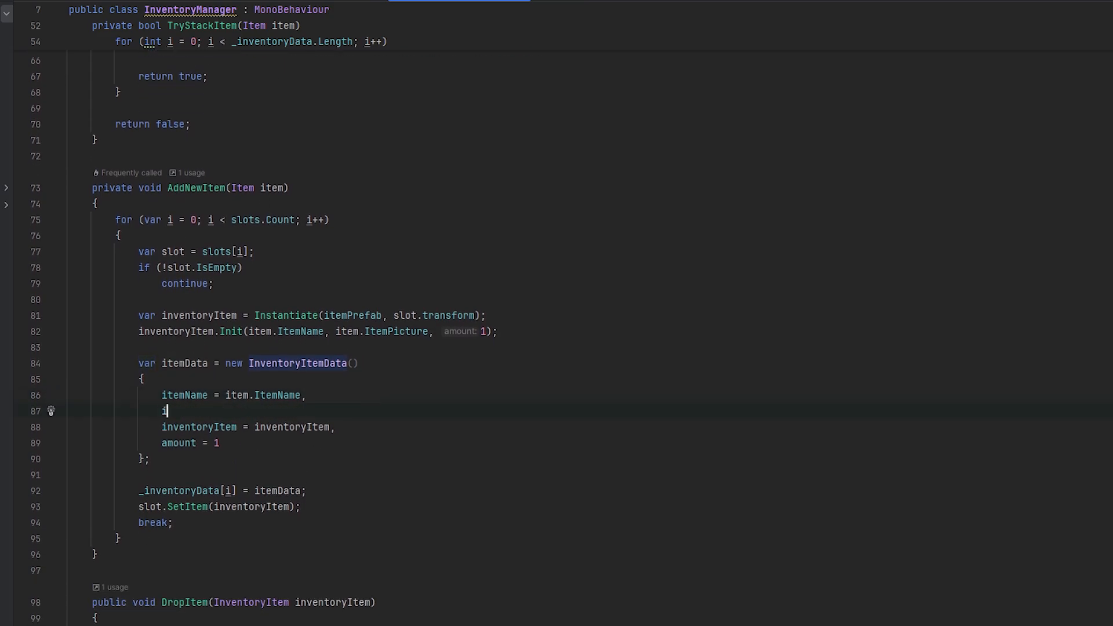
pyautogui.write('itemPicture =')
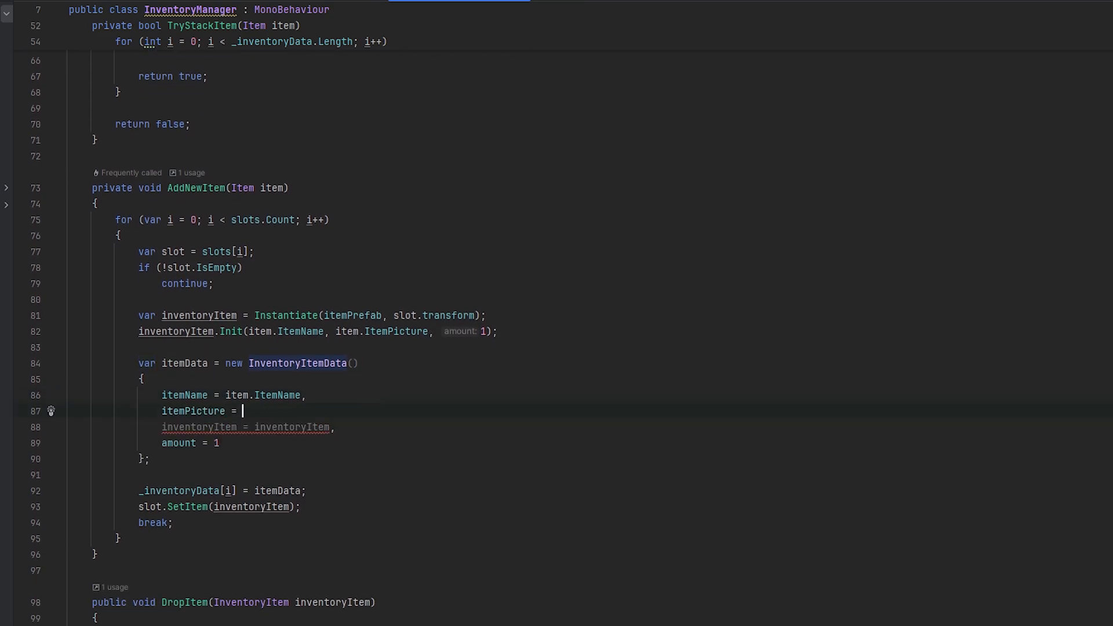
pyautogui.write('item.ItemPicture')
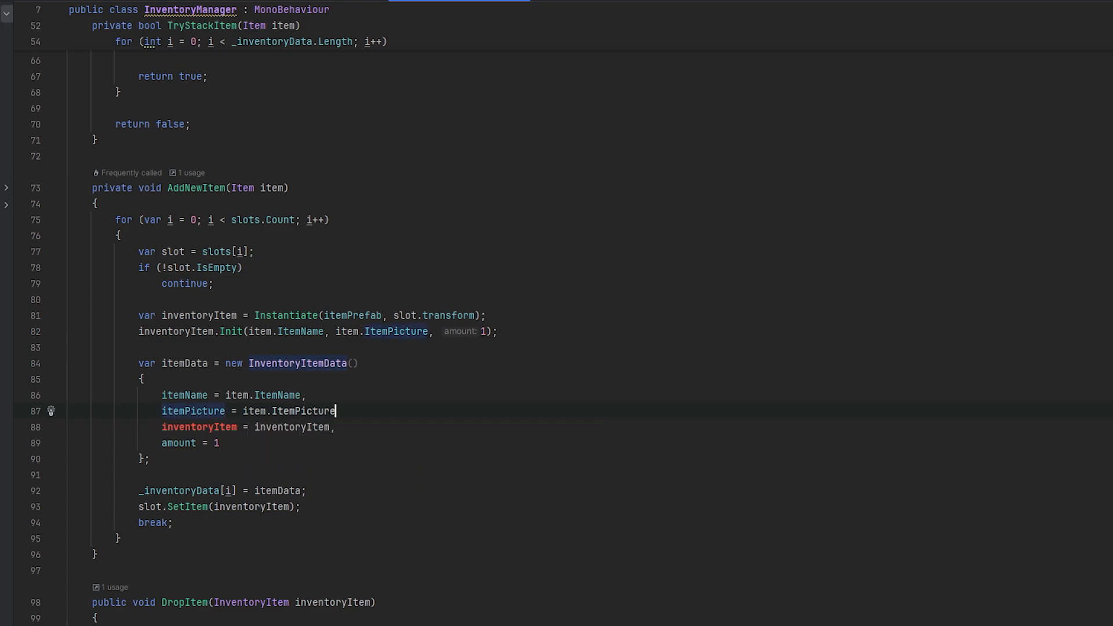
pyautogui.scroll(-3)
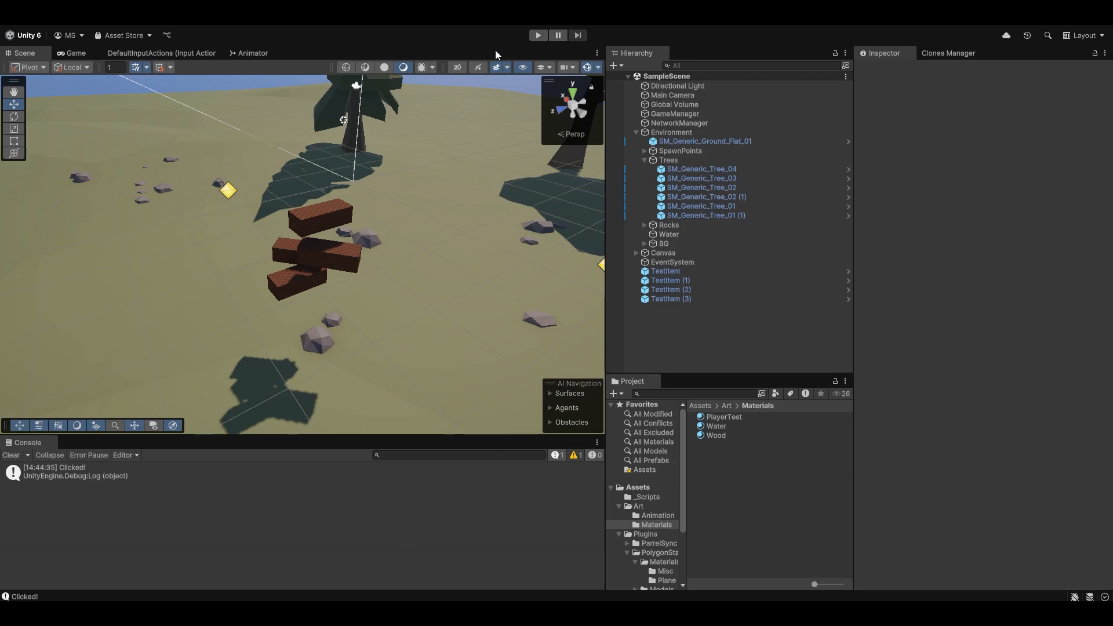
# - Add the TestItem prefab to Canvas > Inventory's All Items list and start Play
pyautogui.click(538, 36)
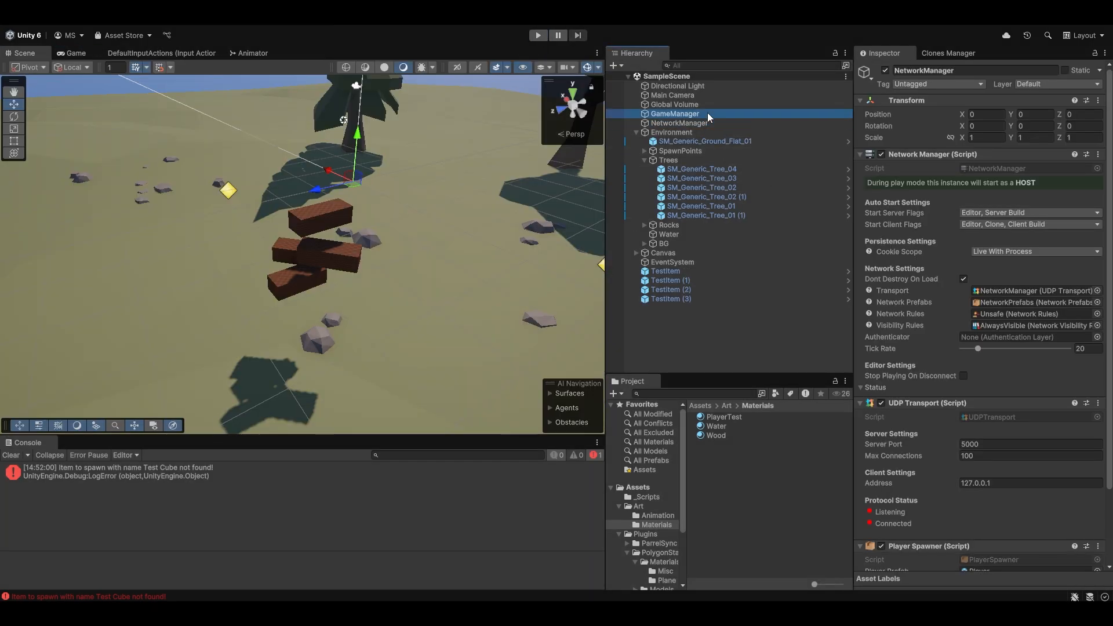
pyautogui.click(675, 113)
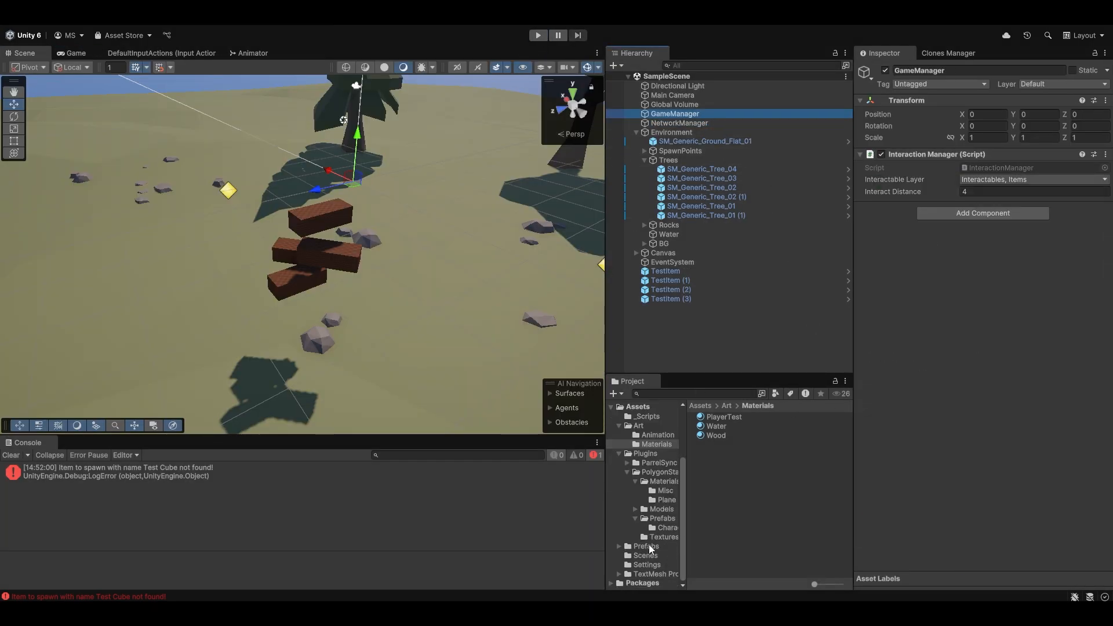
pyautogui.click(646, 546)
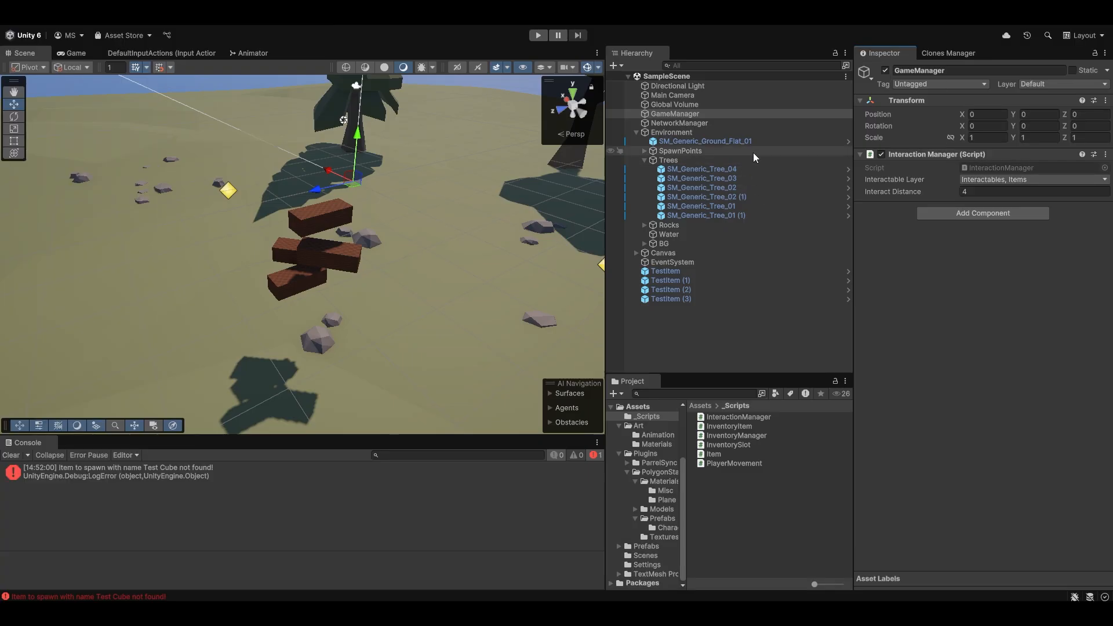
pyautogui.click(636, 253)
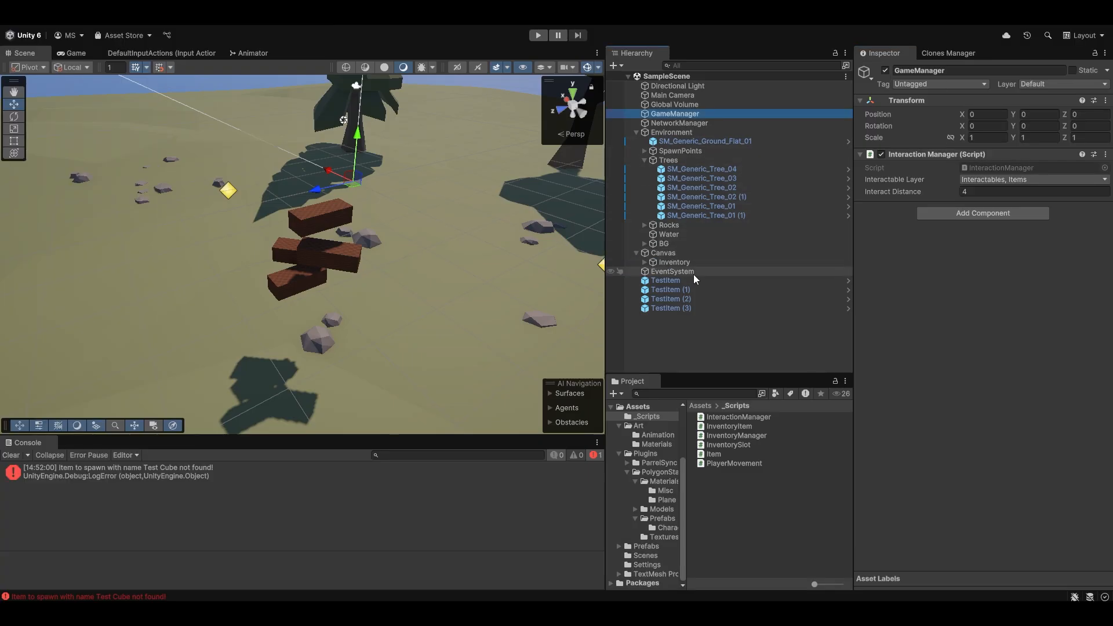
pyautogui.click(673, 262)
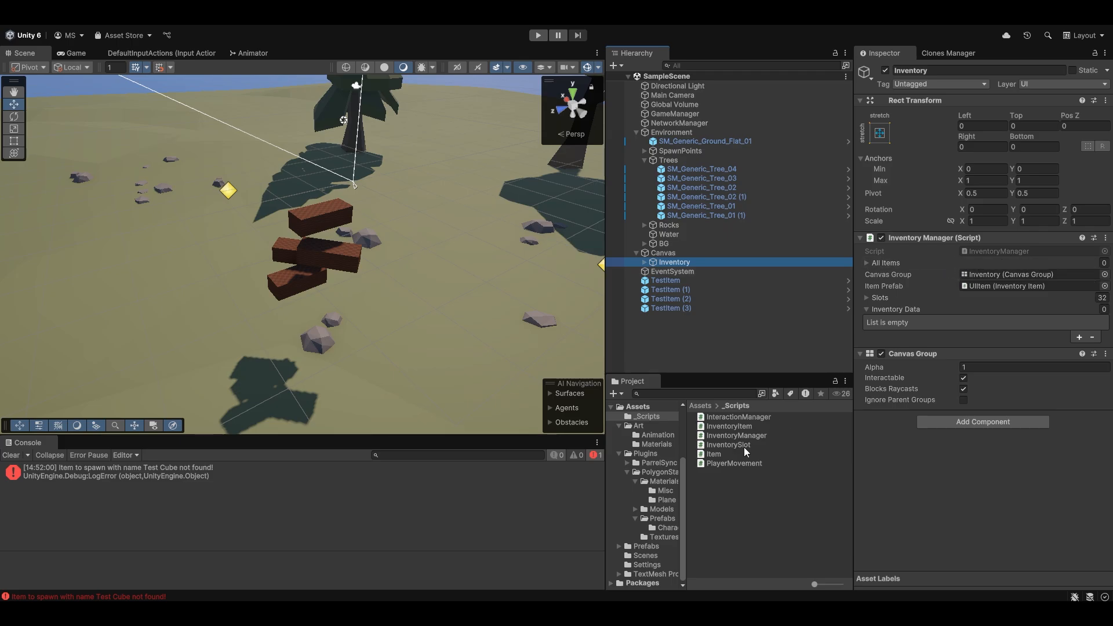
pyautogui.click(646, 547)
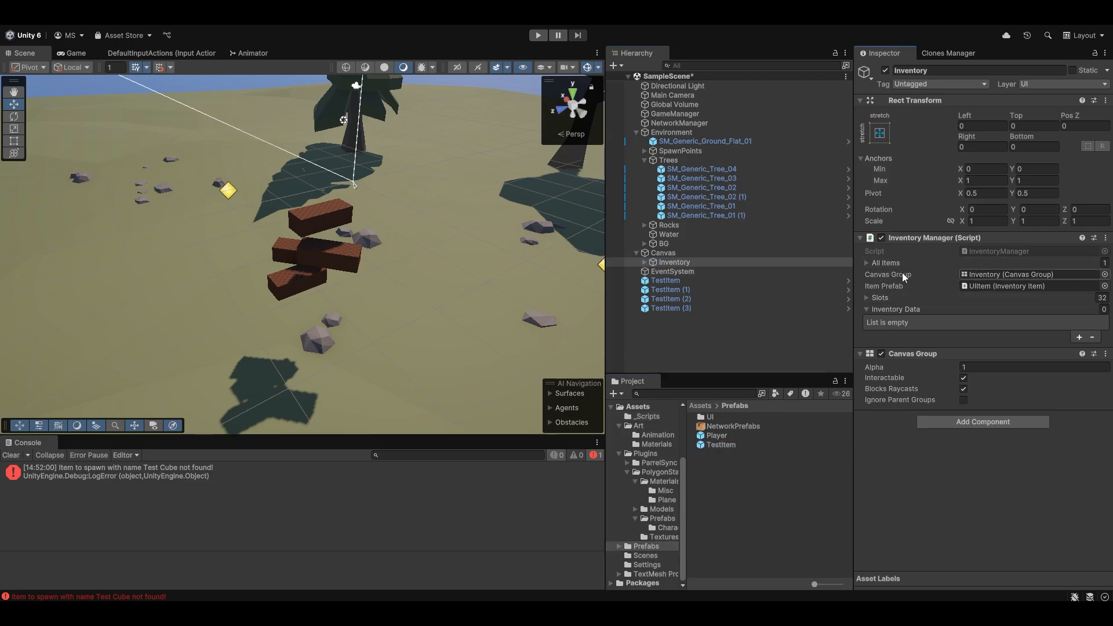
pyautogui.click(538, 35)
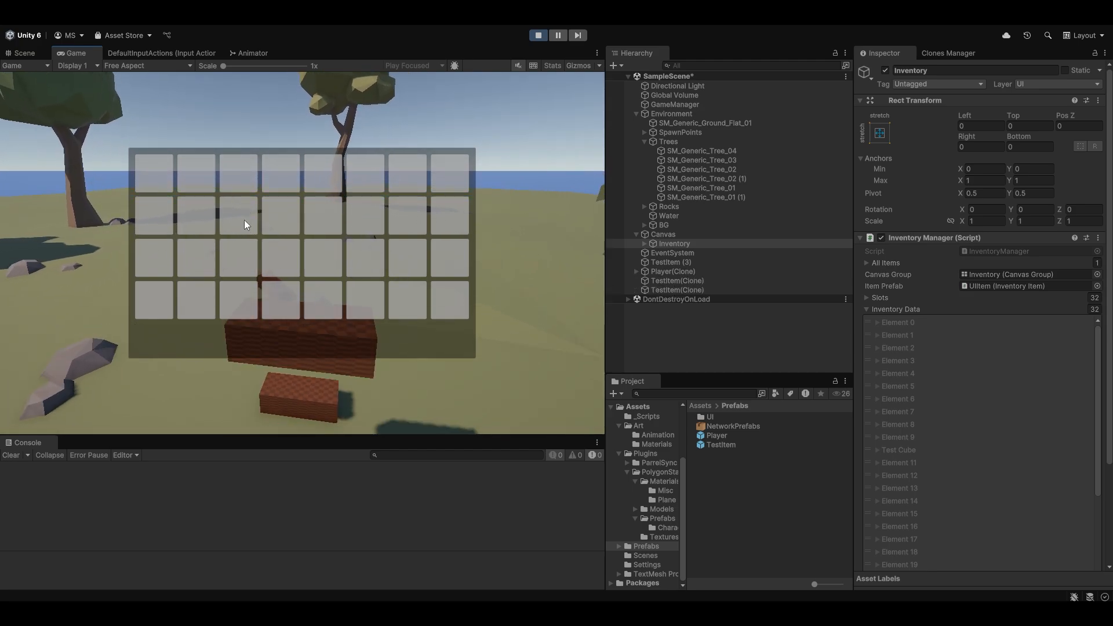
# - Restart Play, drop three Test Cubes, inspect a TestItem(Clone), then stop Play
pyautogui.click(537, 35)
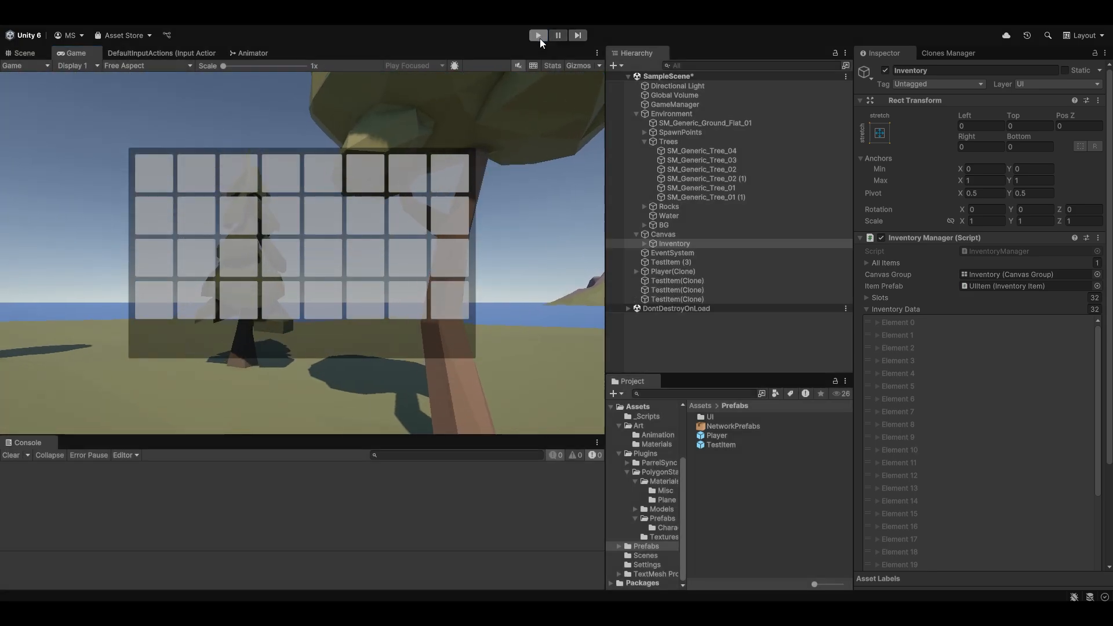
pyautogui.click(24, 53)
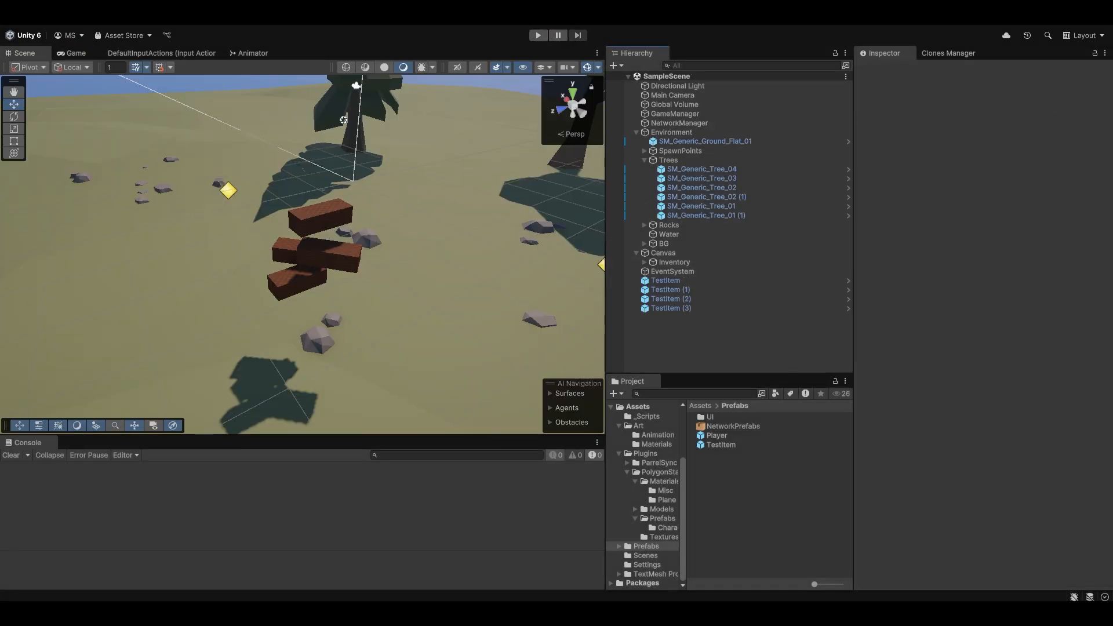
pyautogui.click(538, 36)
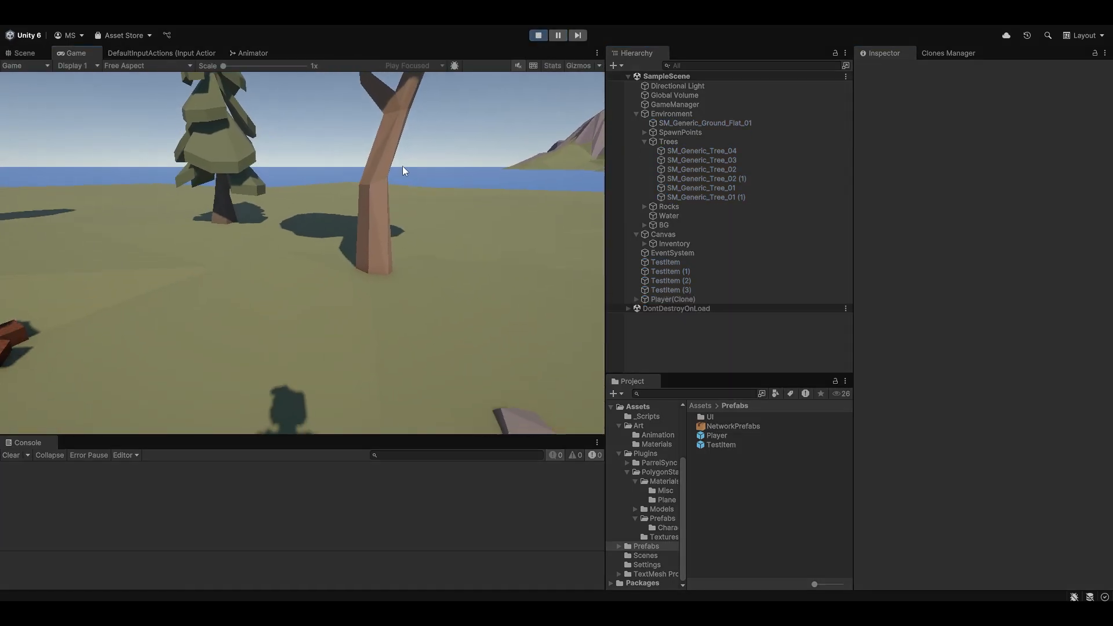
pyautogui.press('alt+tab')
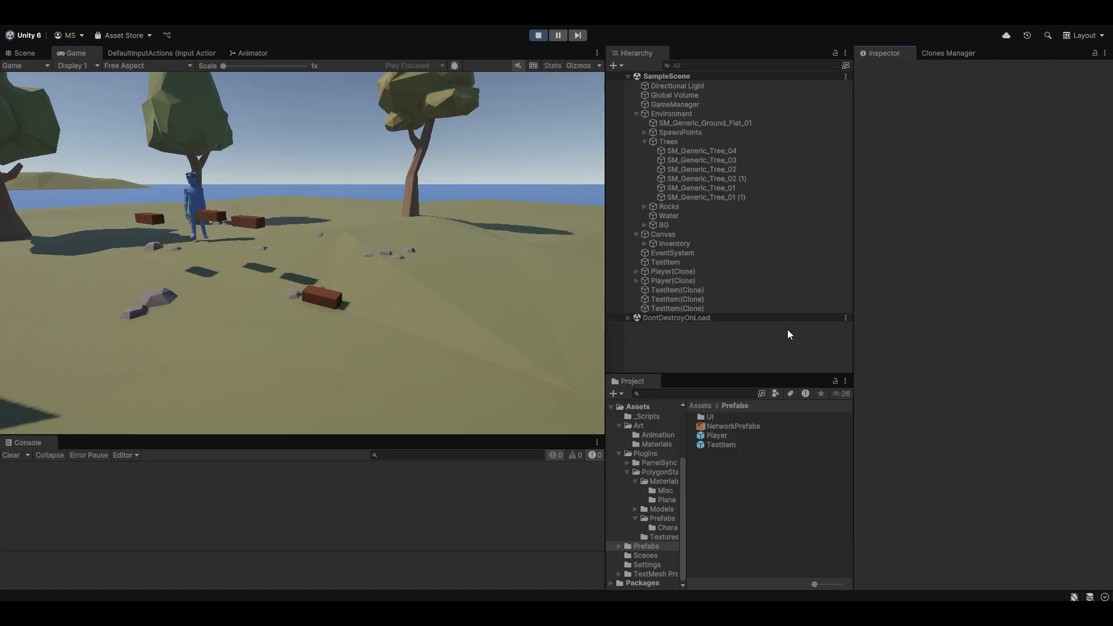
pyautogui.click(677, 290)
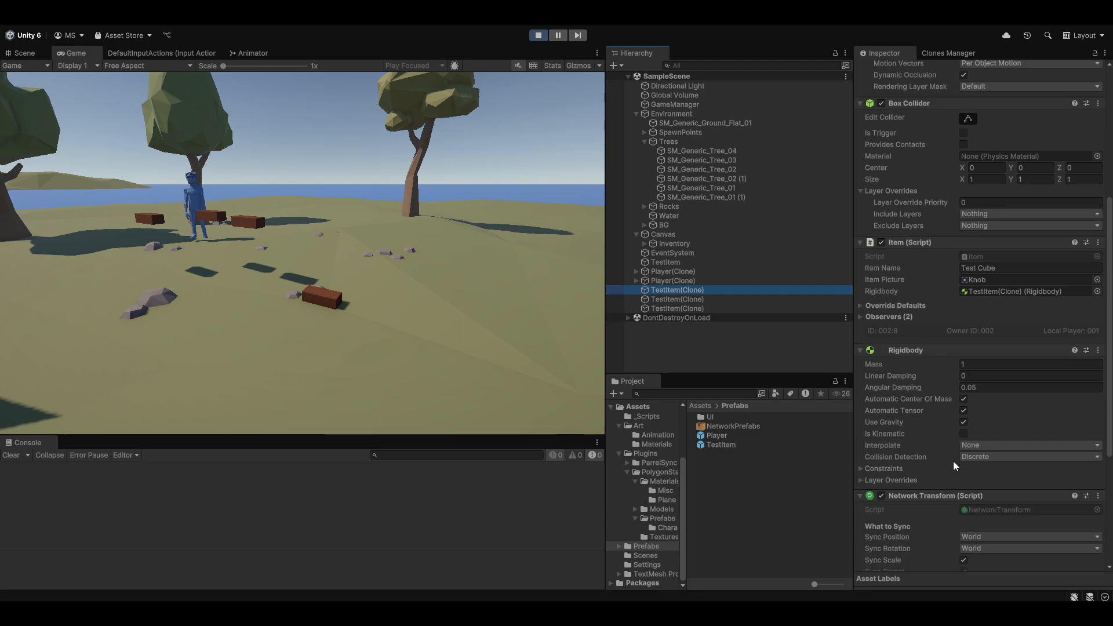
pyautogui.moveTo(958, 436)
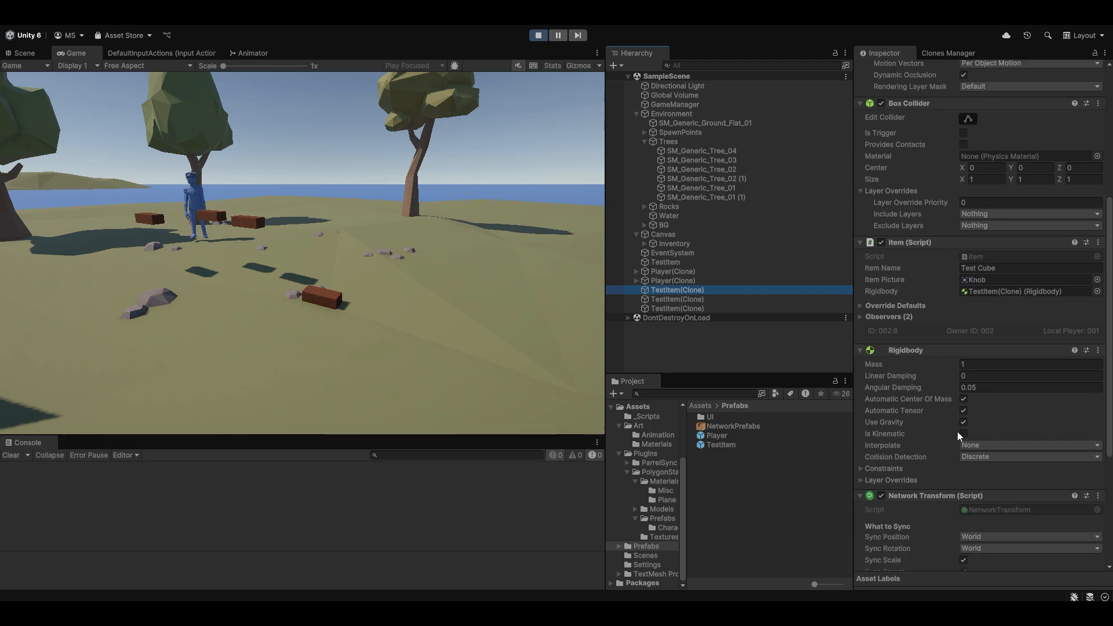
pyautogui.scroll(-3)
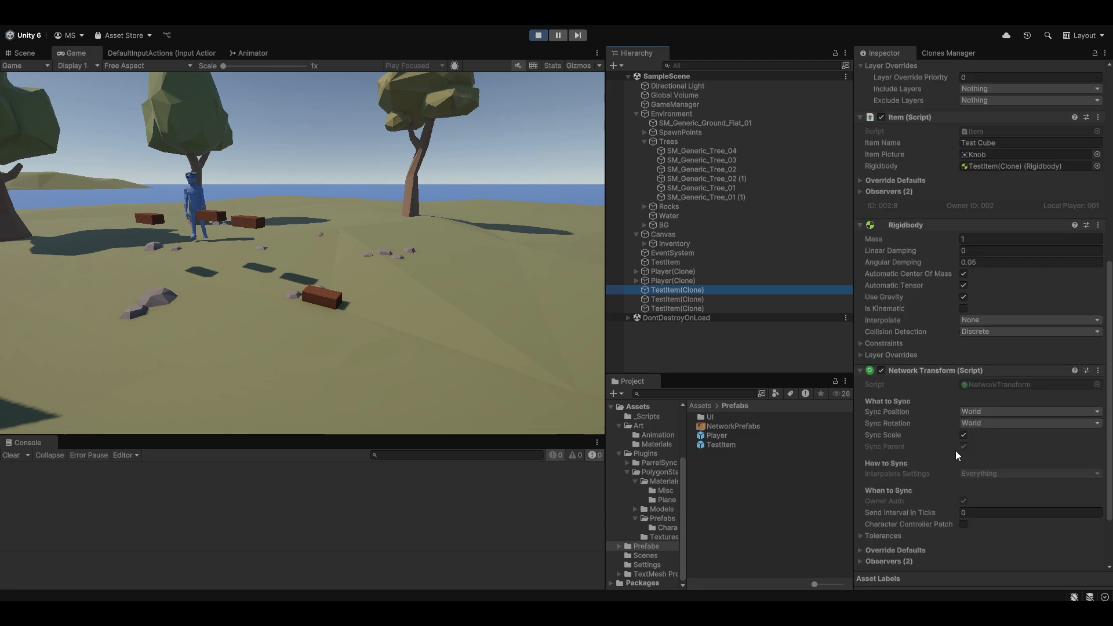
pyautogui.click(538, 35)
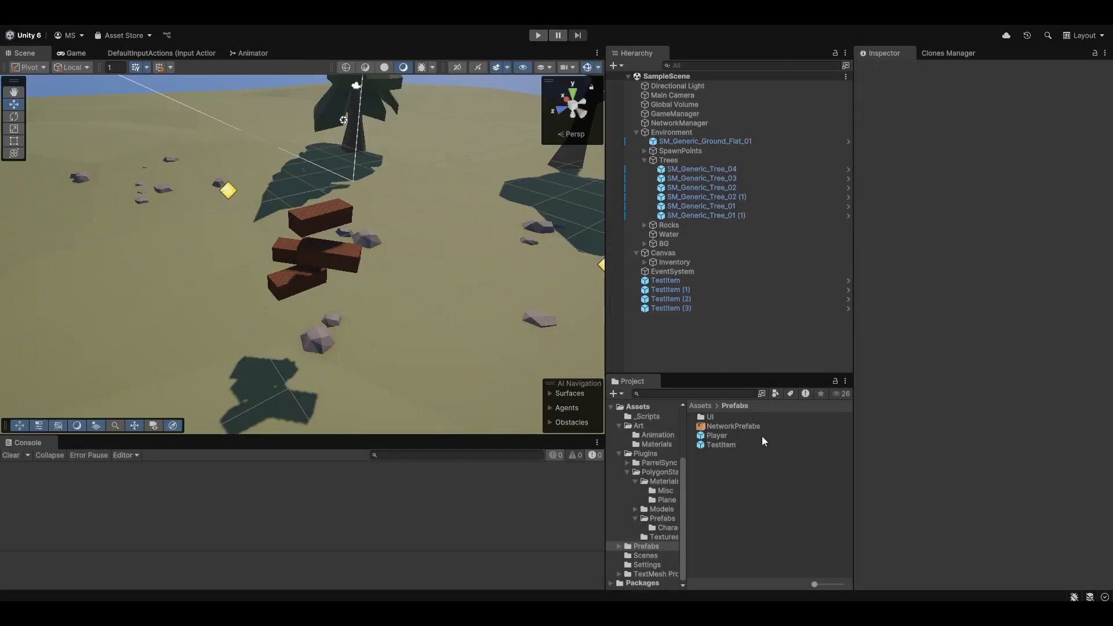
# - Uncheck Owner Auth on TestItem's Network Transform and play-test dropping items
pyautogui.click(721, 445)
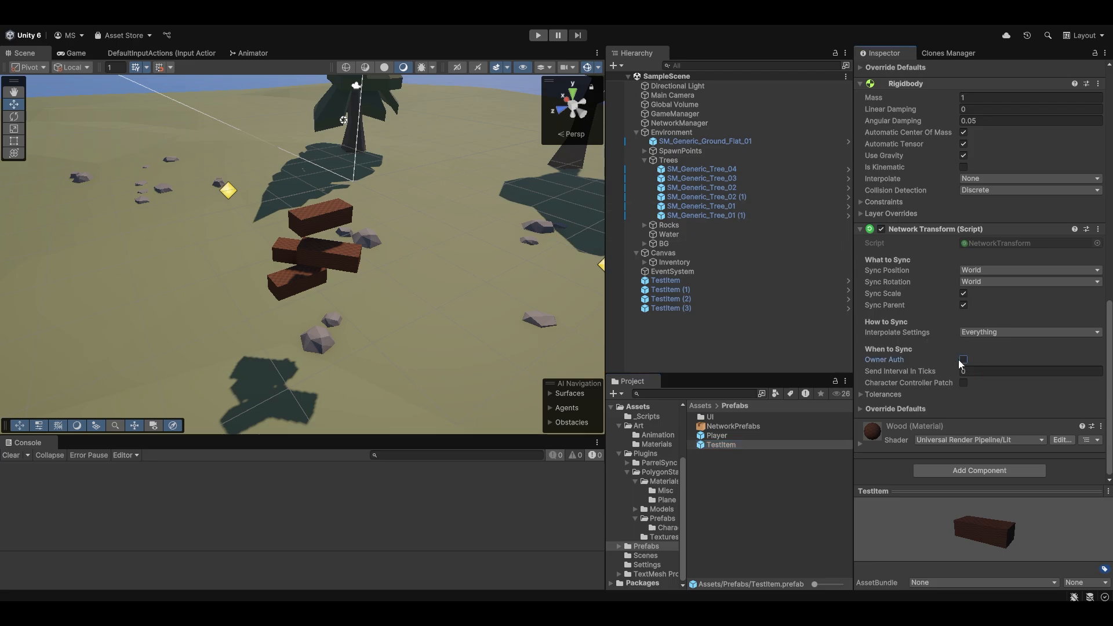
pyautogui.click(538, 34)
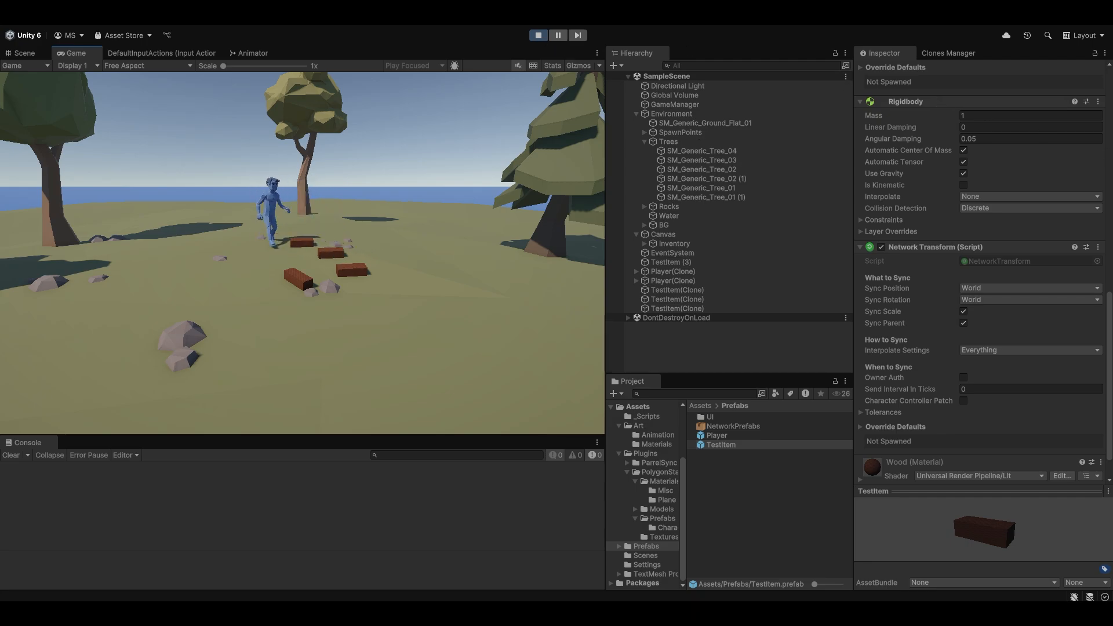
pyautogui.click(538, 35)
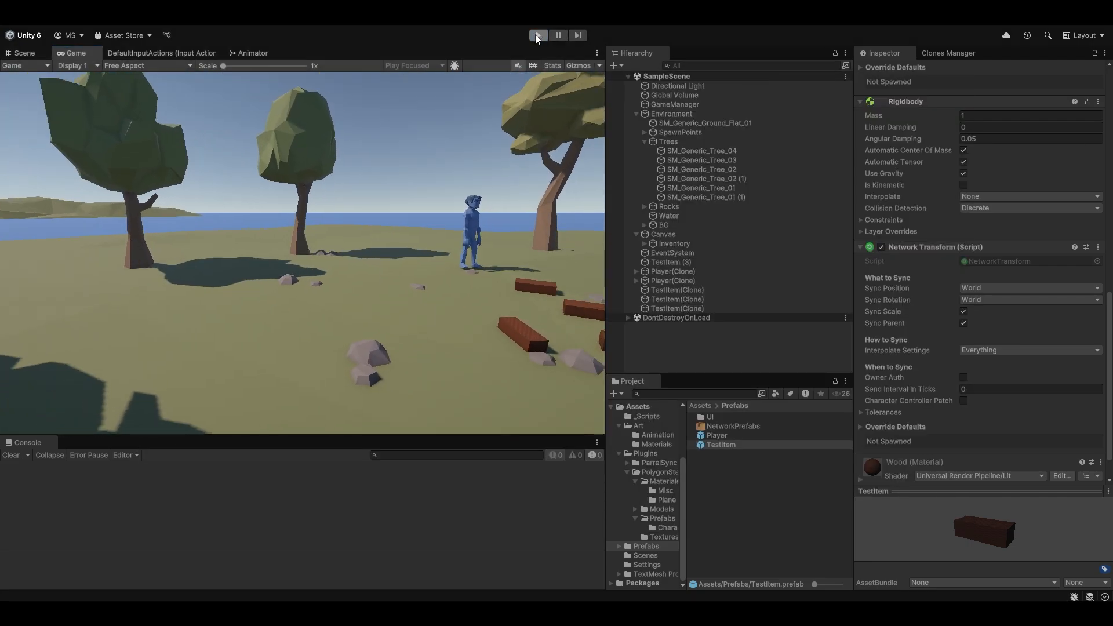